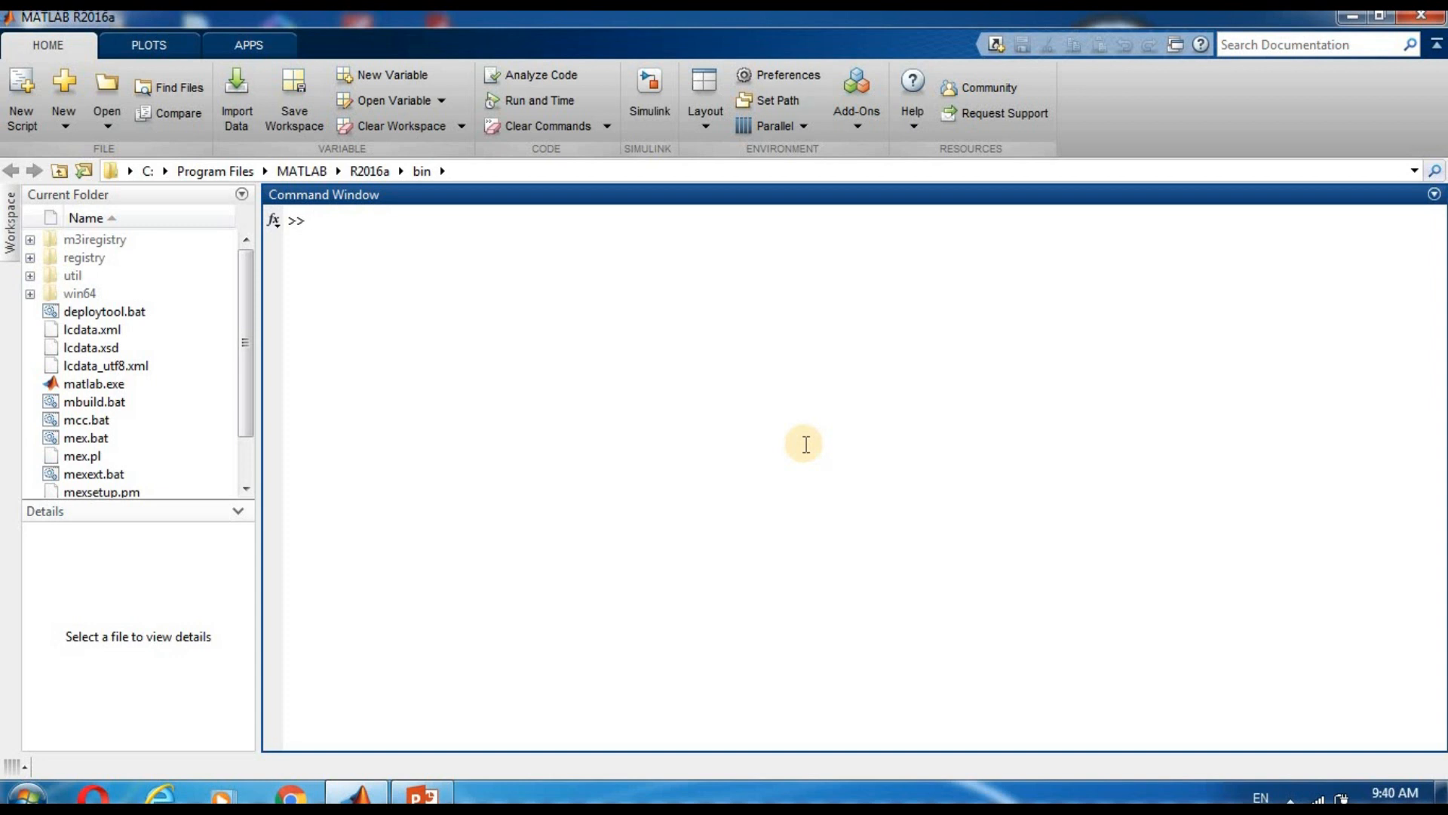
Step: Define x as the sequence [1 1 1 1 1] in the Command Window
{"action": "type", "text": "x"}
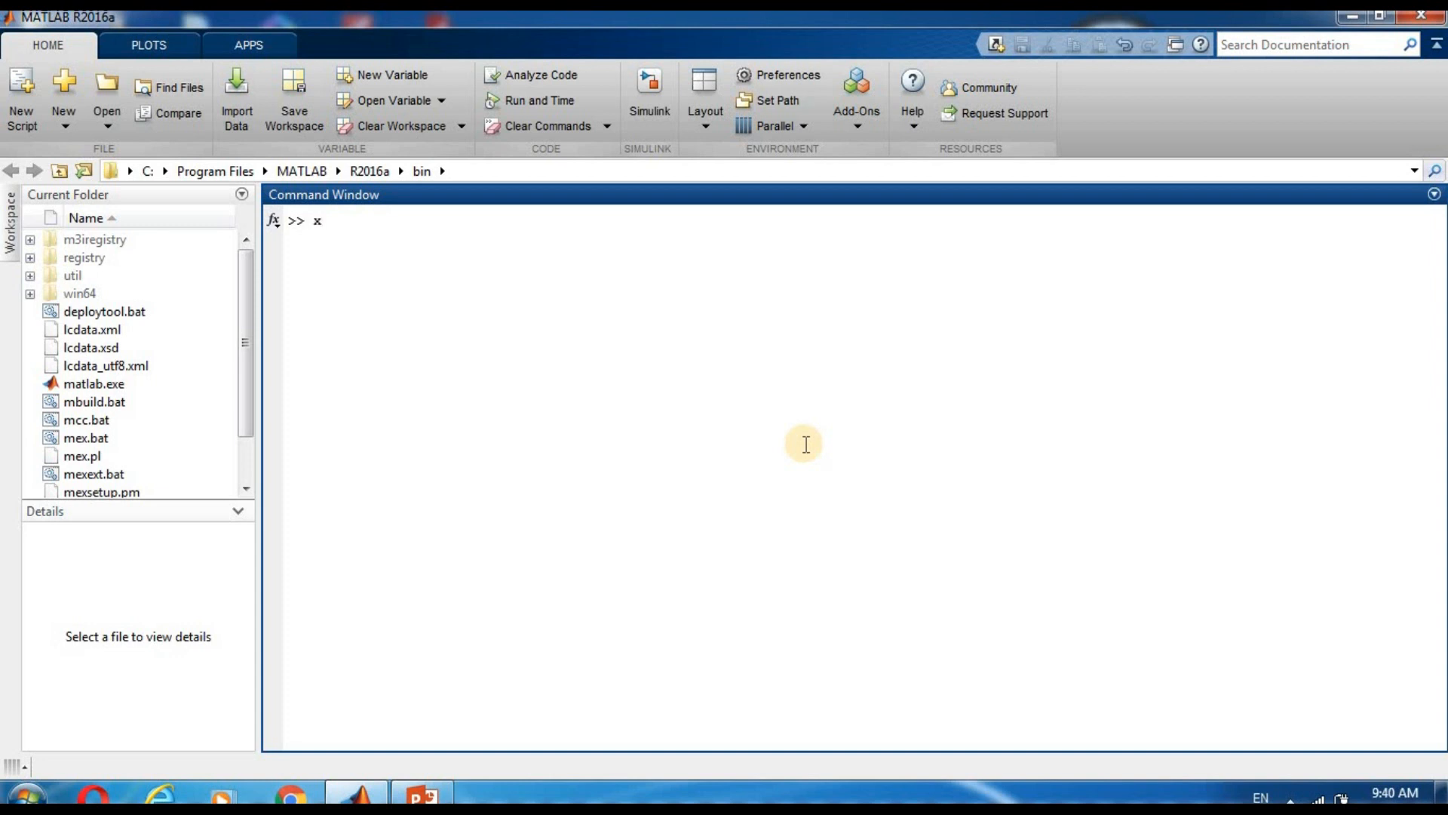
{"action": "type", "text": "=[1 1 1 1 1"}
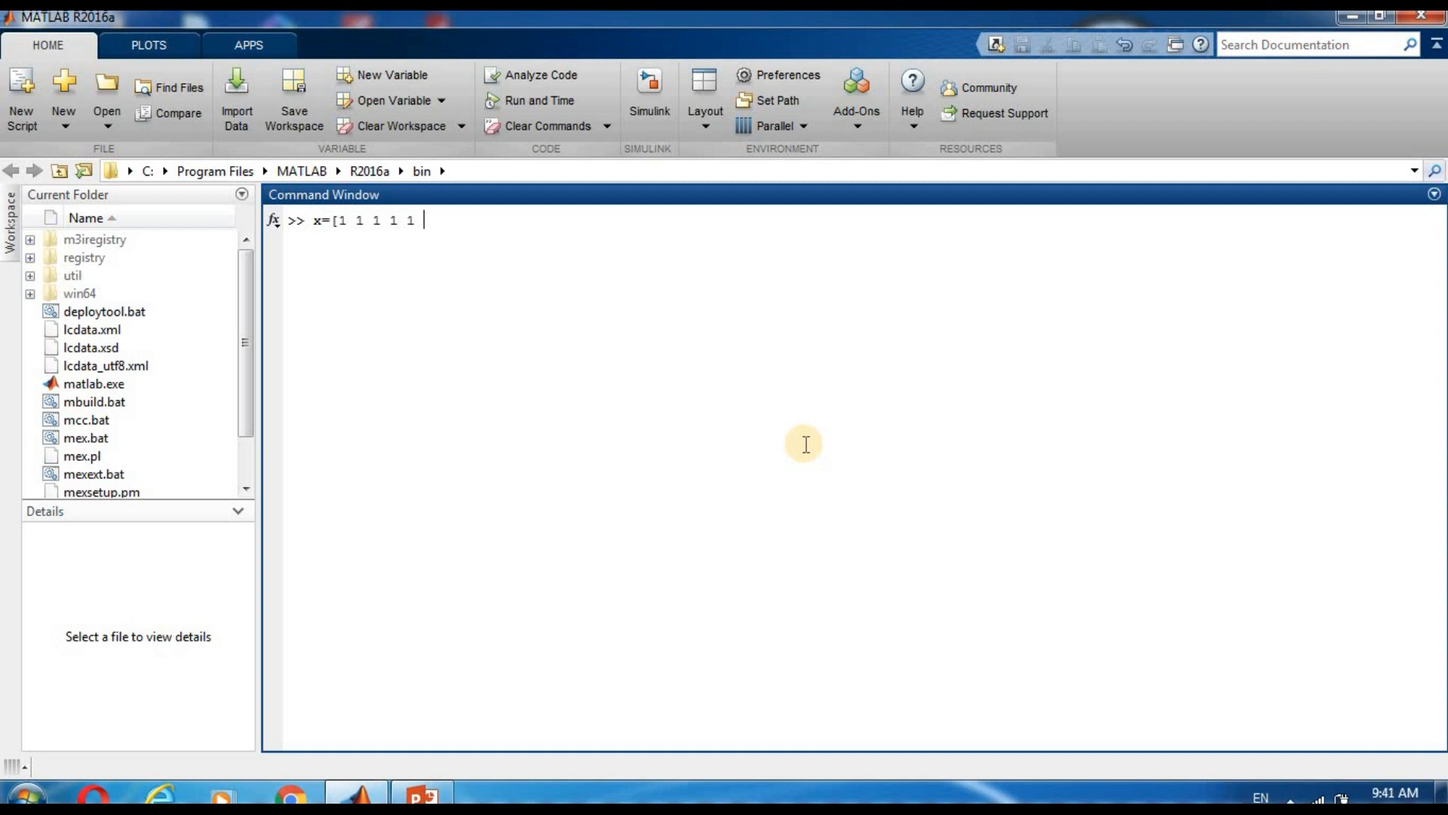
{"action": "type", "text": "]"}
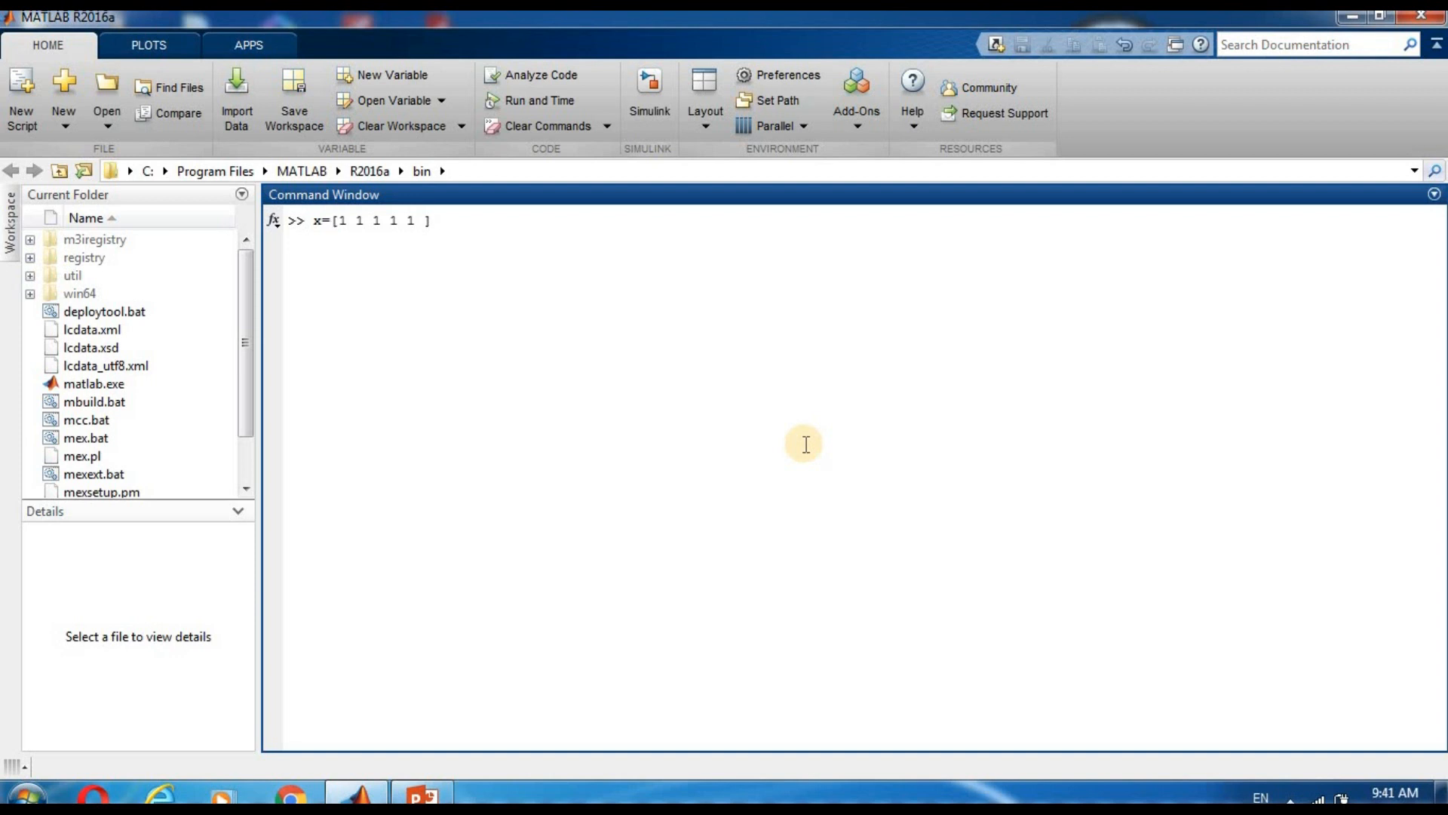
{"action": "key", "text": "enter"}
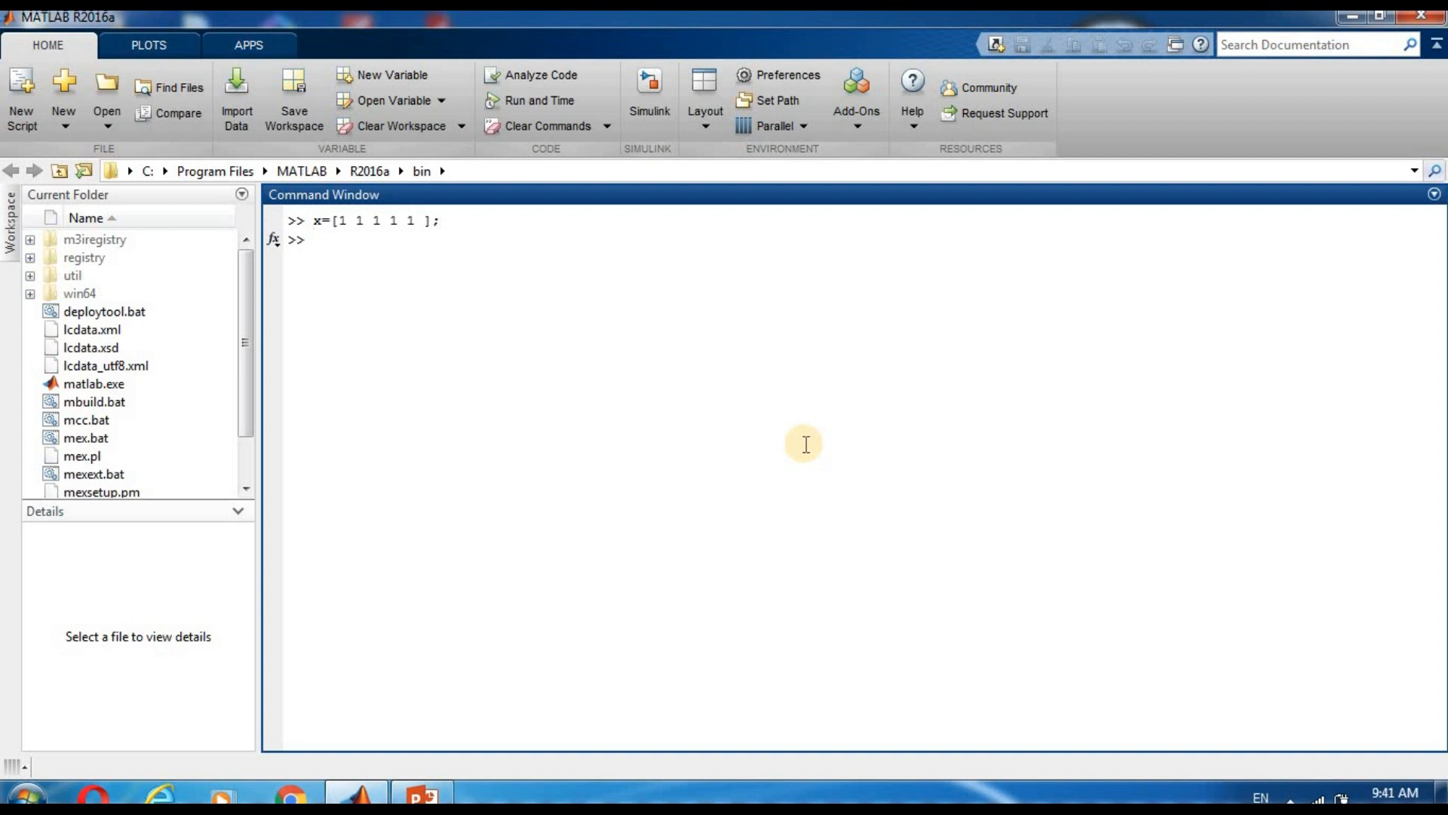
Step: Define h as the sequence [0 1 2 3] with output suppressed
{"action": "type", "text": "h="}
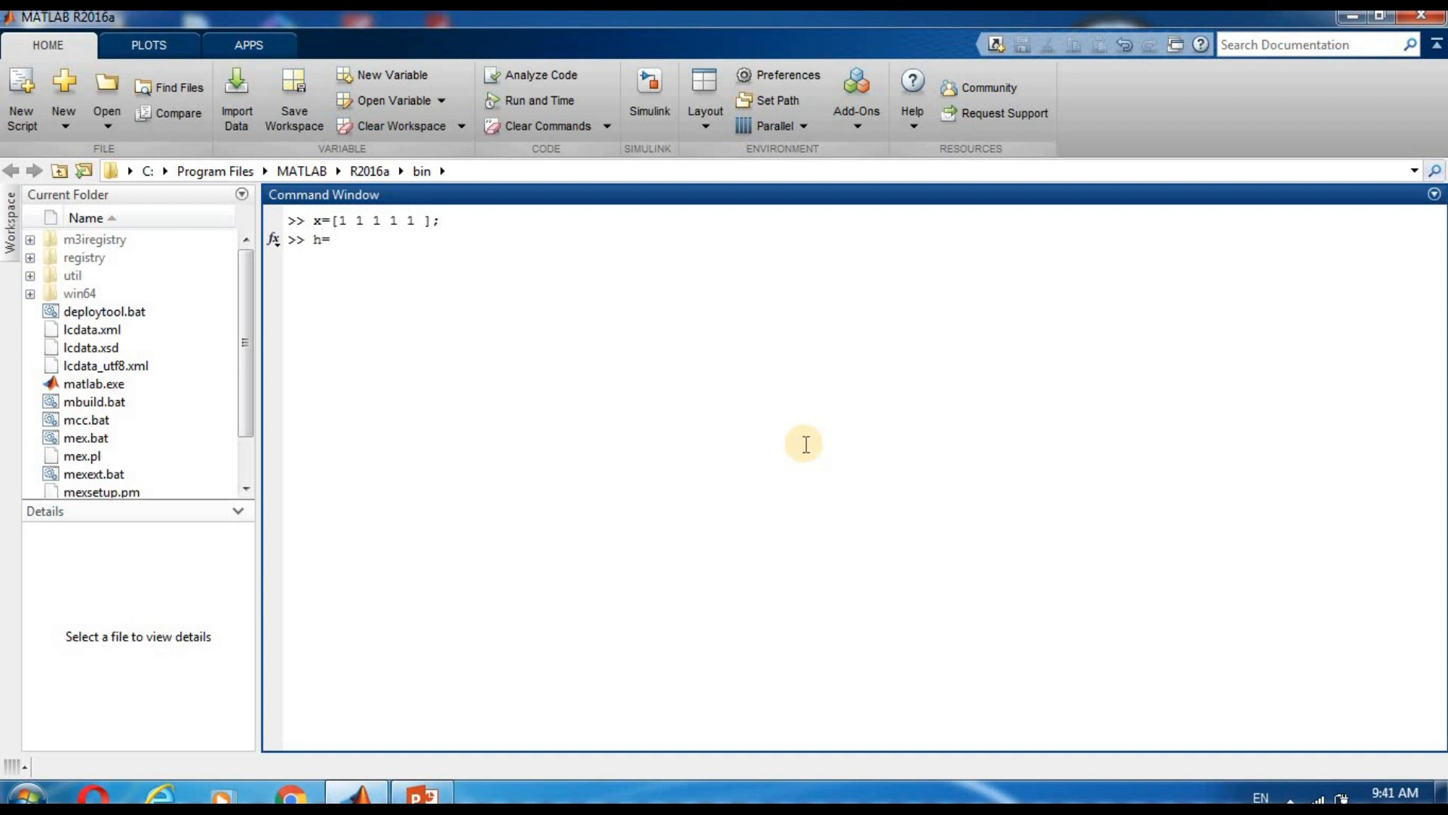
{"action": "type", "text": "["}
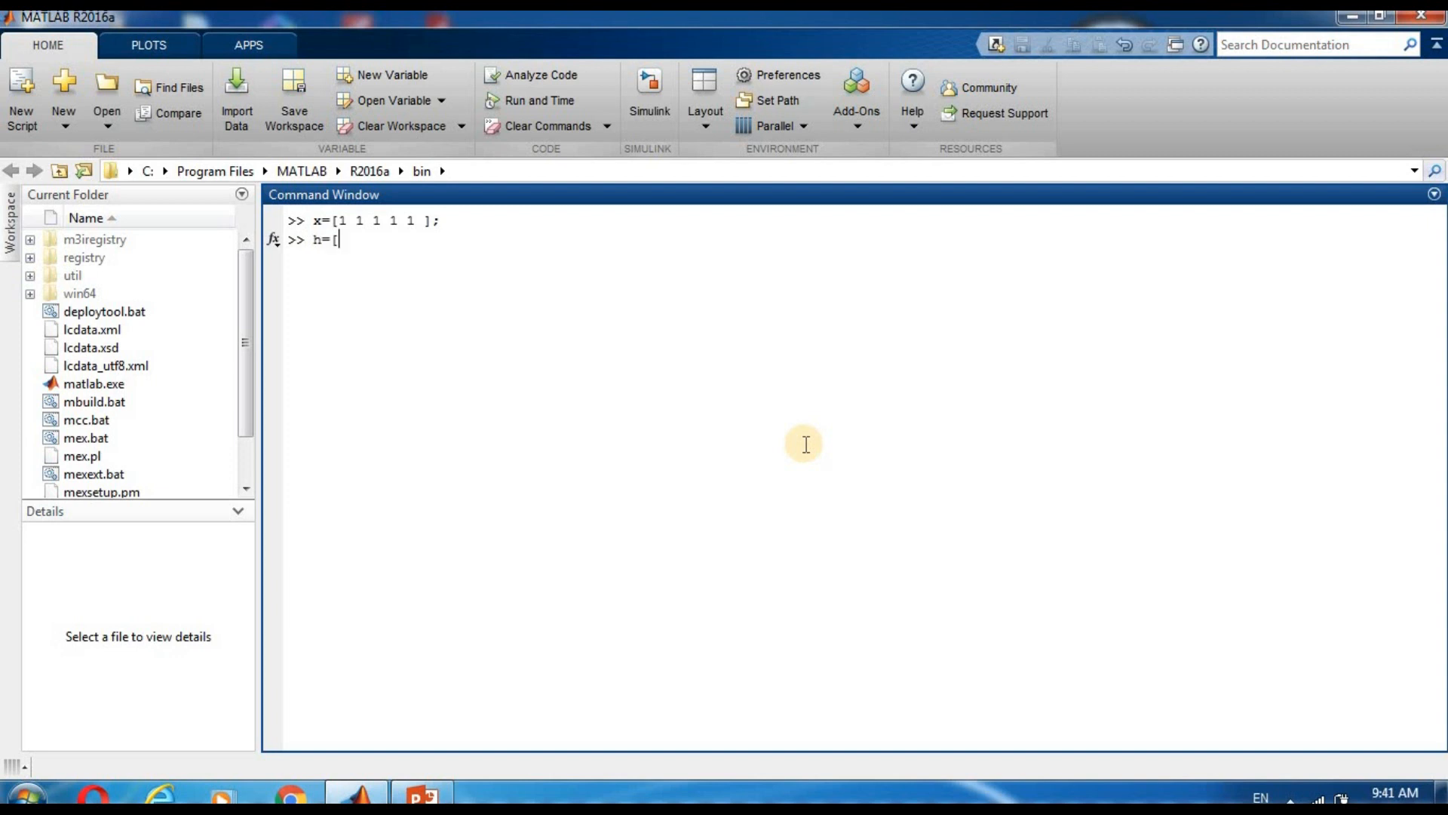
{"action": "type", "text": "0 1"}
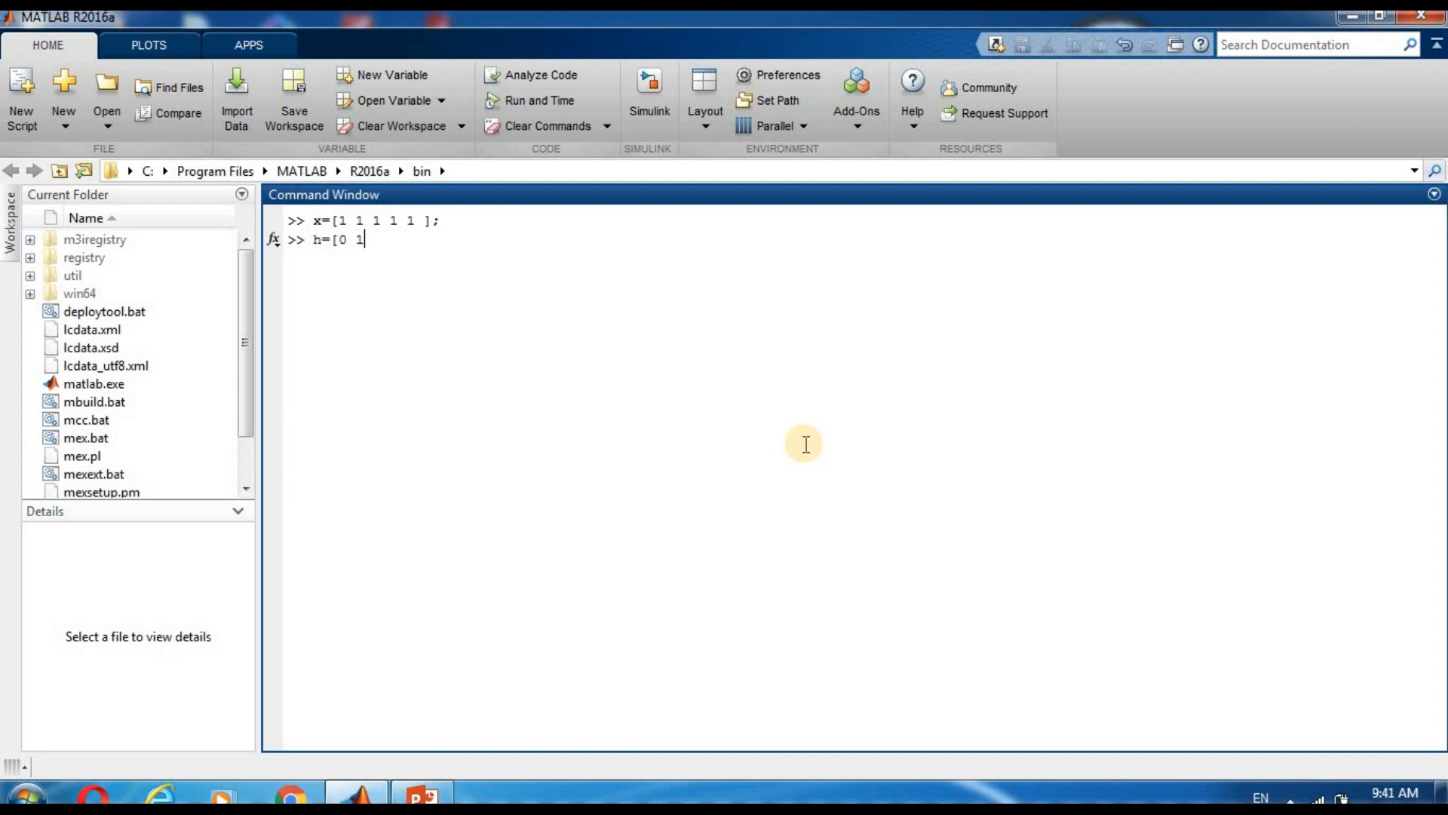
{"action": "type", "text": "2 3"}
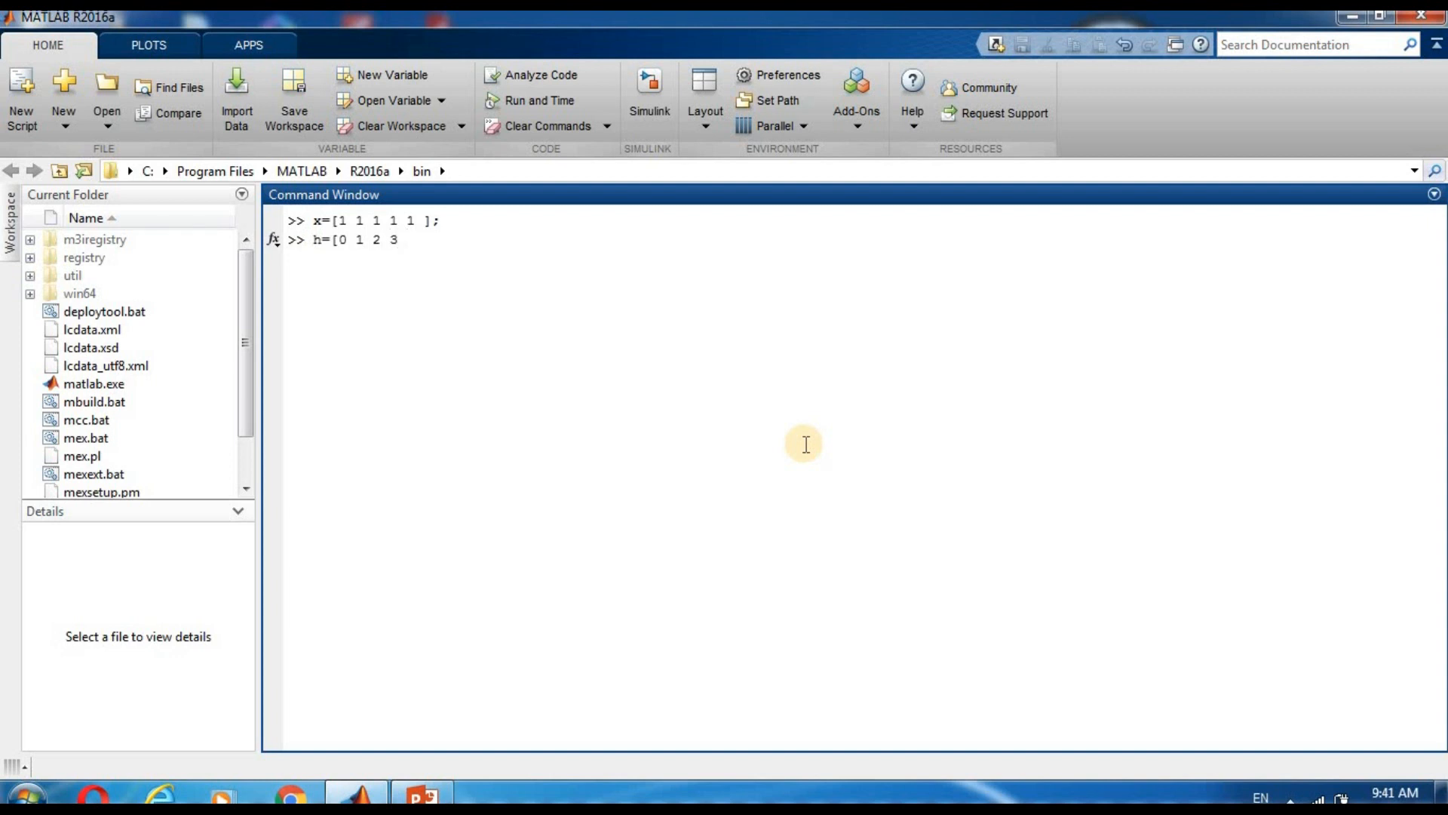
{"action": "type", "text": "];"}
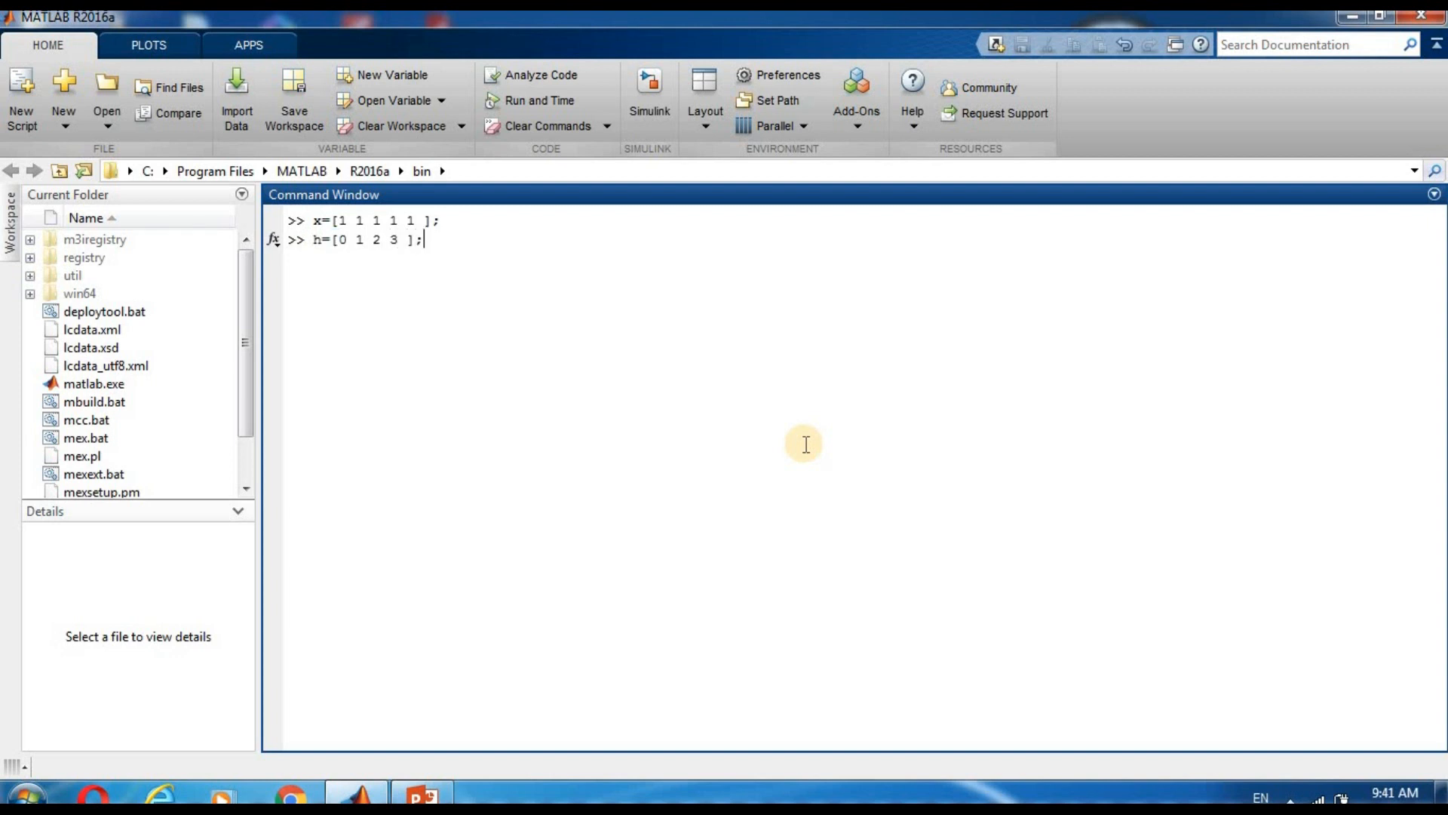
{"action": "key", "text": "enter"}
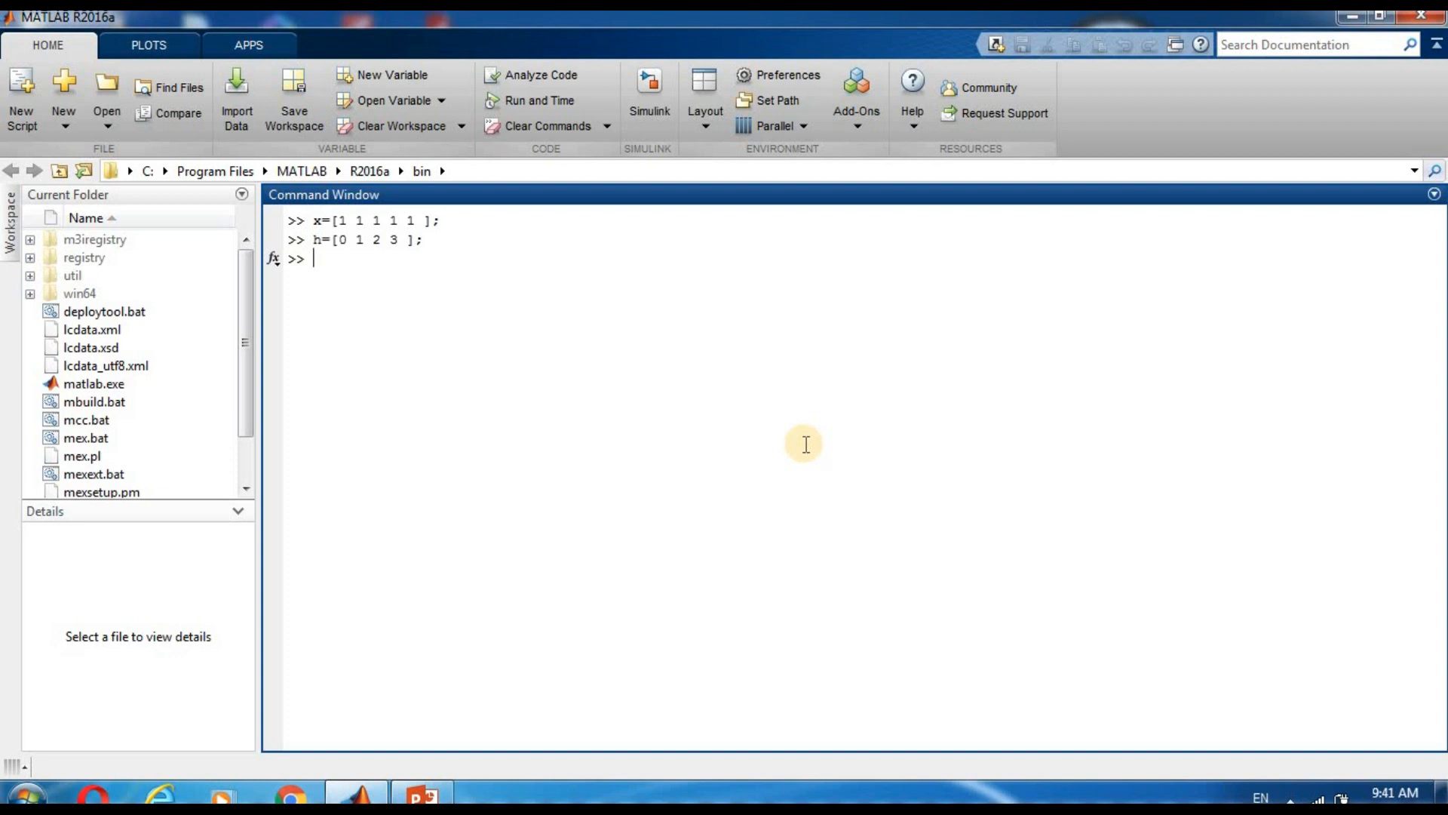
Step: Compute y=conv(x,h), displaying the result 0 1 3 6 6 6 5 3
{"action": "type", "text": "y"}
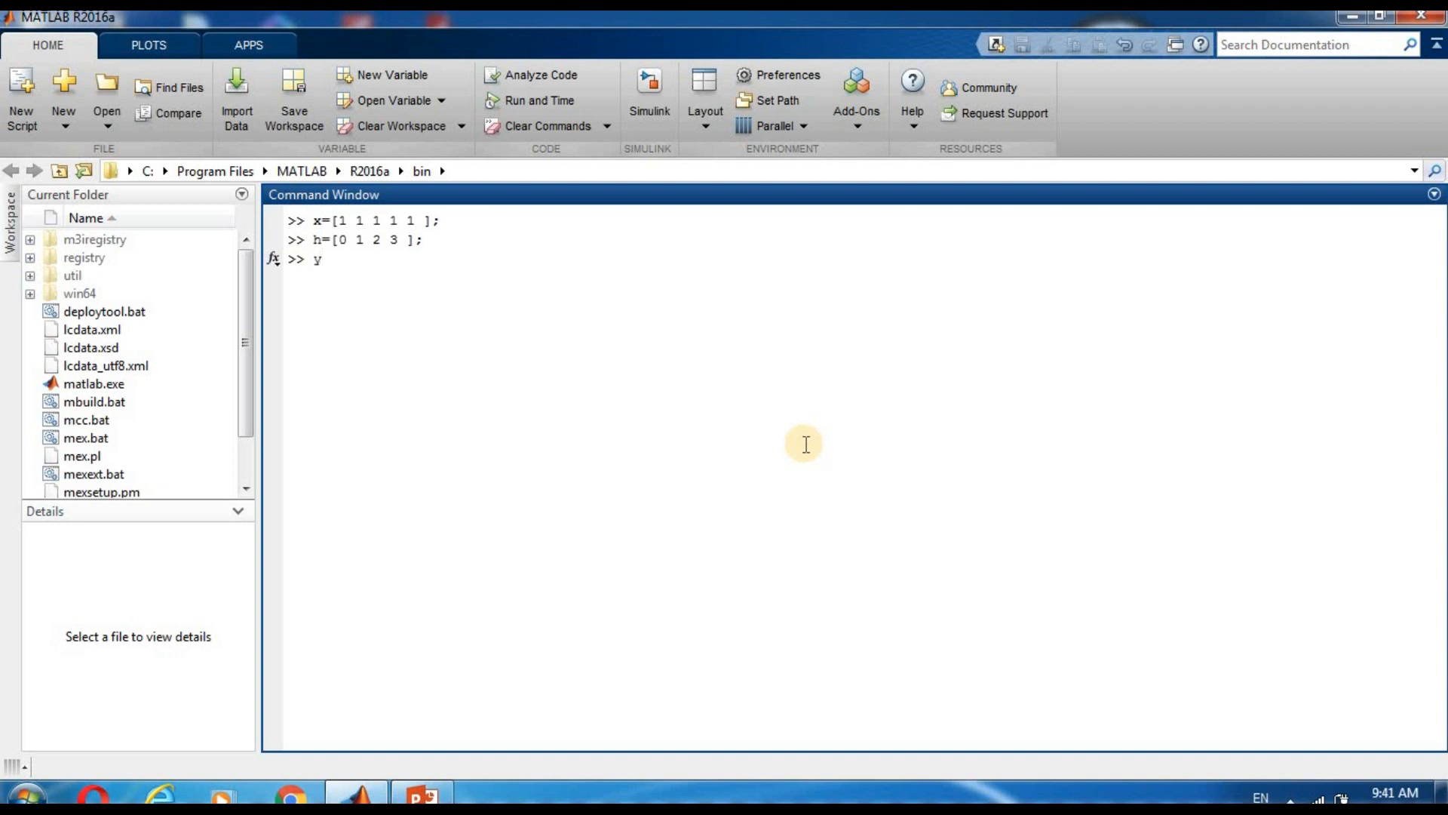
{"action": "type", "text": "=conv(x,h)"}
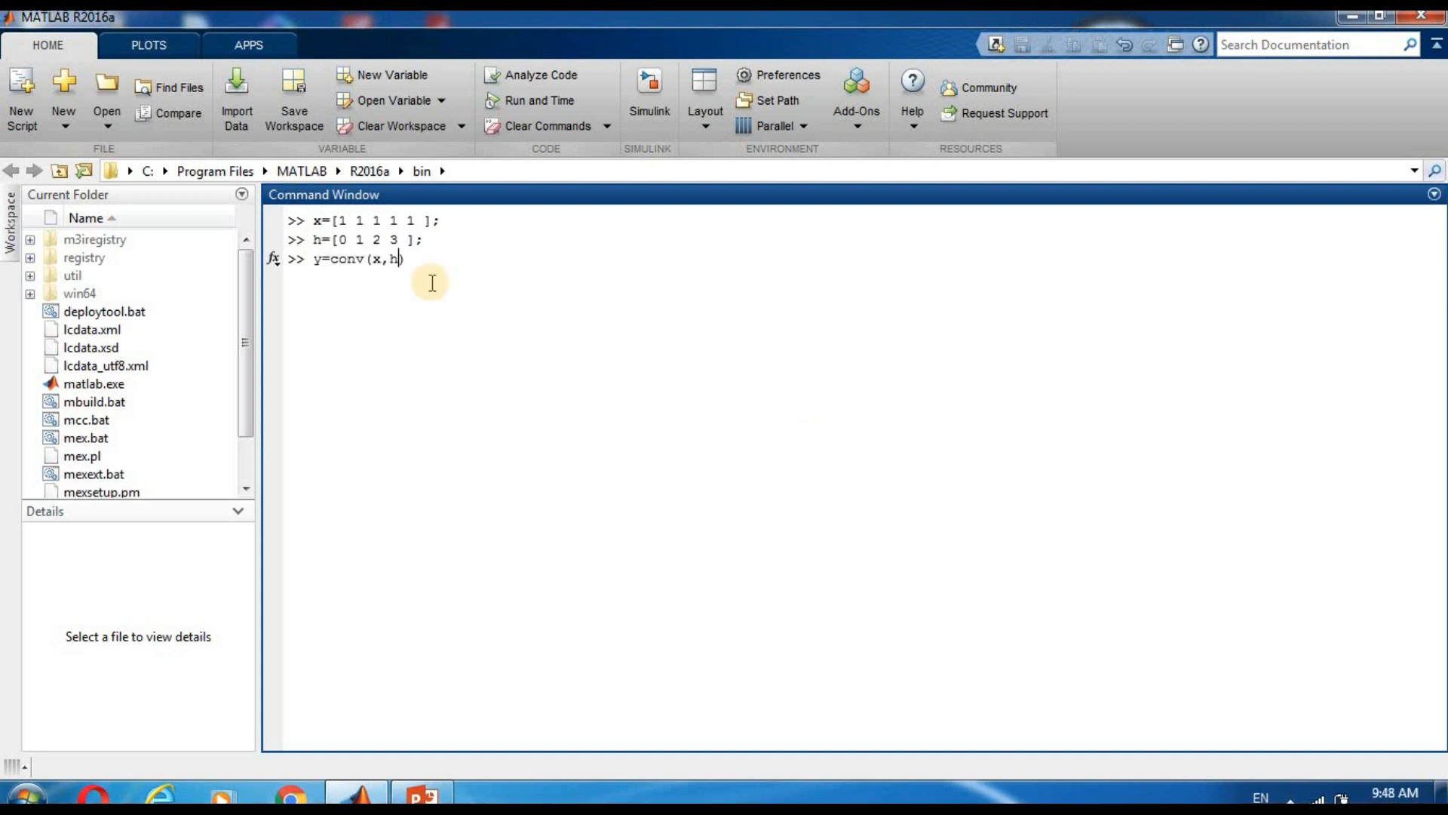
{"action": "type", "text": ")"}
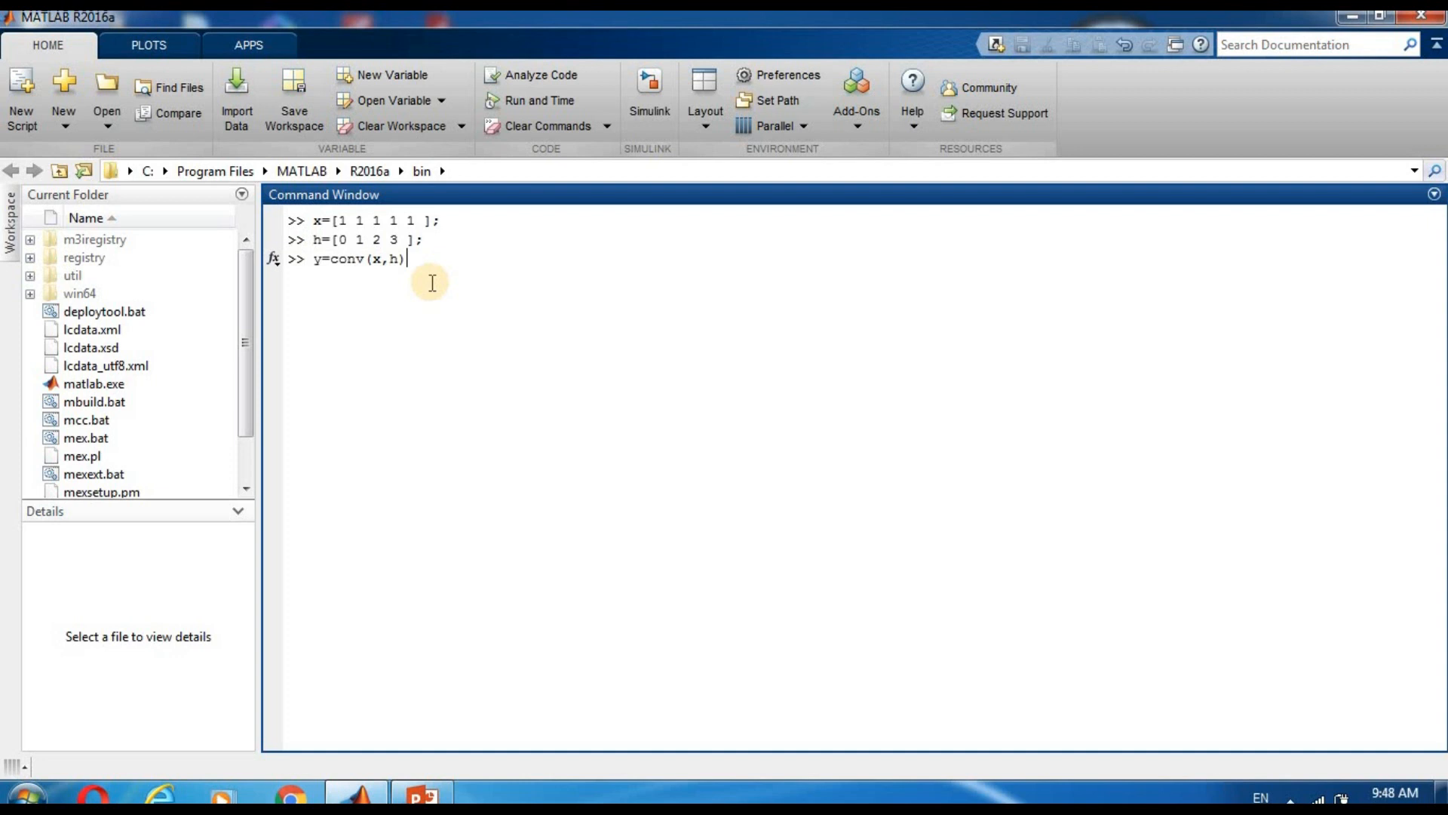
{"action": "mouse_move", "coordinate": [351, 371]}
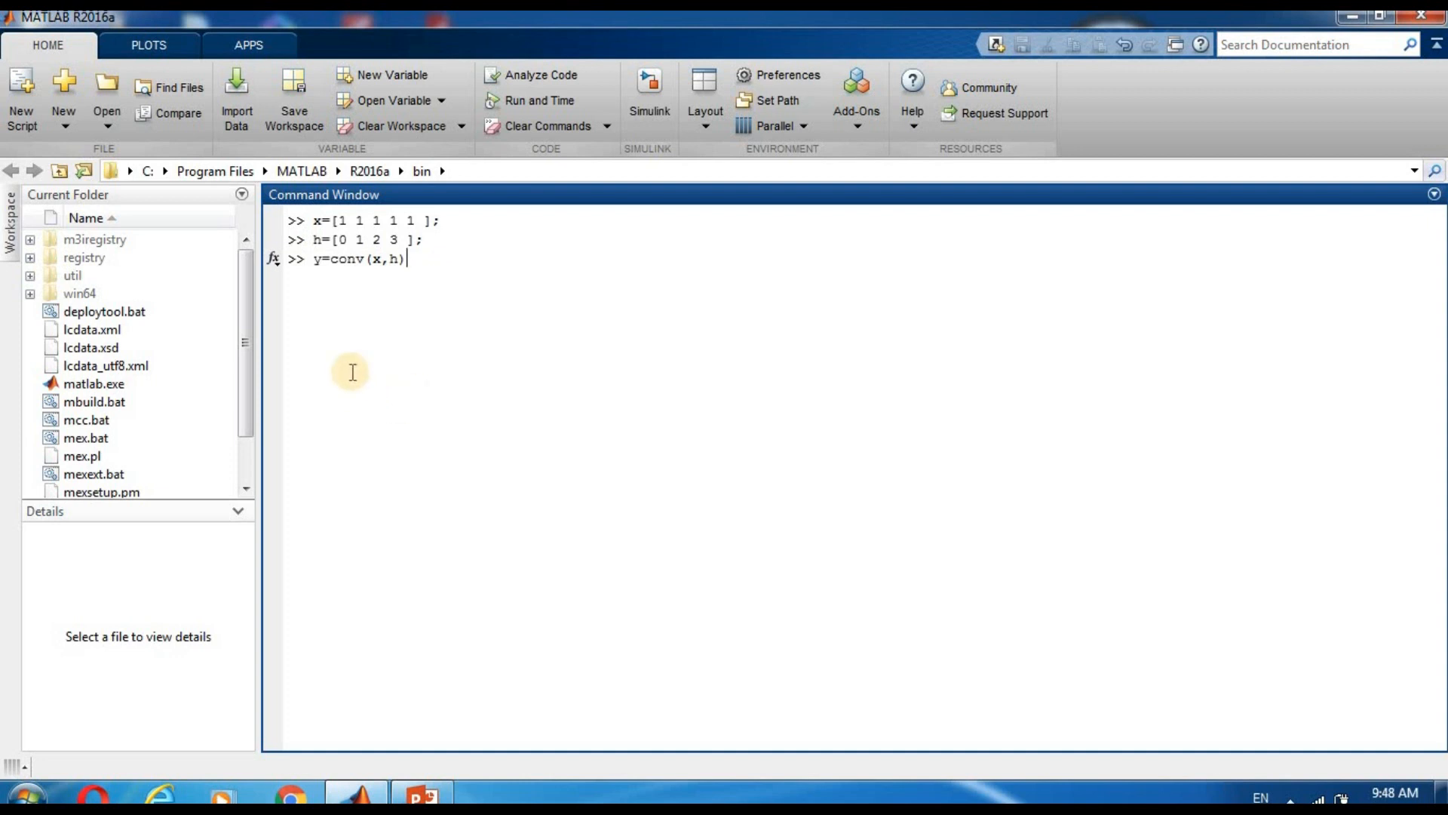
{"action": "mouse_move", "coordinate": [406, 315]}
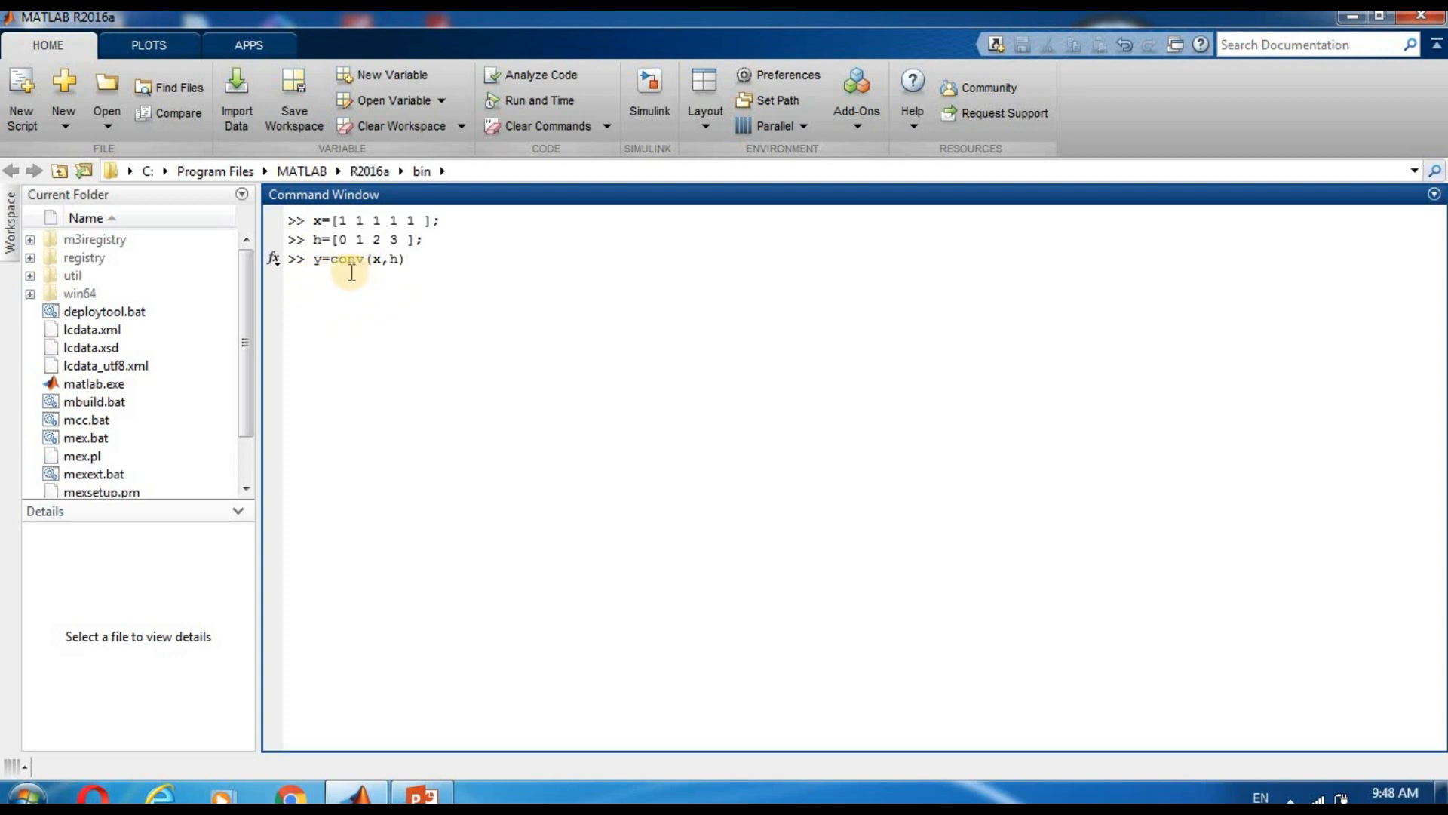
{"action": "mouse_move", "coordinate": [406, 274]}
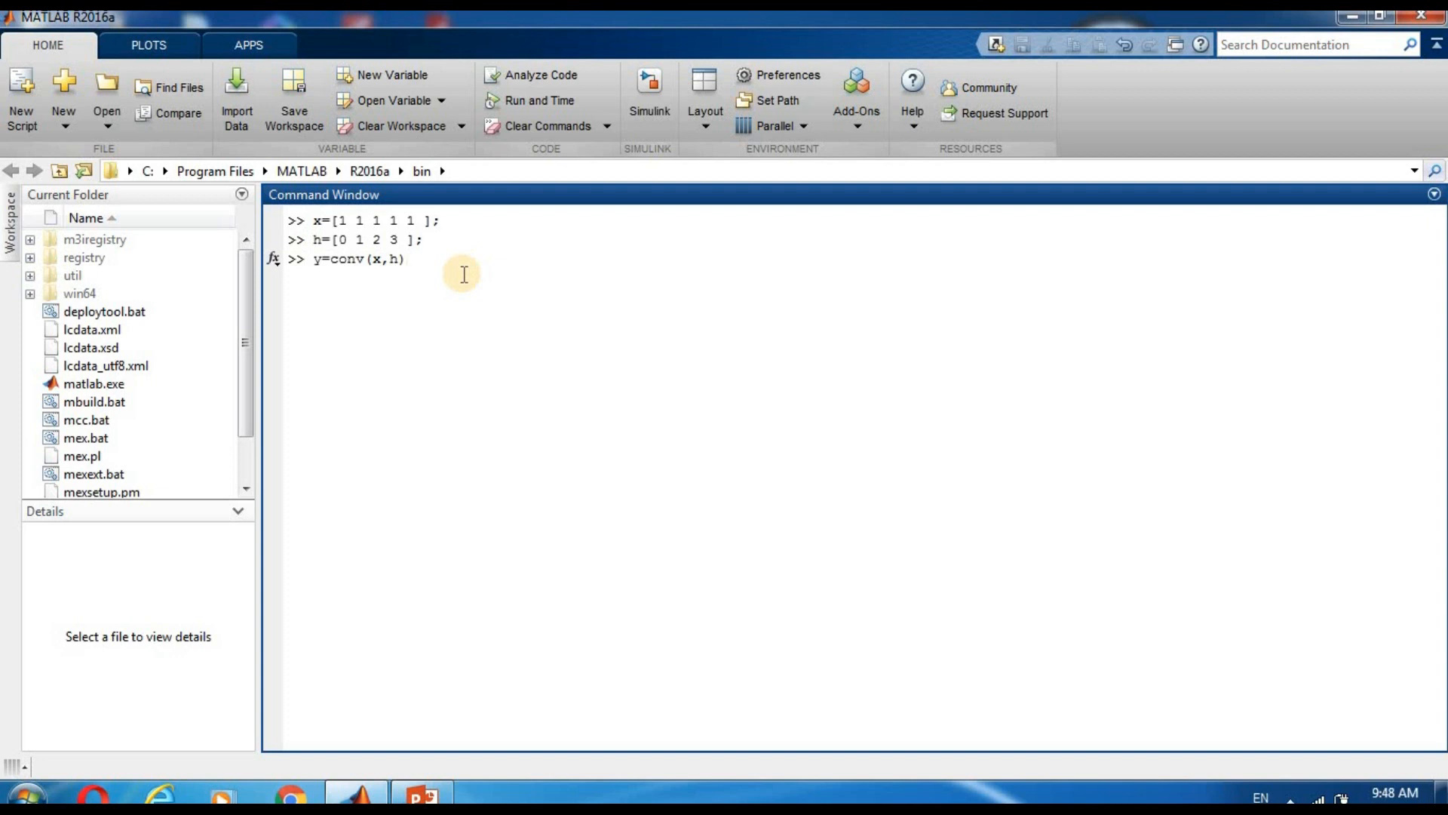
{"action": "key", "text": "enter"}
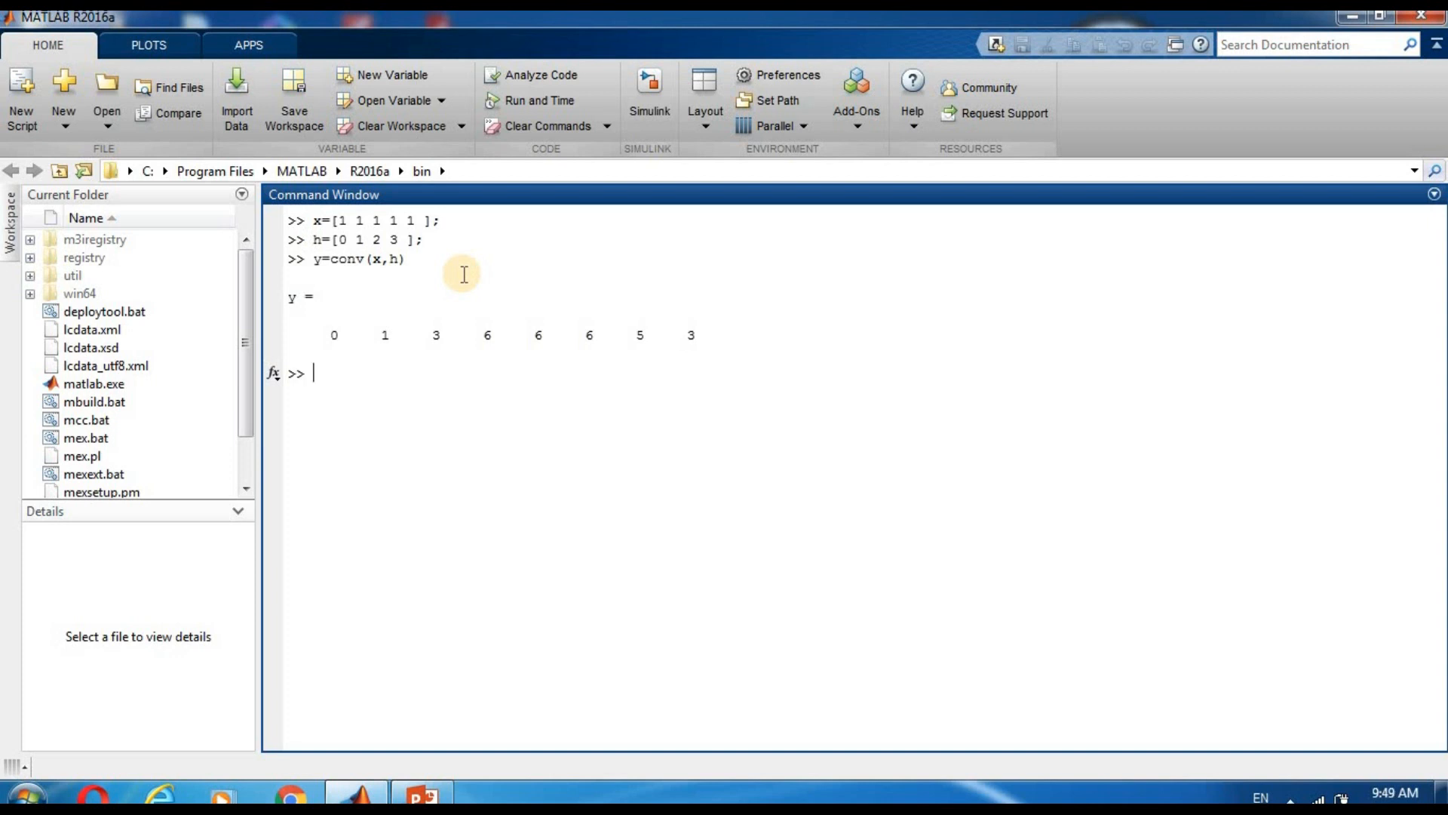
Step: Enter subplot(313), stem(y); subplot(311), stem(x); subplot(312),stem(h) to plot the three sequences
{"action": "type", "text": "subplot(313), stem(y); subplot(311), stem(x); subplot(312),stem(h)"}
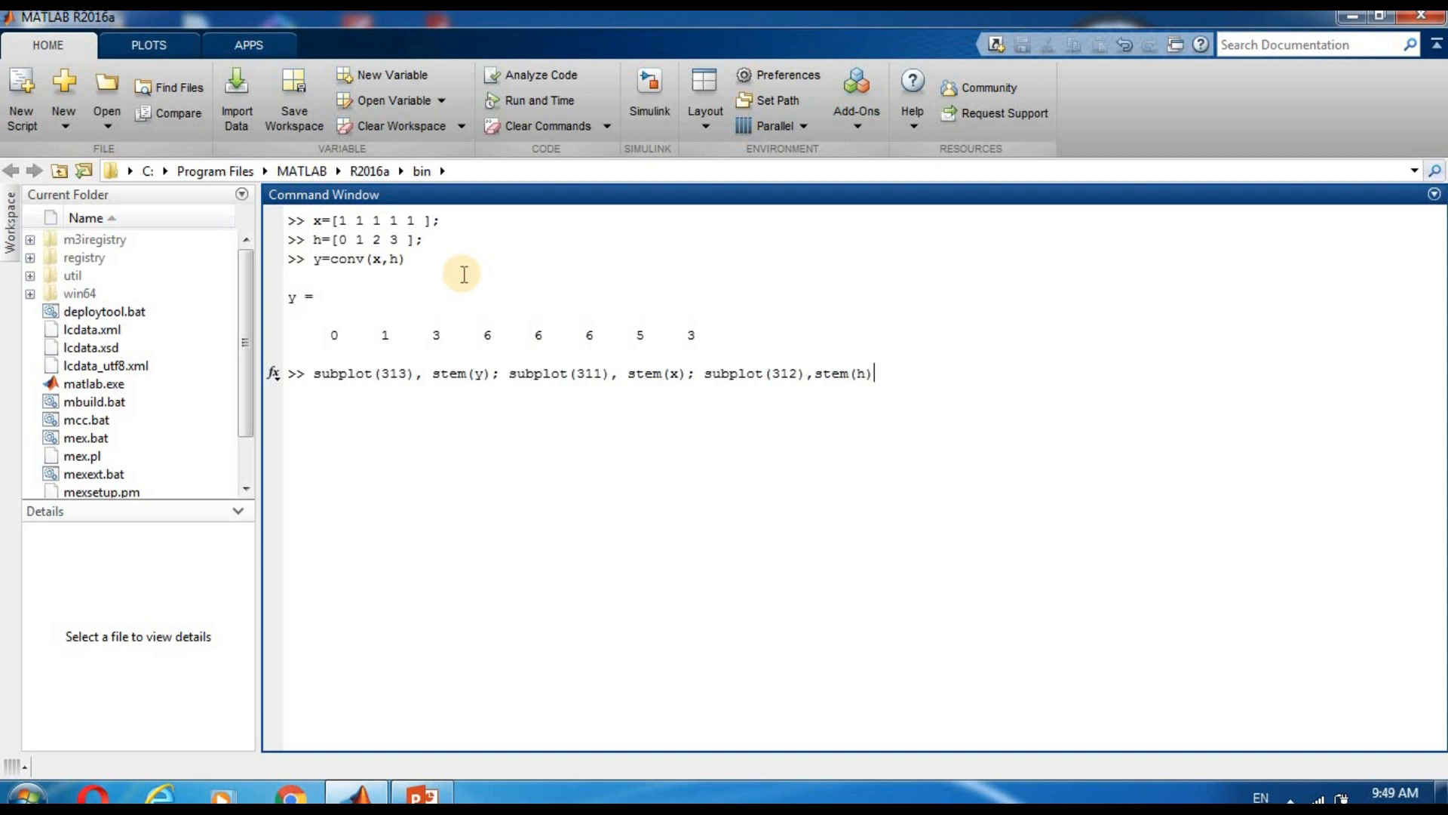
{"action": "mouse_move", "coordinate": [451, 392]}
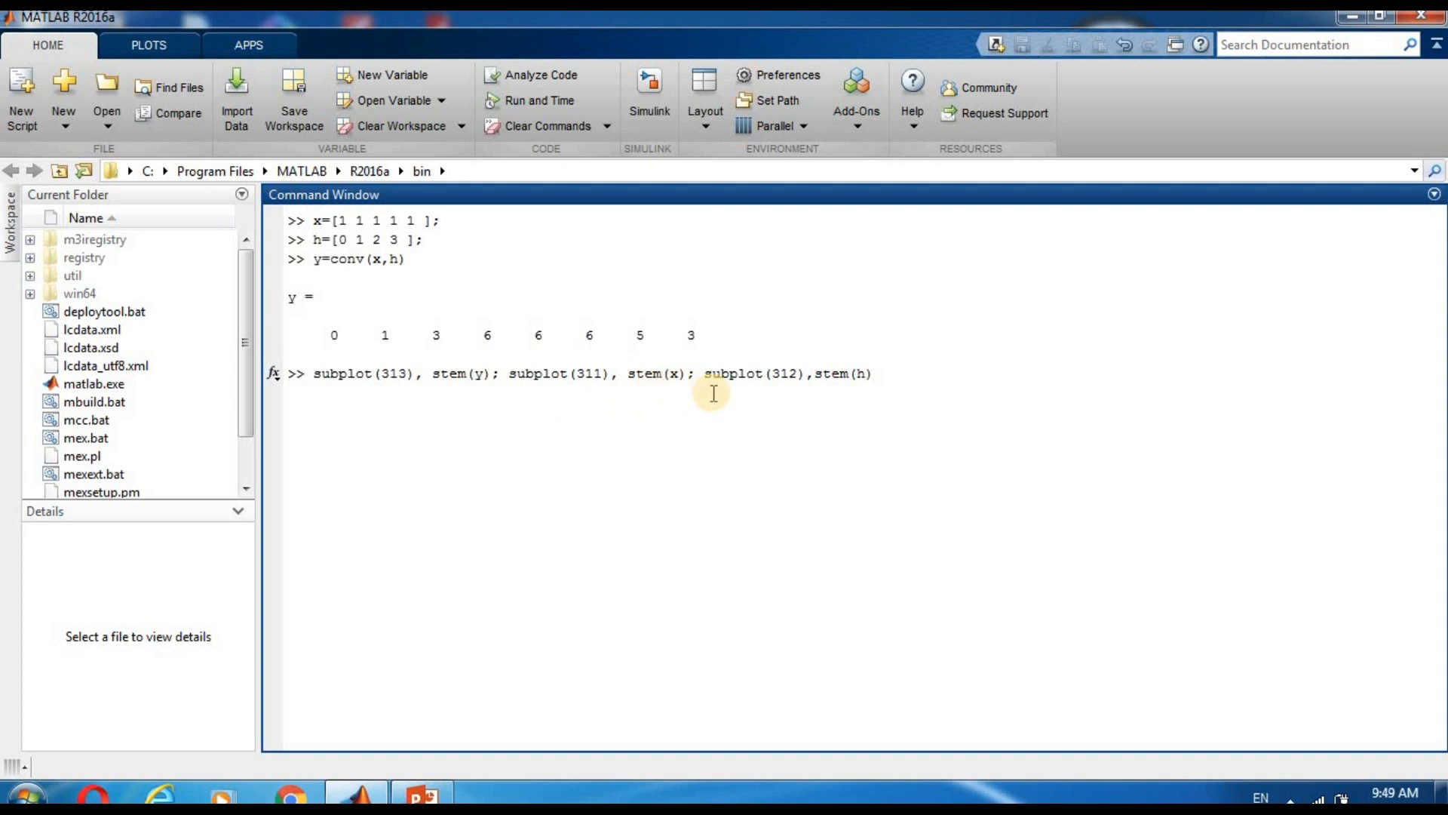
{"action": "mouse_move", "coordinate": [901, 393]}
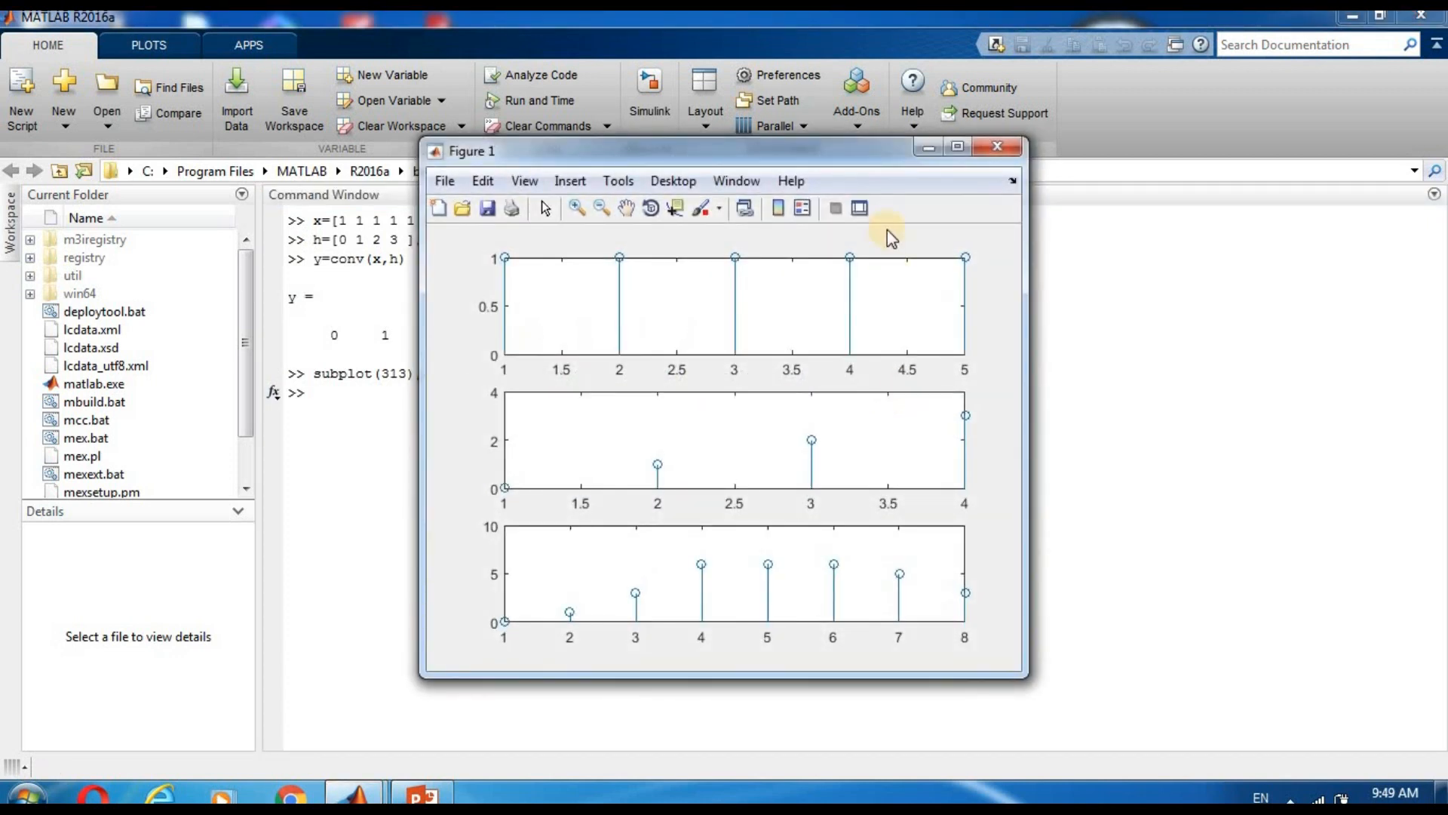
Step: Maximize the Figure 1 window showing the three stem plots
{"action": "left_click", "coordinate": [958, 146]}
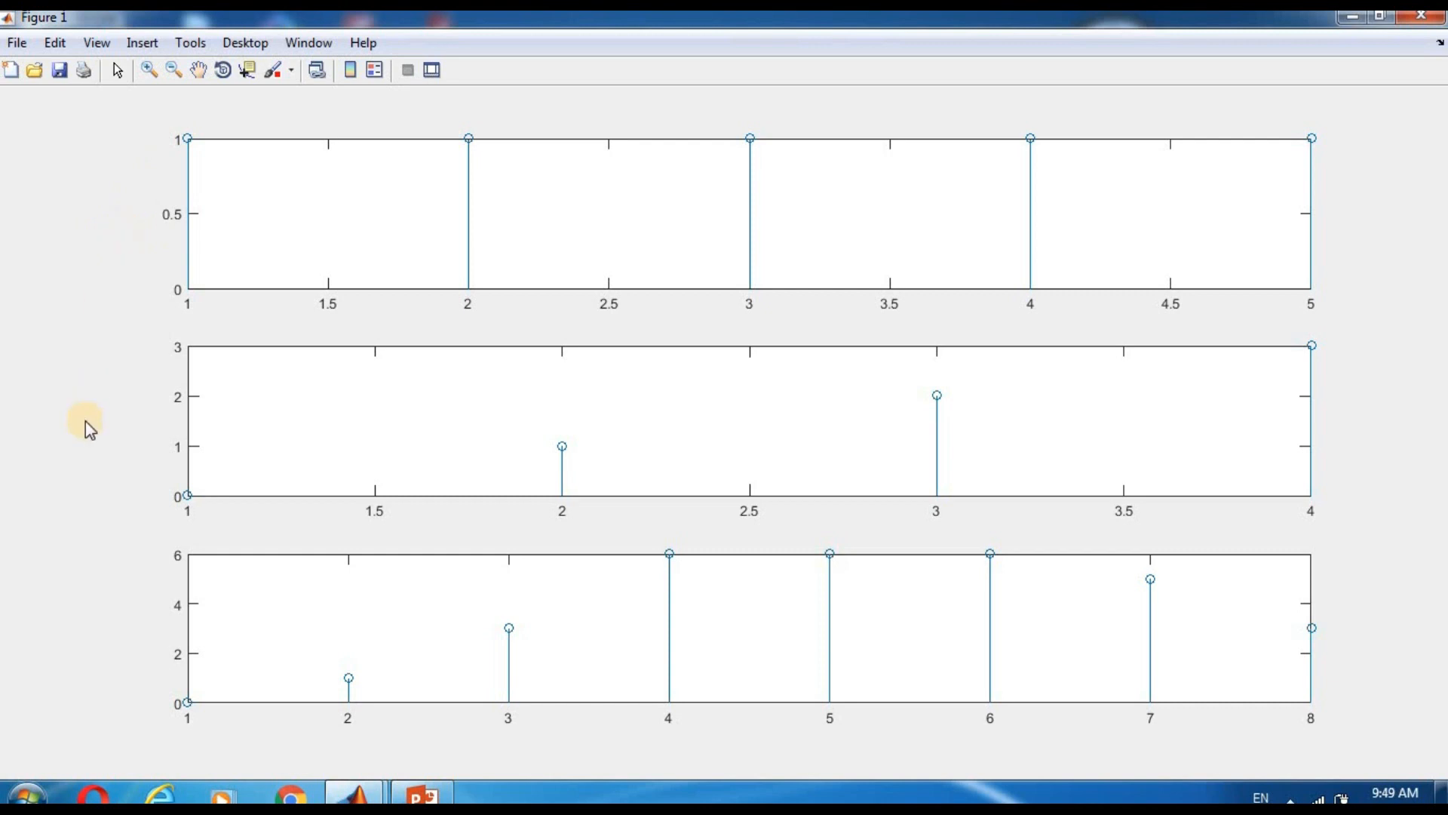
{"action": "mouse_move", "coordinate": [194, 130]}
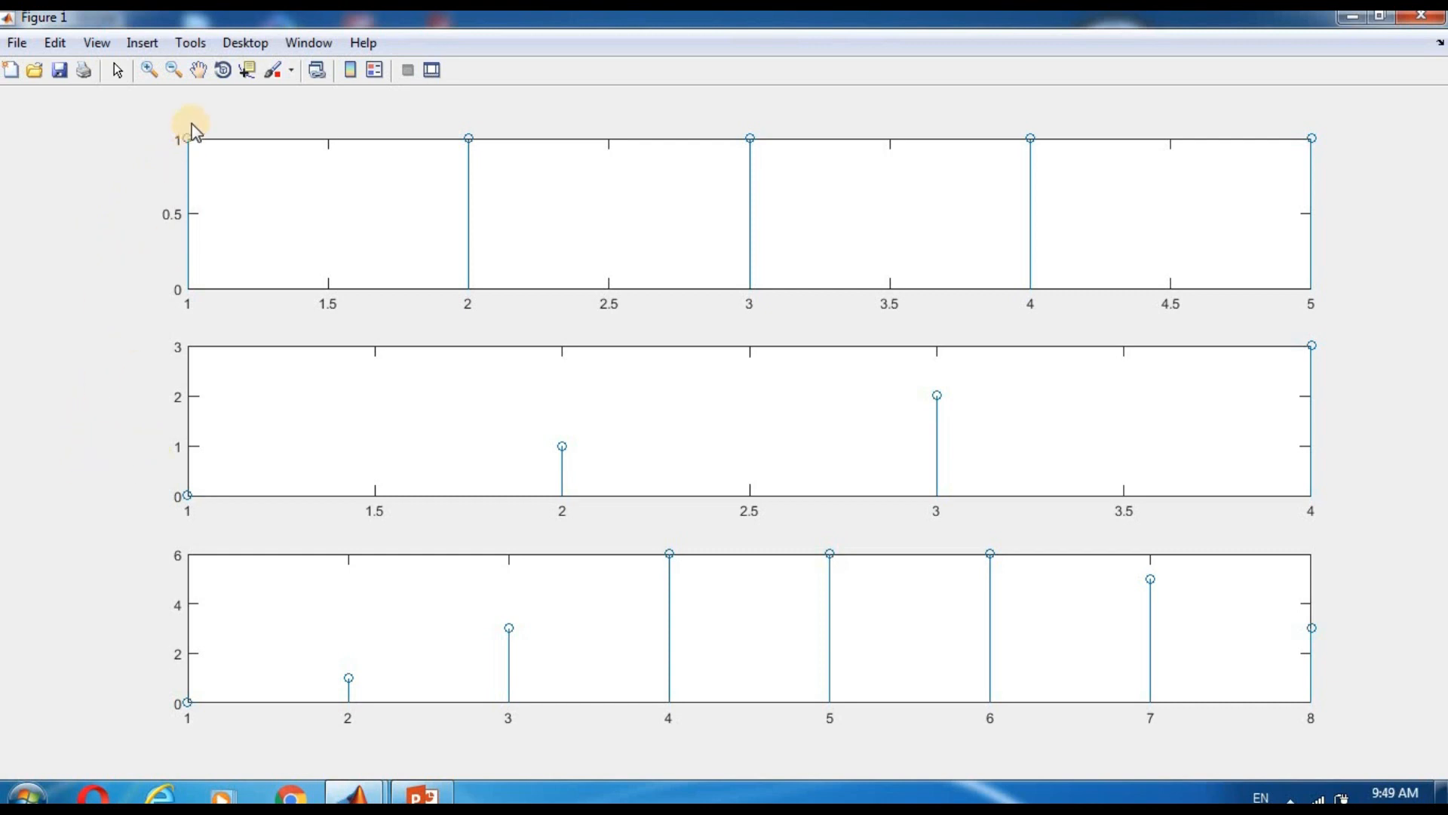
{"action": "mouse_move", "coordinate": [768, 146]}
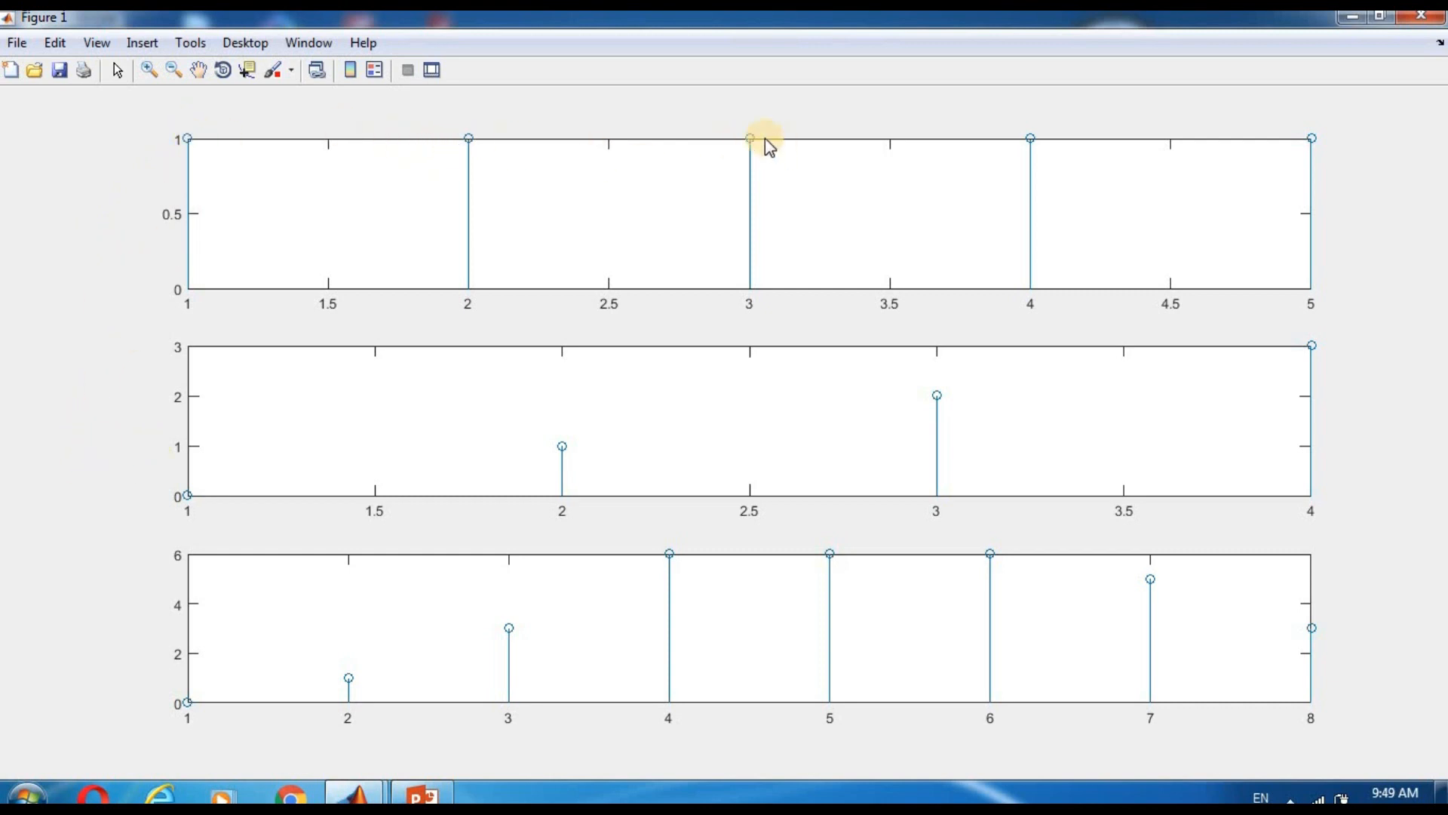
{"action": "mouse_move", "coordinate": [750, 590]}
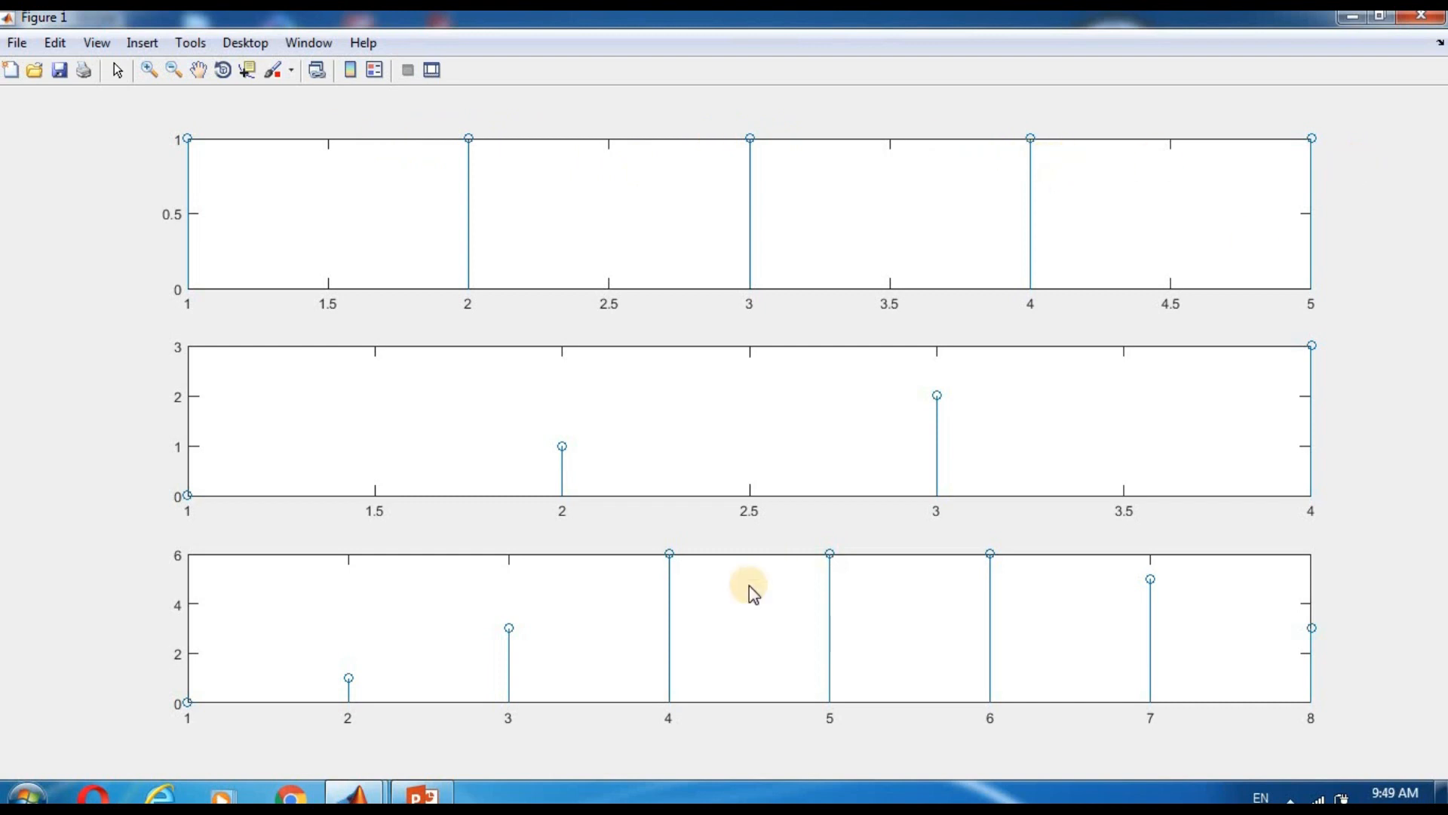
{"action": "mouse_move", "coordinate": [605, 489]}
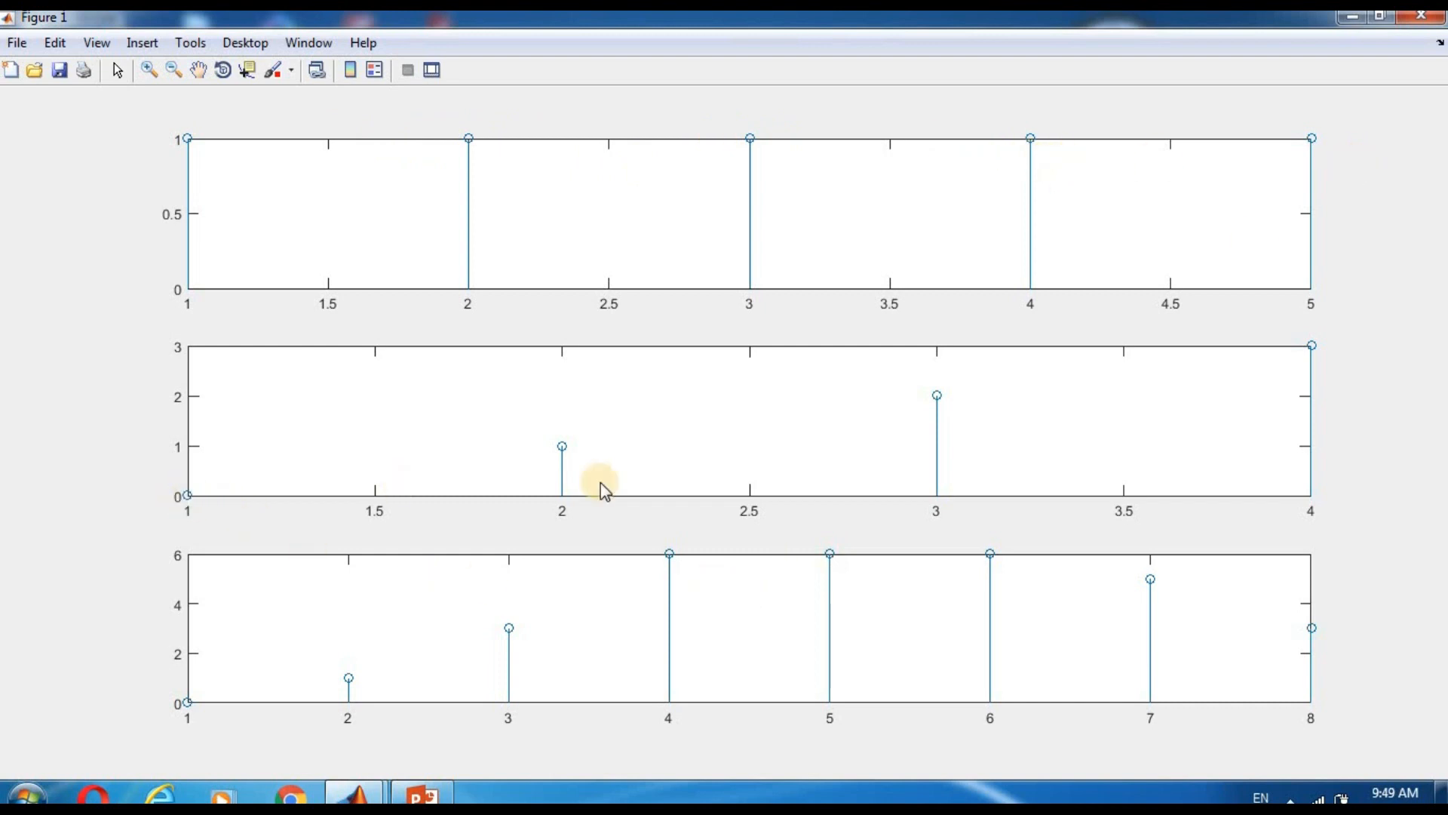
{"action": "mouse_move", "coordinate": [1347, 348]}
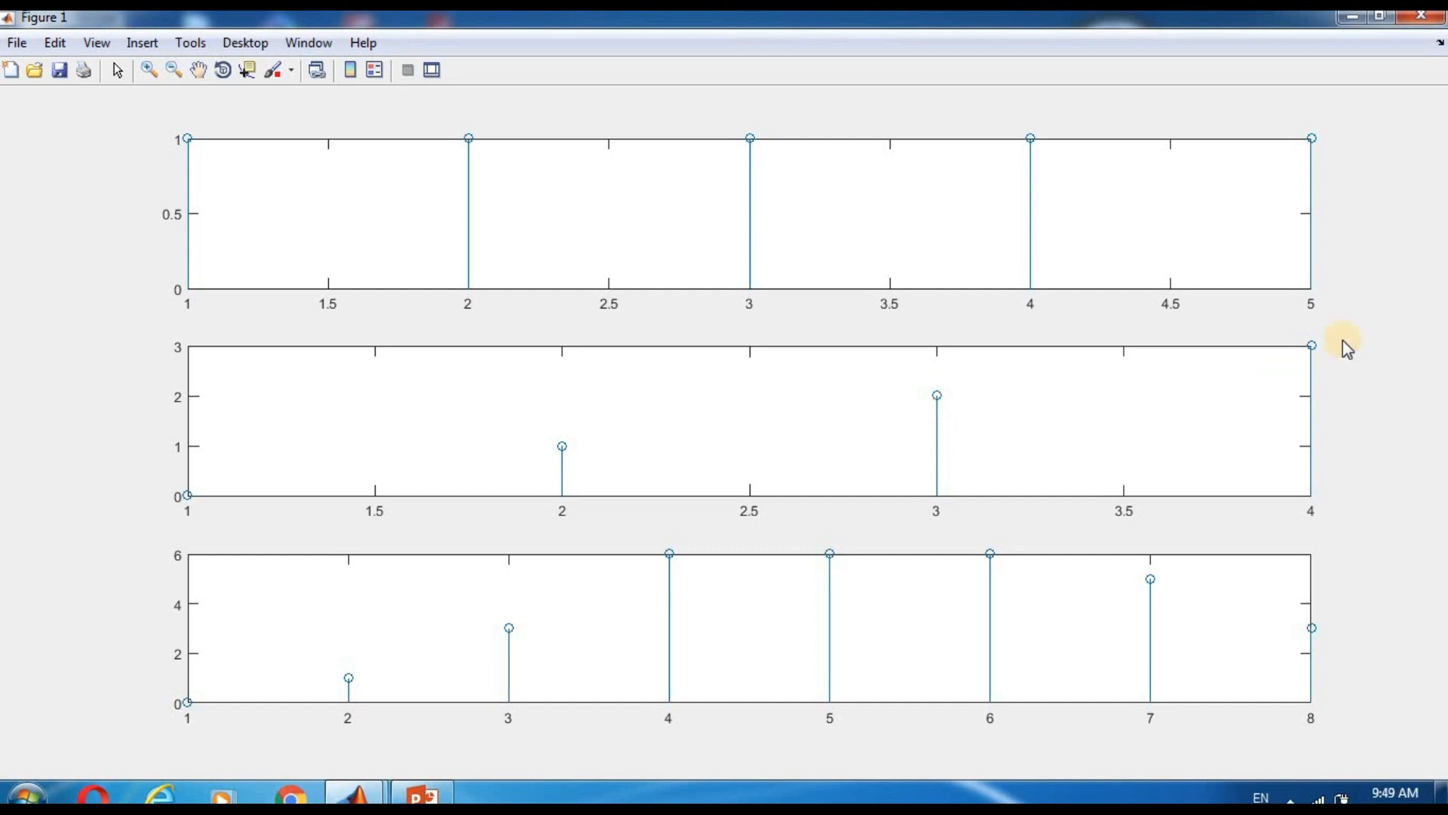
{"action": "mouse_move", "coordinate": [268, 748]}
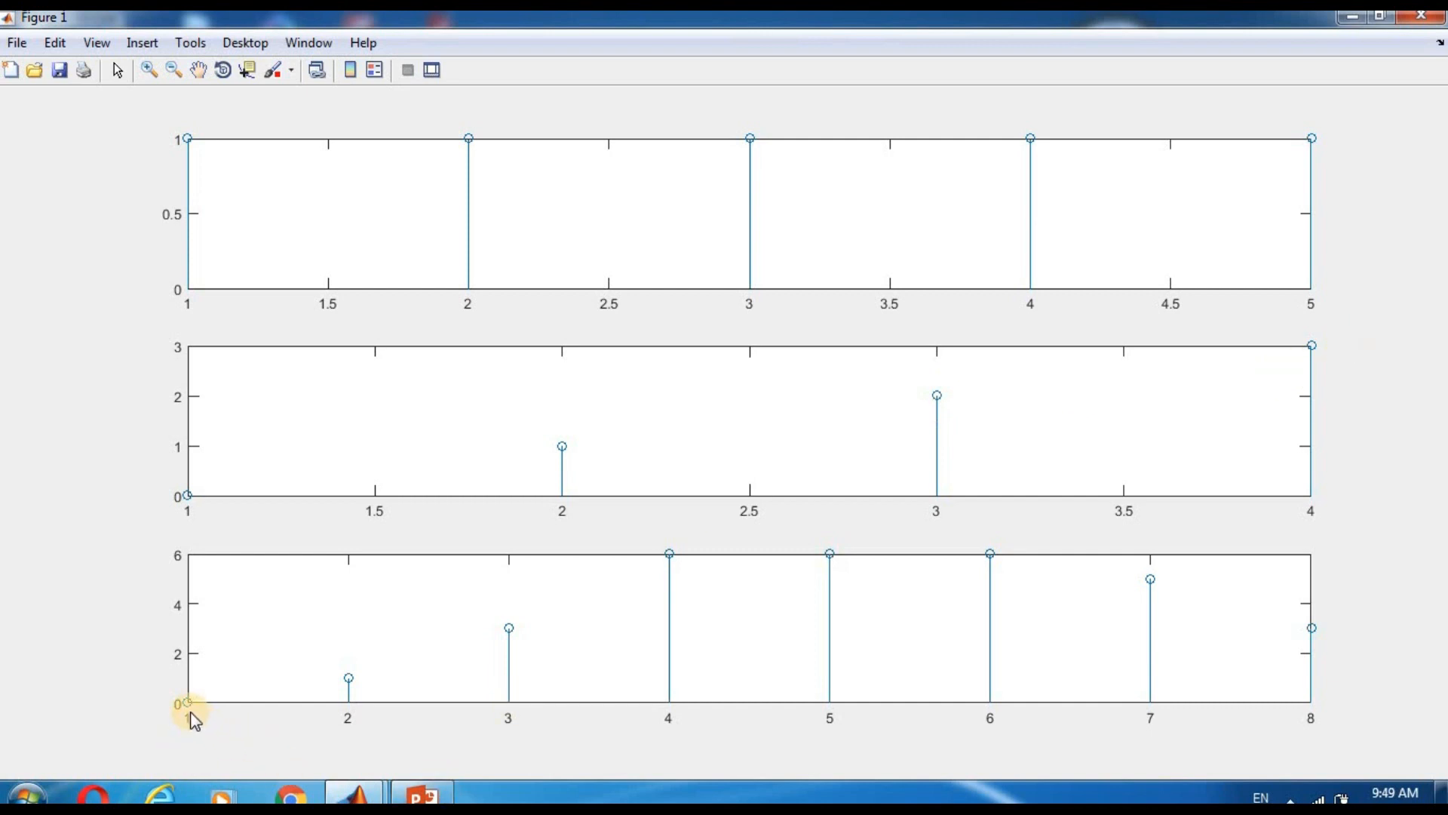
{"action": "mouse_move", "coordinate": [351, 726]}
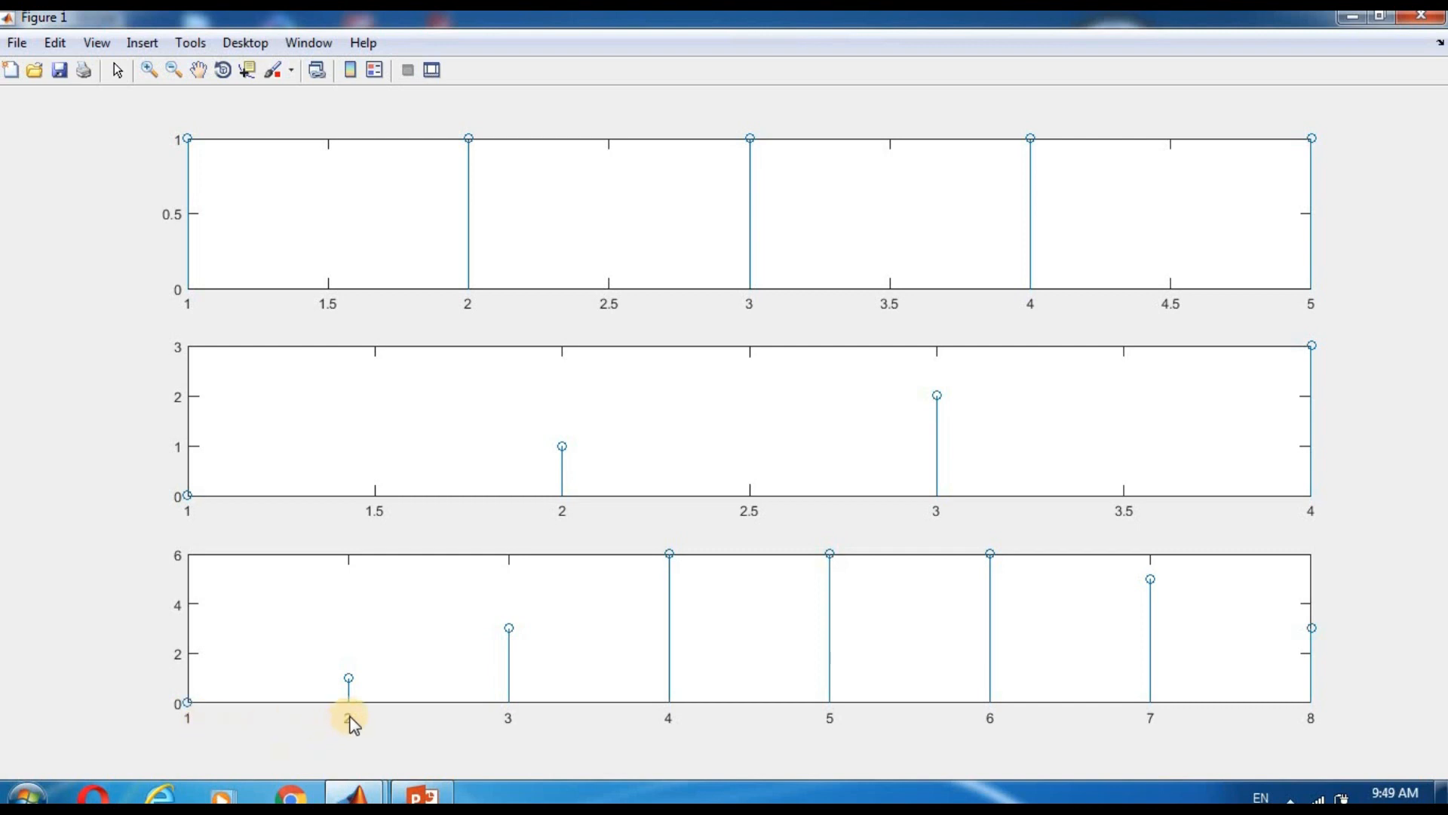
{"action": "mouse_move", "coordinate": [512, 723]}
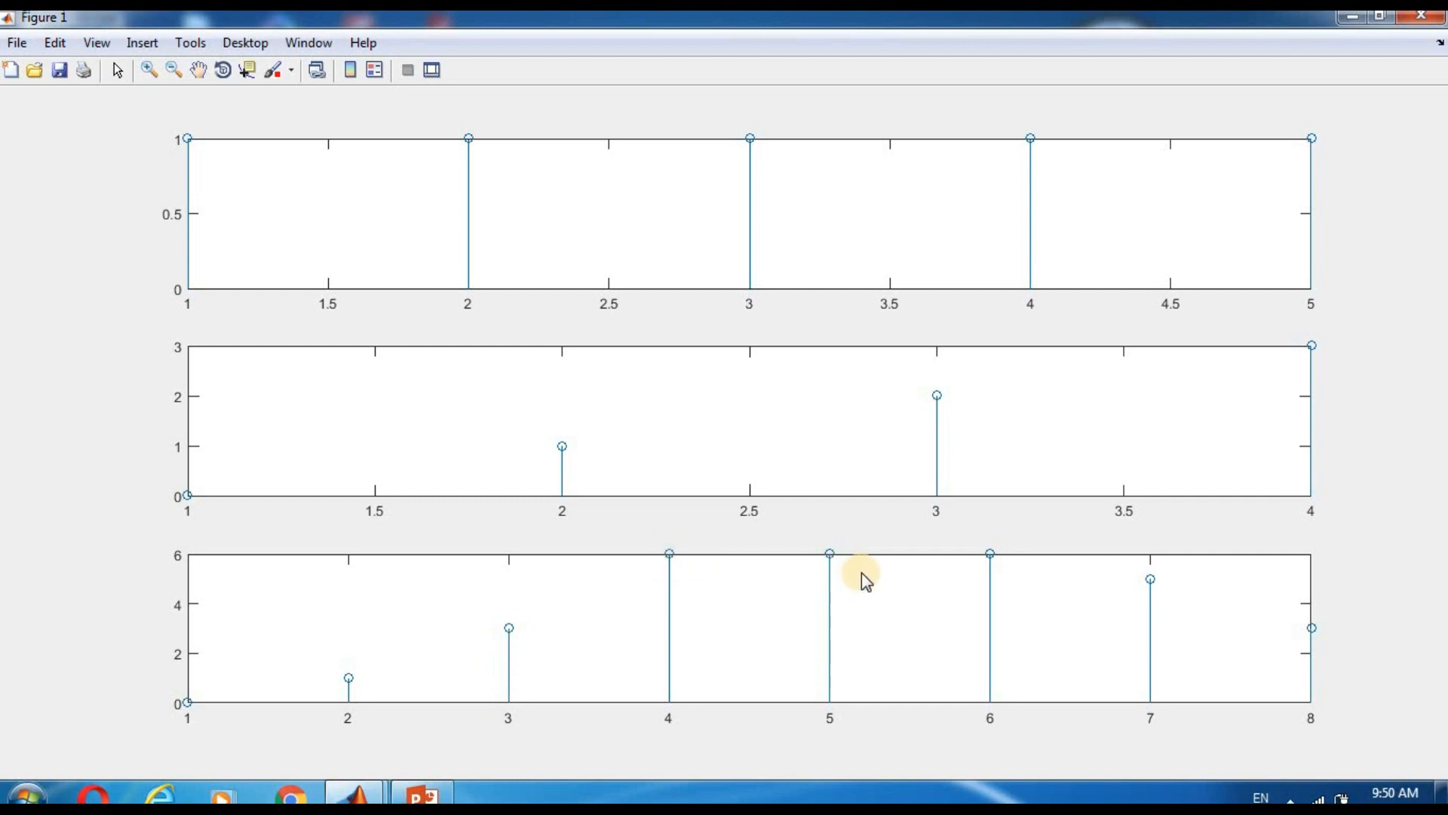
{"action": "mouse_move", "coordinate": [1174, 584]}
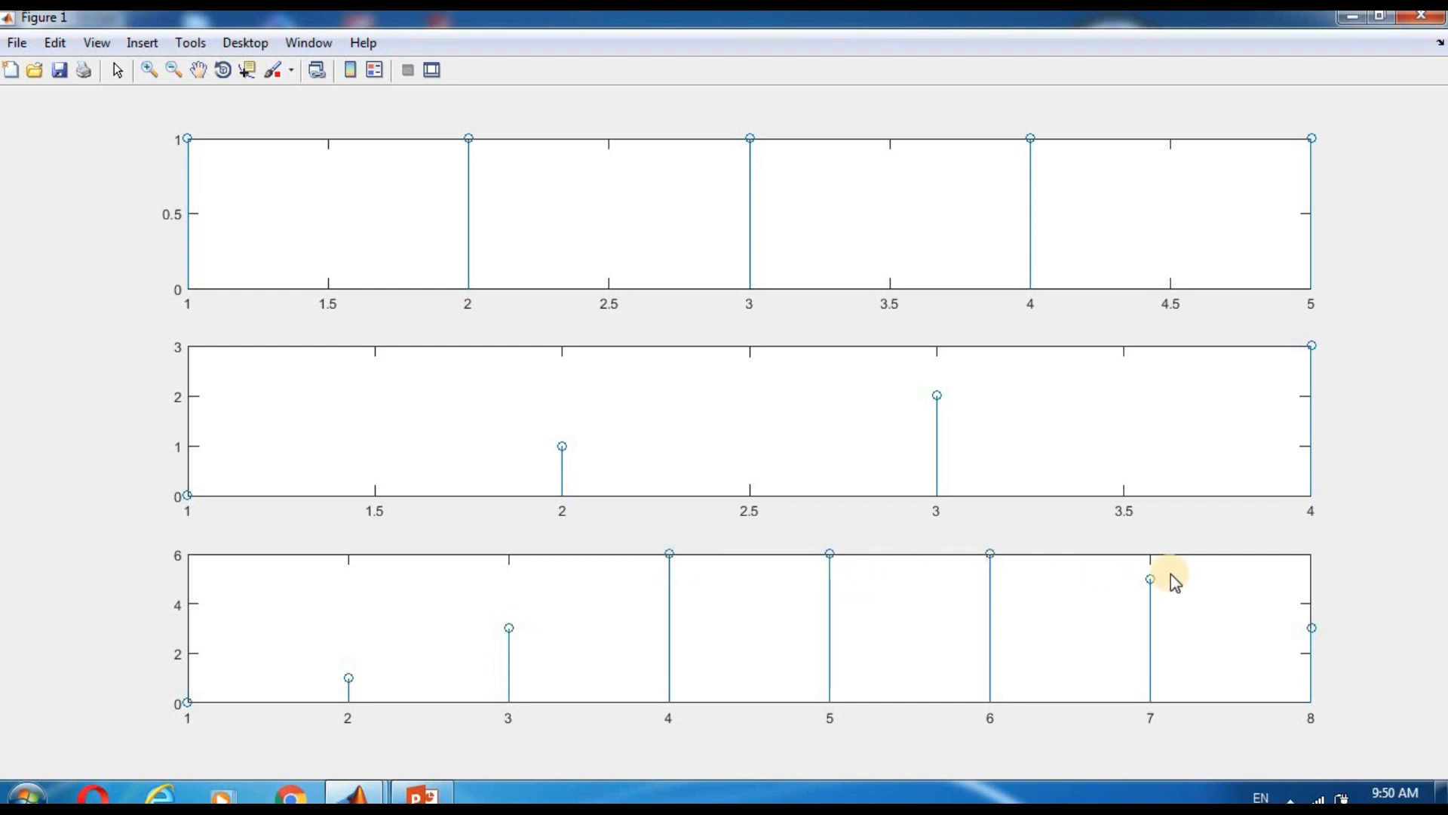
{"action": "mouse_move", "coordinate": [1314, 644]}
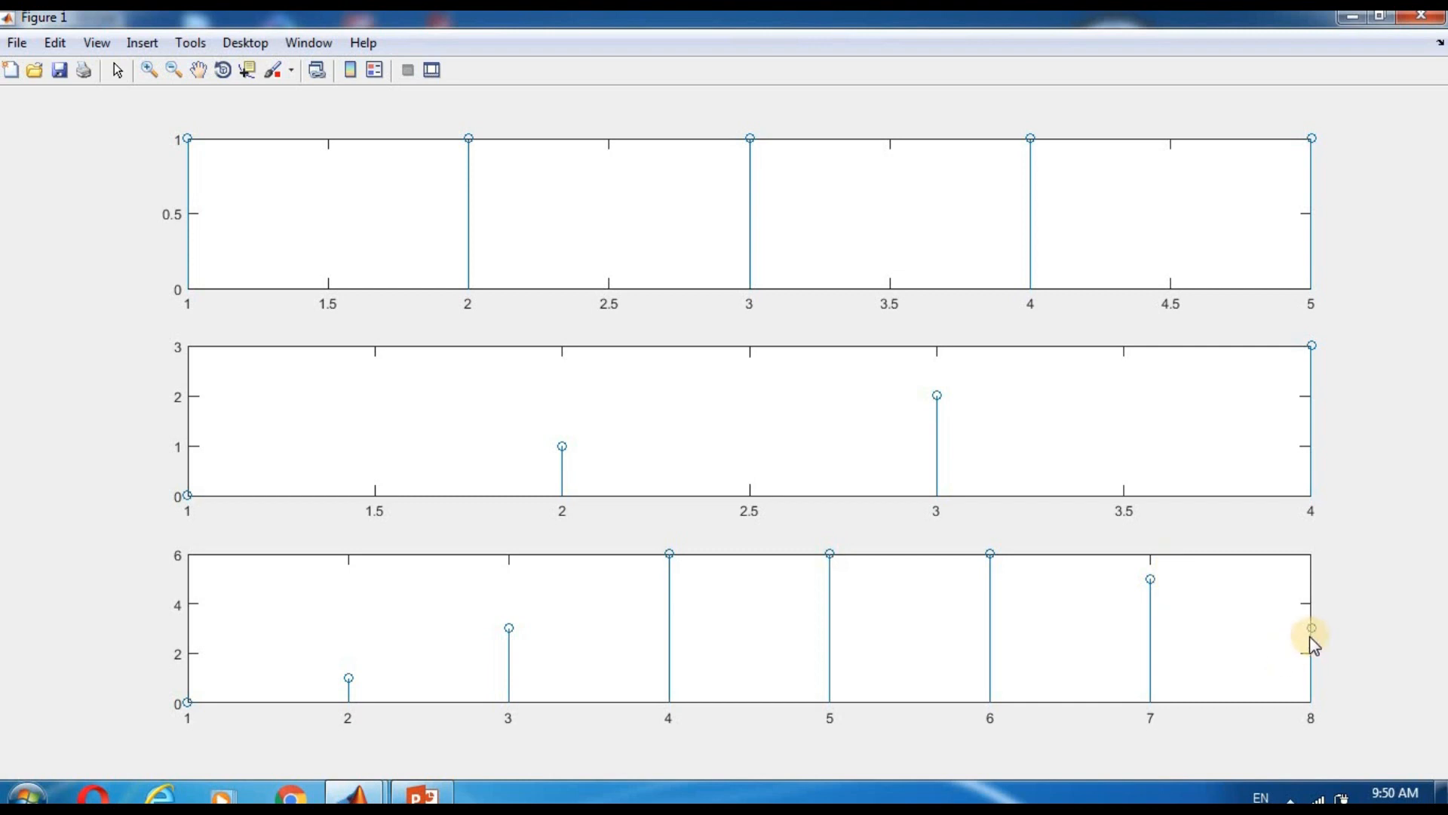
{"action": "mouse_move", "coordinate": [1381, 661]}
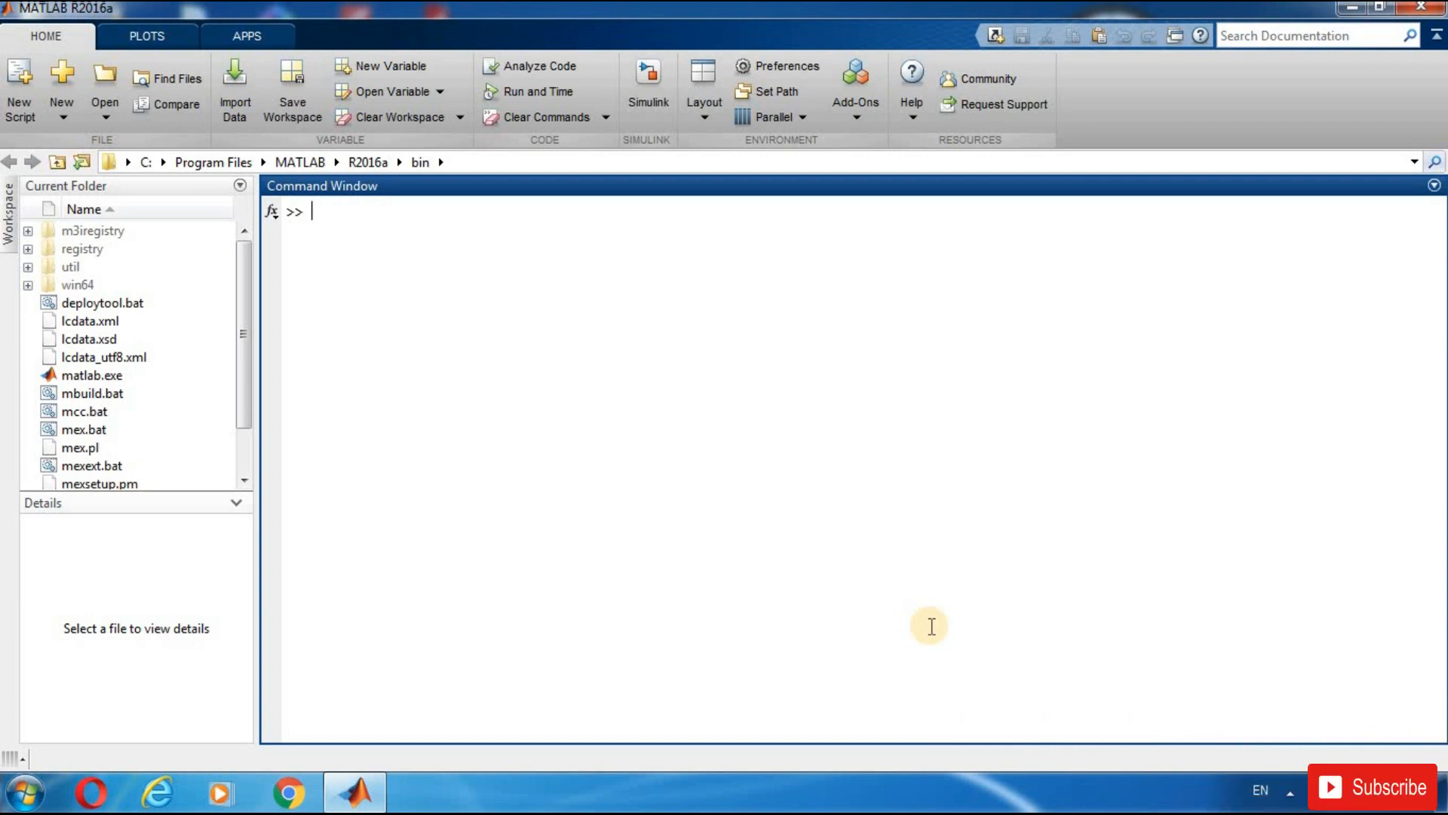
Step: Define the index vector n from 0 to 40 with output suppressed
{"action": "type", "text": "n="}
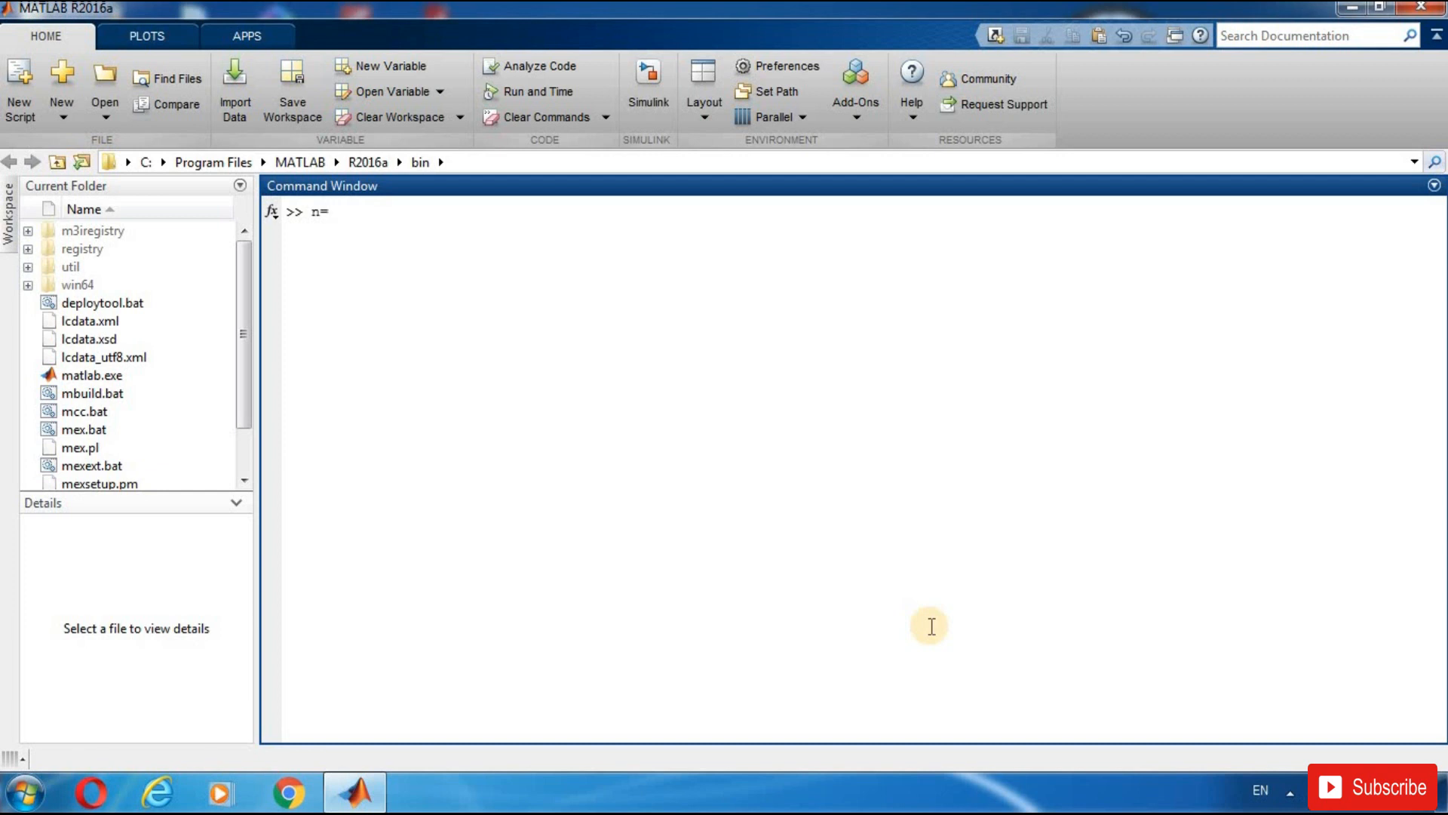
{"action": "type", "text": "0;"}
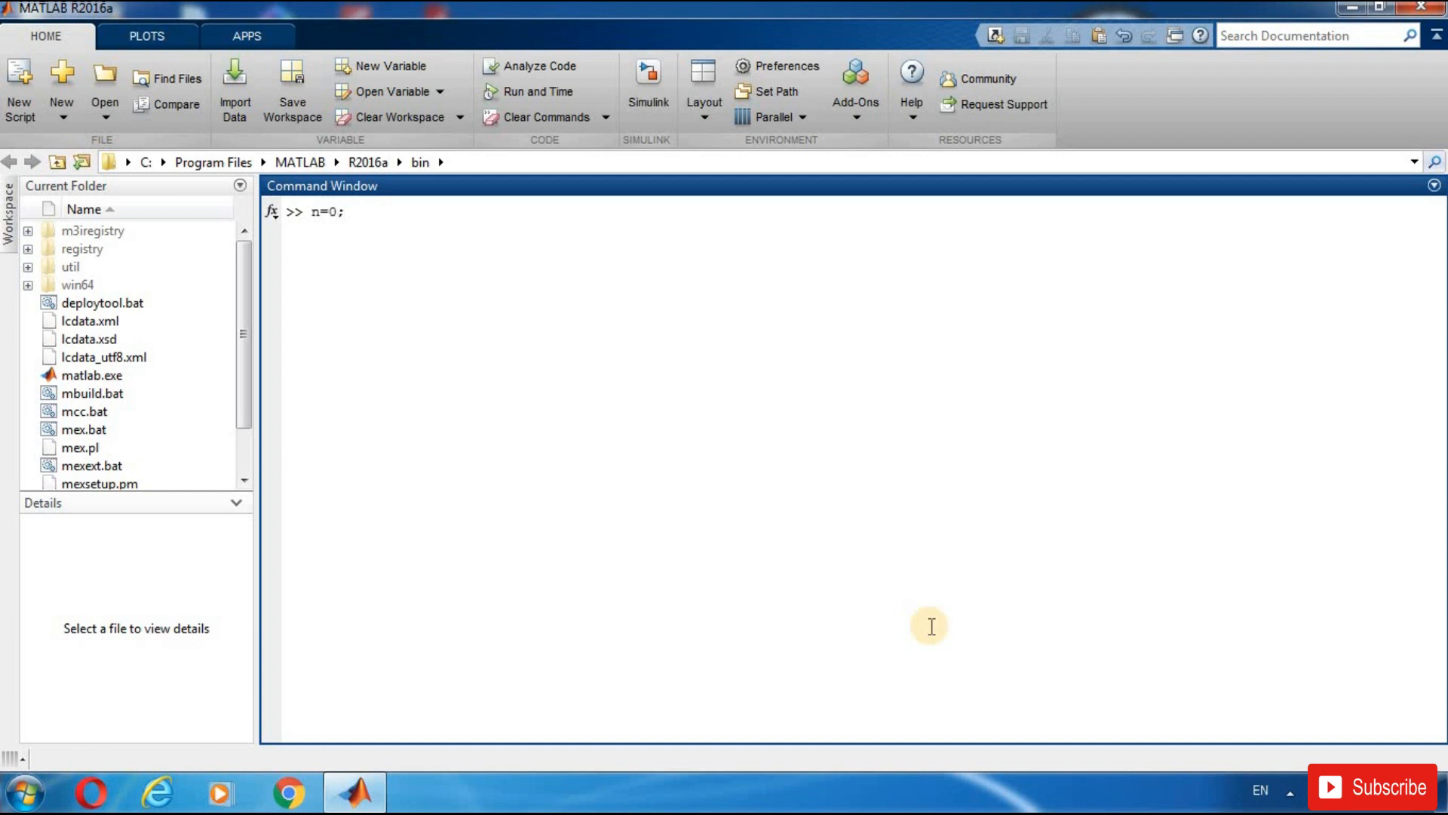
{"action": "type", "text": "40"}
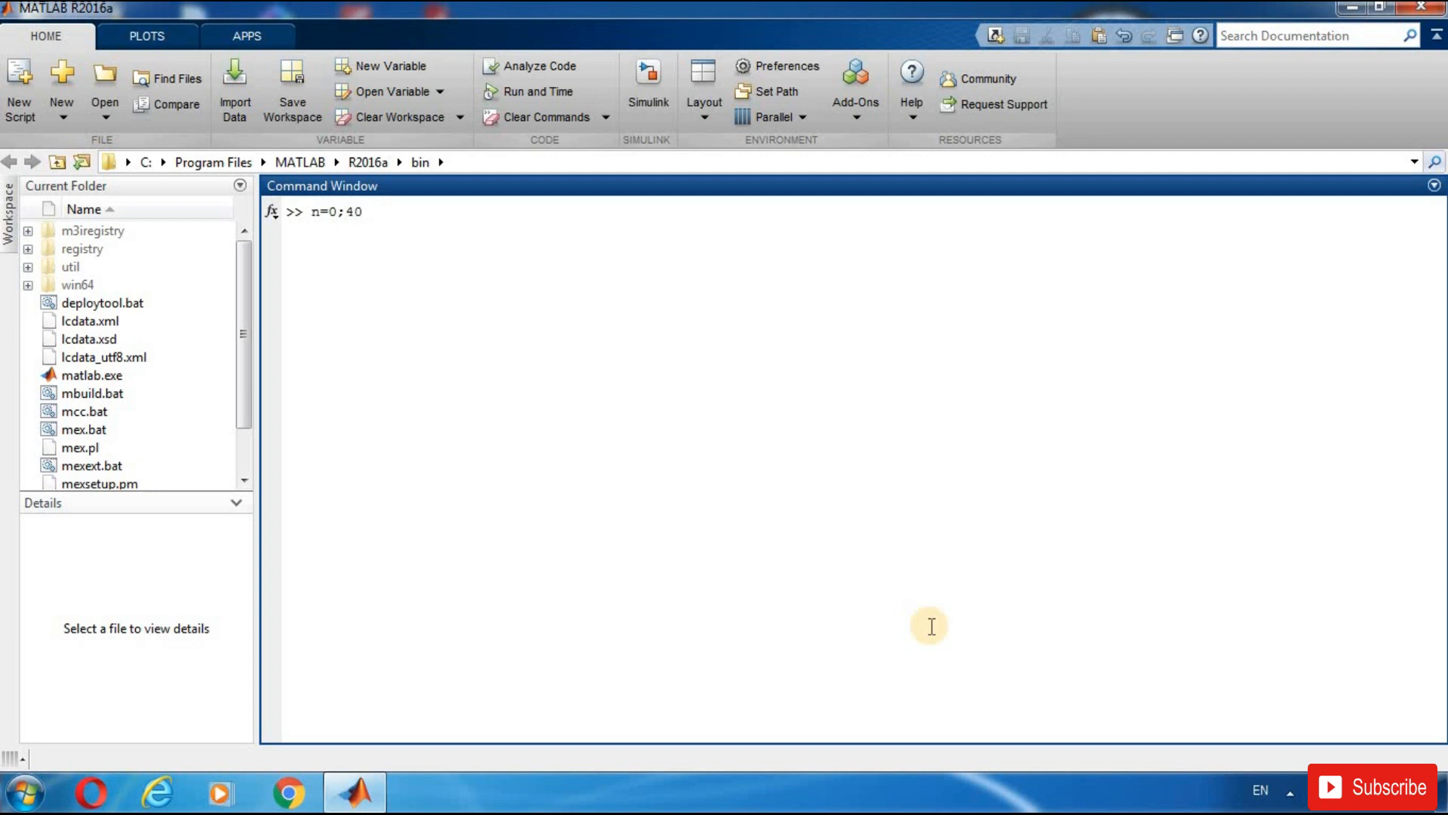
{"action": "type", "text": ";"}
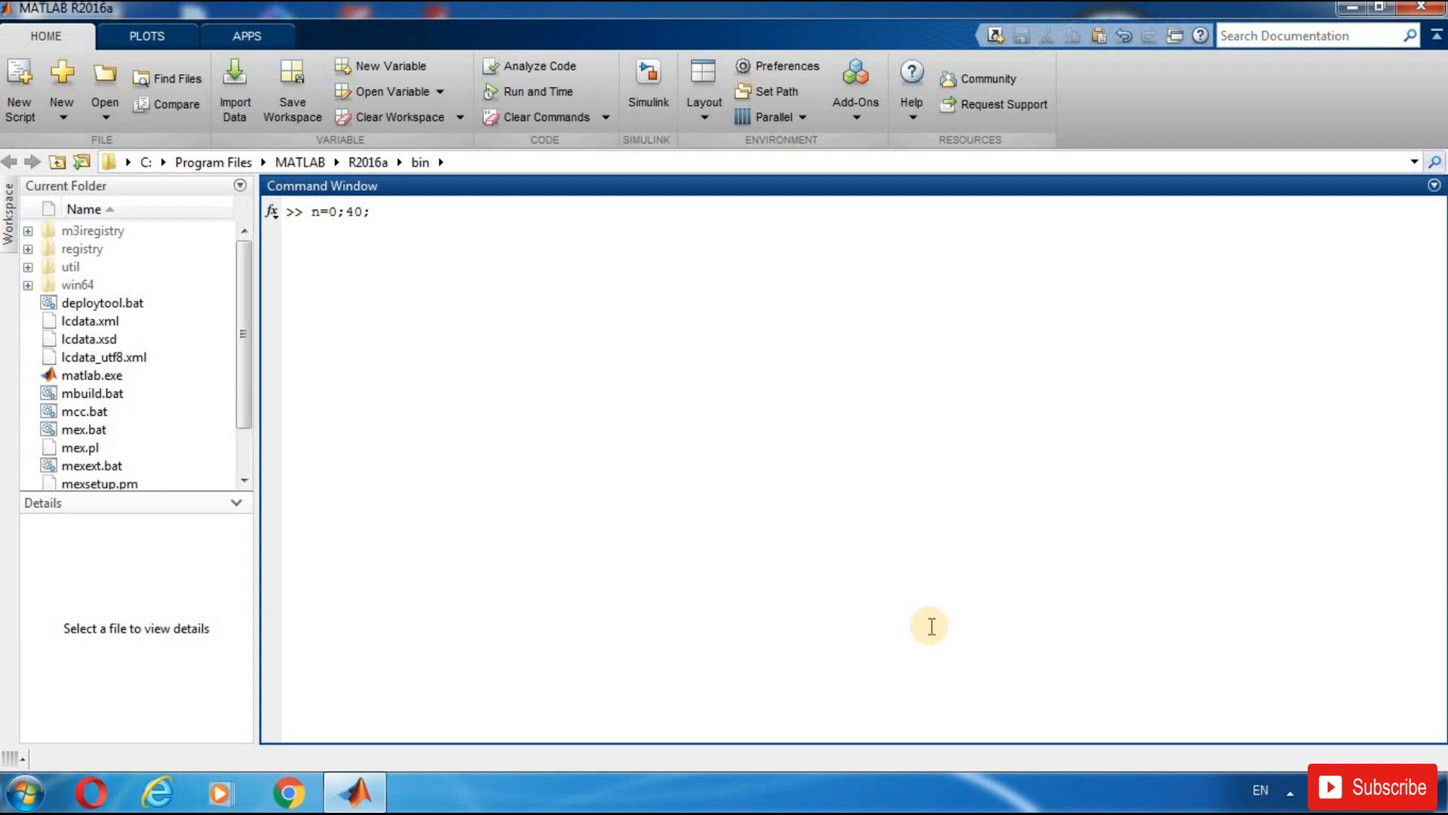
{"action": "key", "text": "enter"}
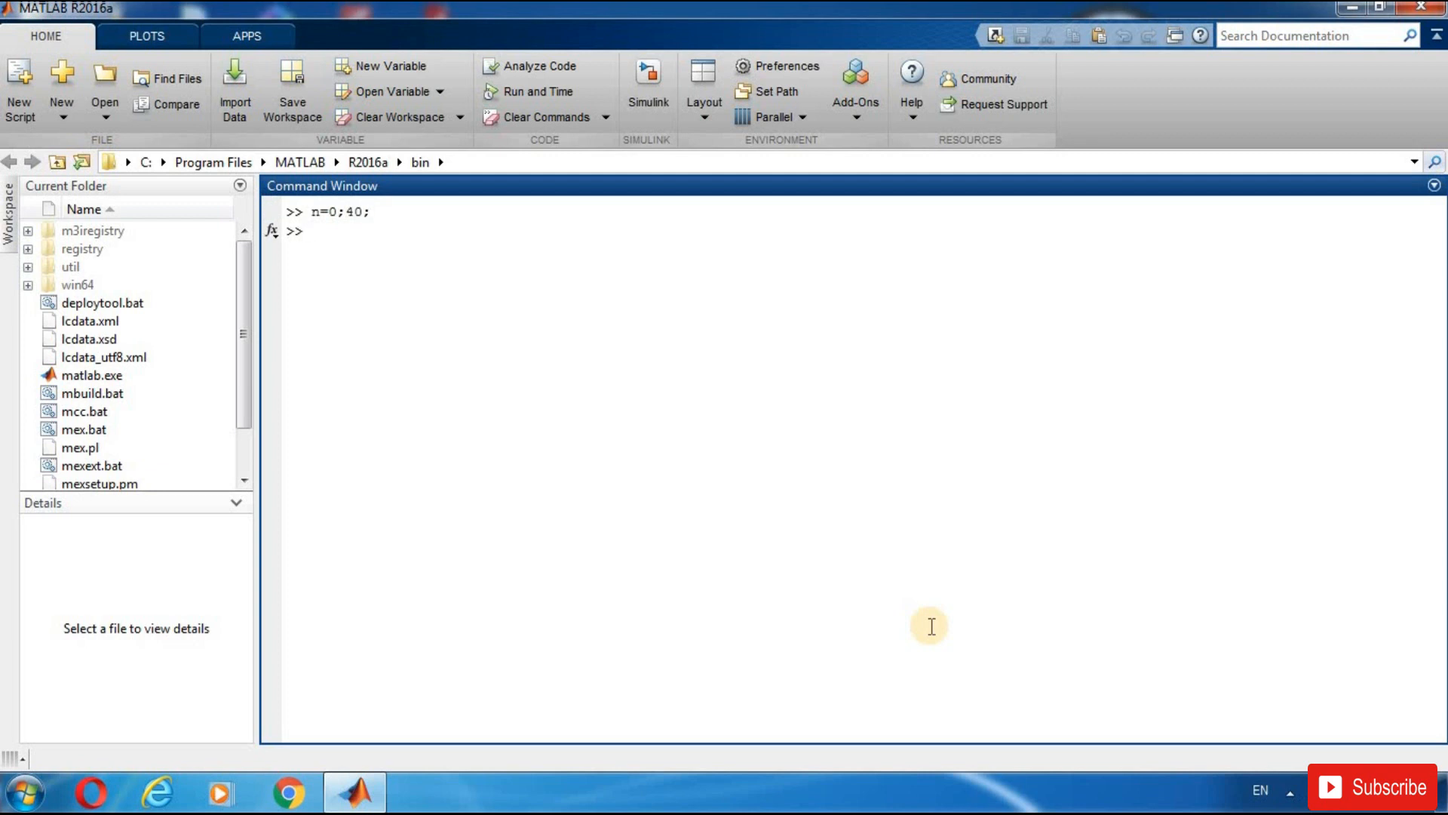
Step: Define x as sin(.4*n) over the n range
{"action": "type", "text": "x="}
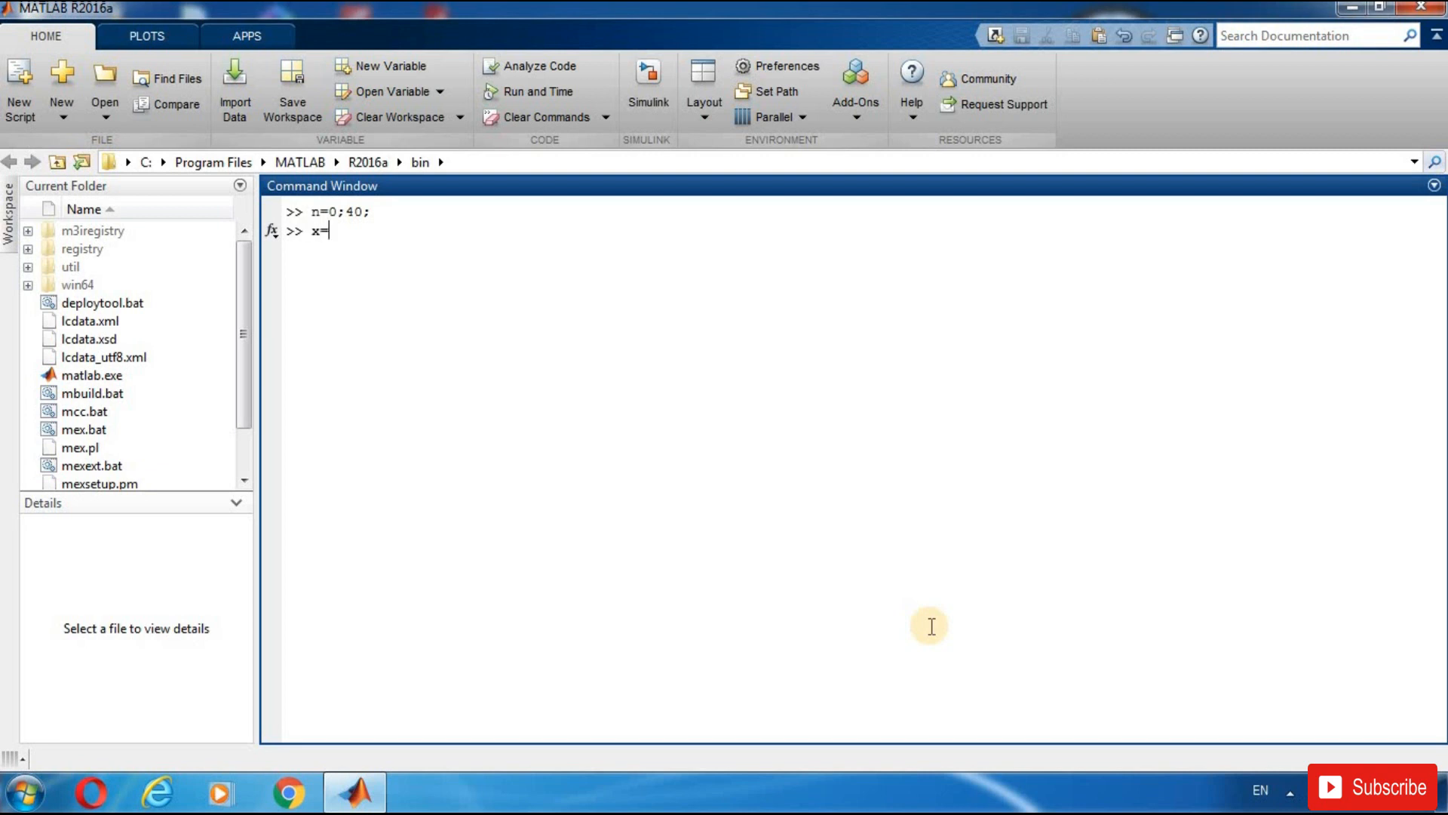
{"action": "type", "text": "si"}
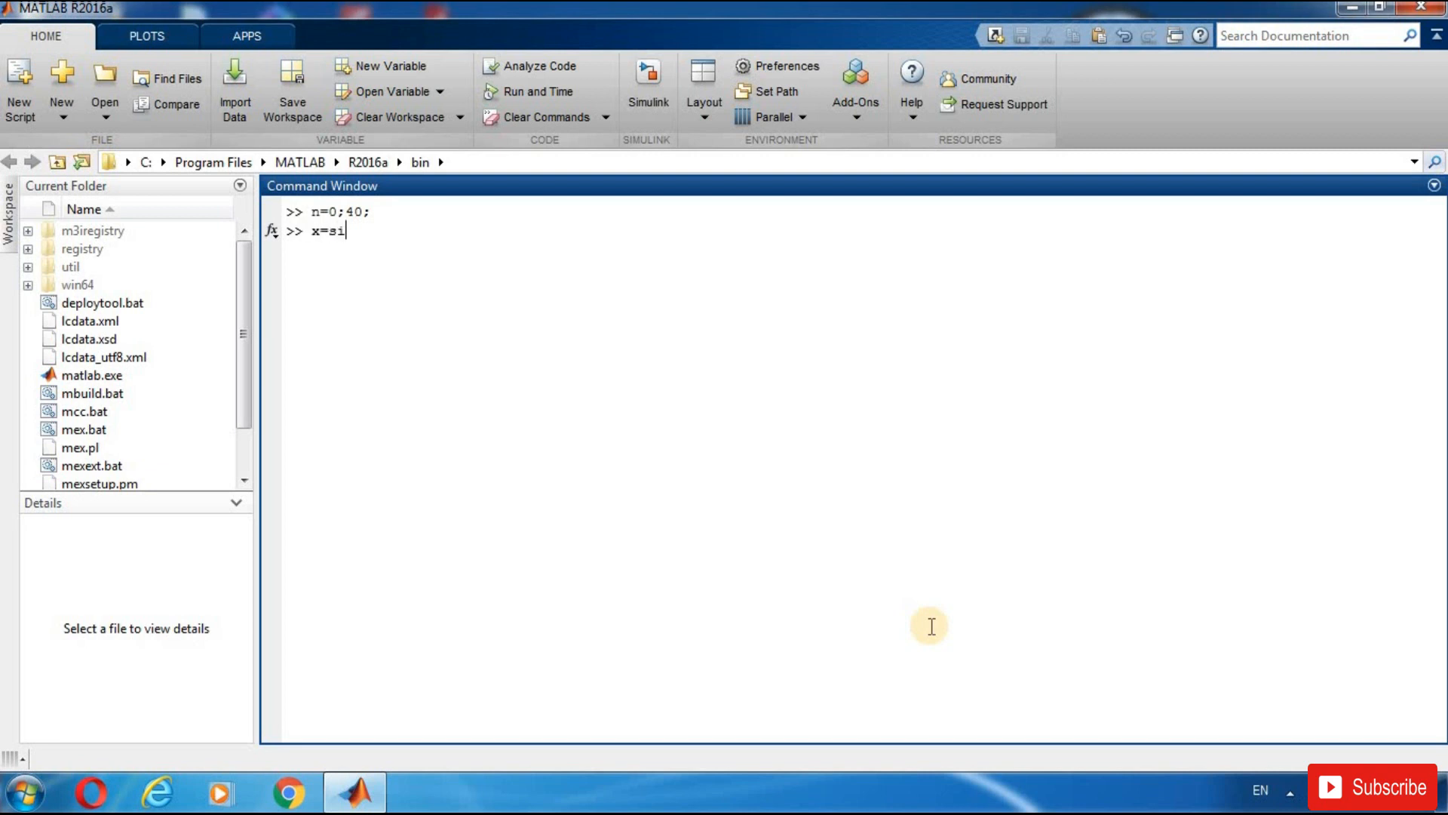
{"action": "type", "text": "n()"}
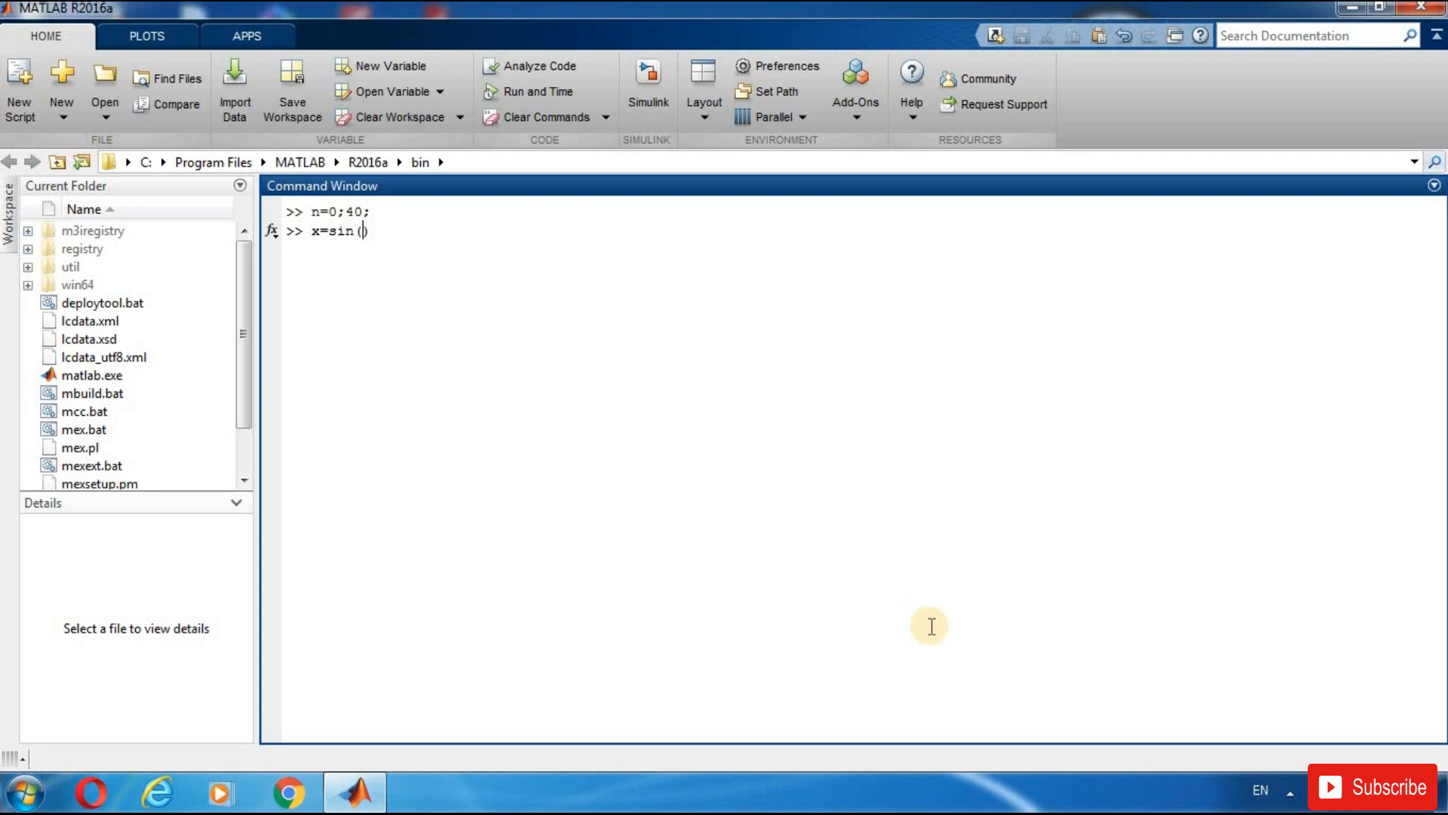
{"action": "type", "text": "."}
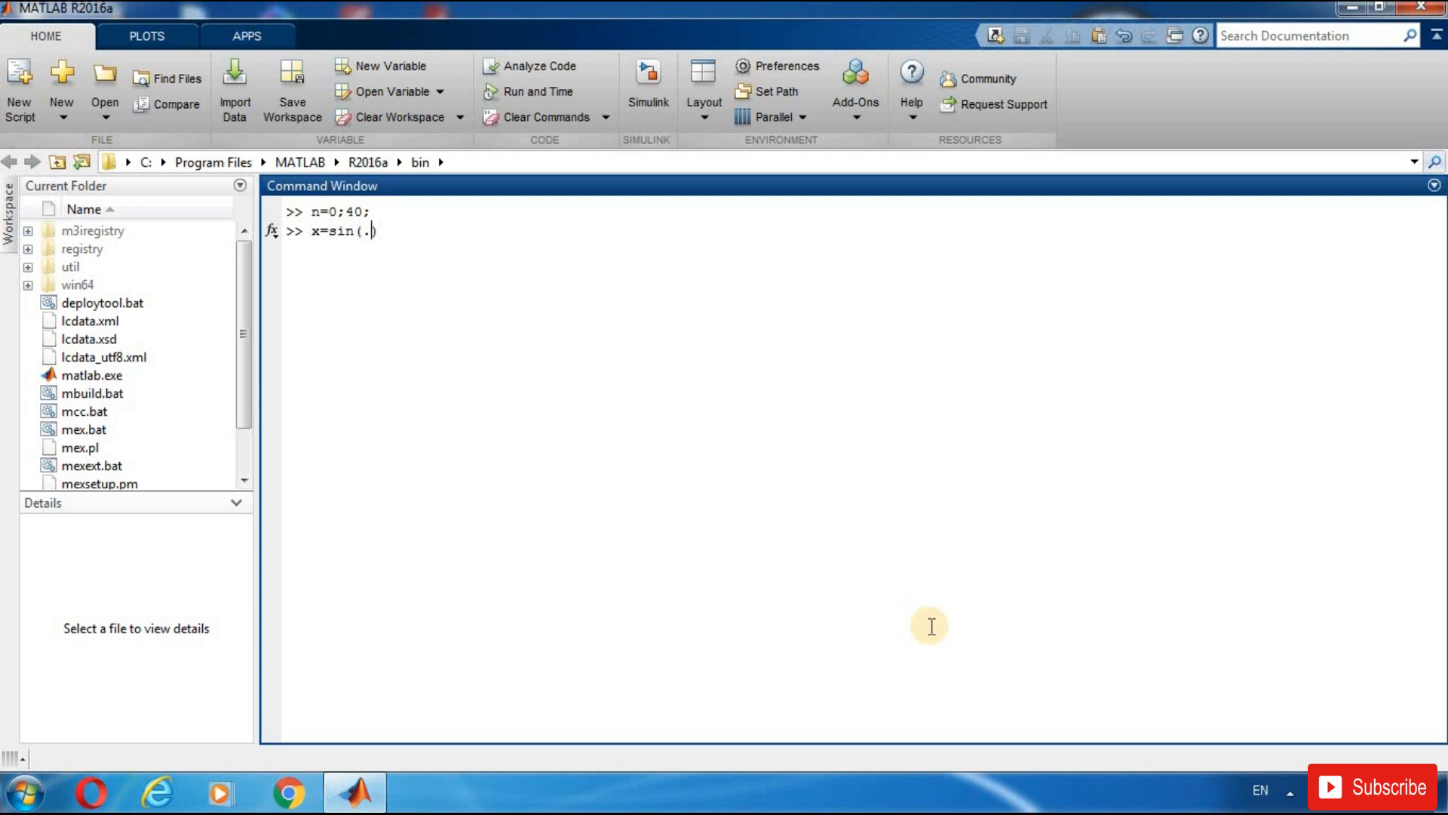
{"action": "type", "text": "4"}
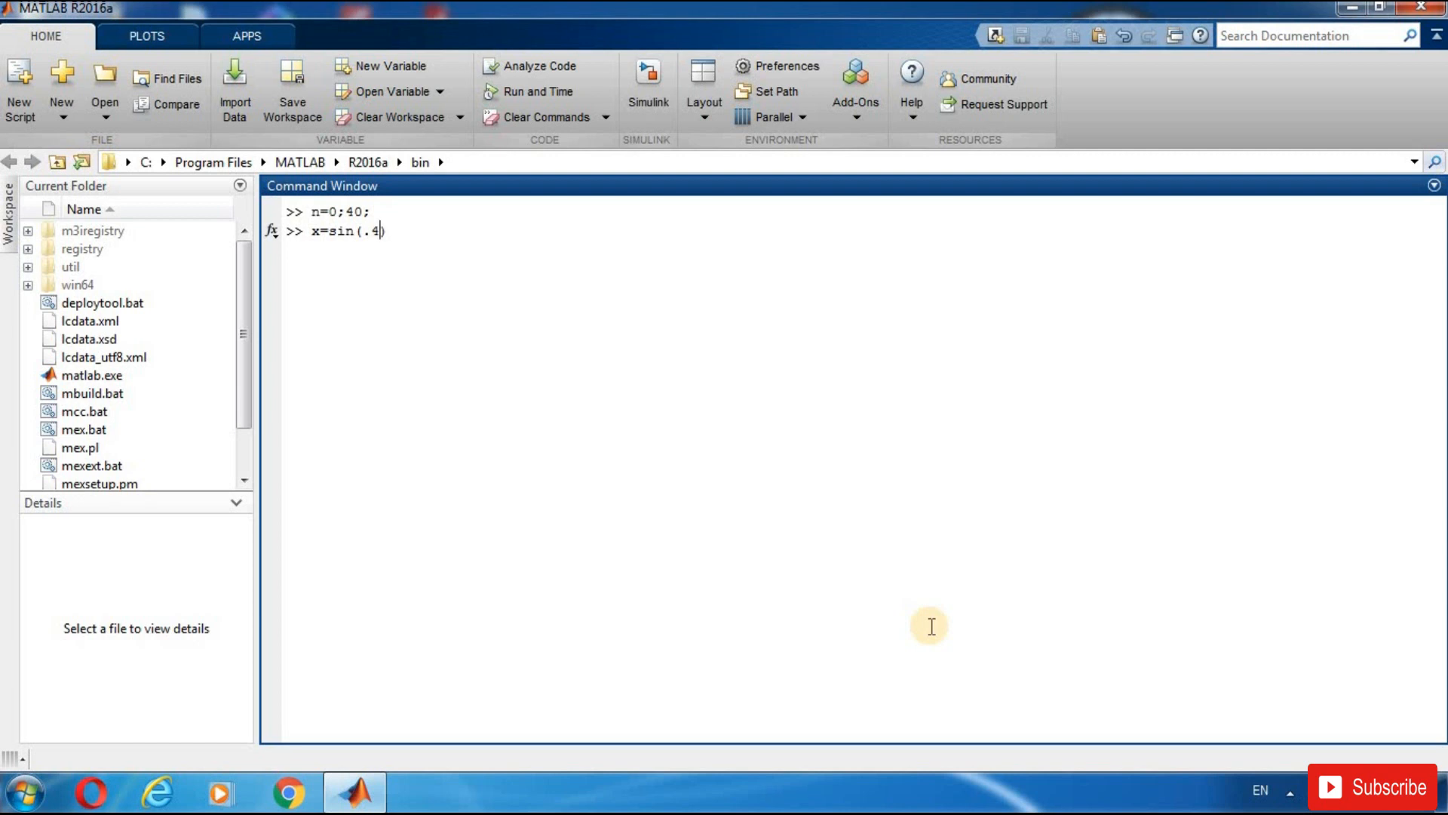
{"action": "type", "text": "*n"}
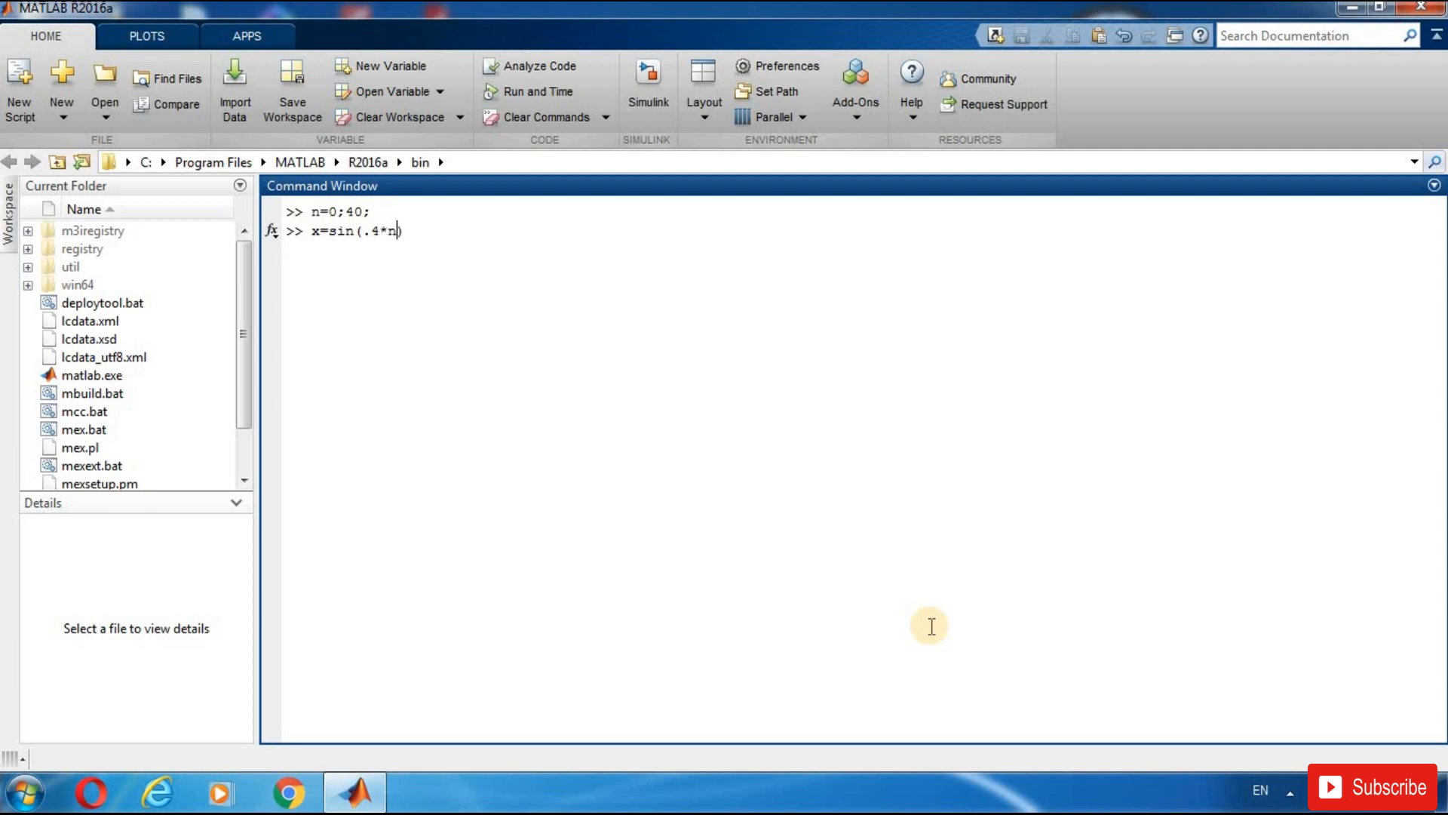
{"action": "type", "text": ")"}
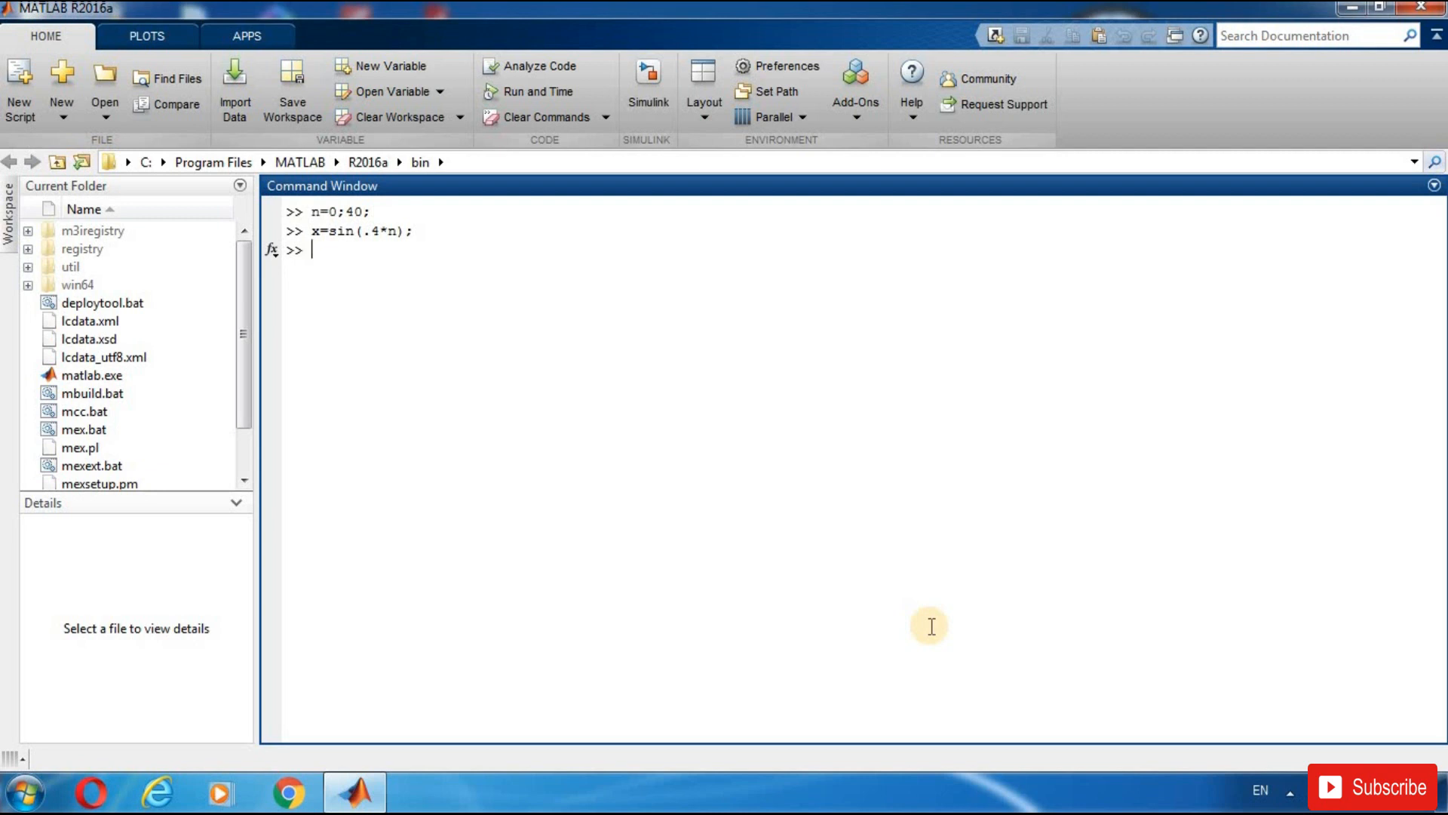
Step: Define h as sin(.8*n) with output suppressed
{"action": "type", "text": "h="}
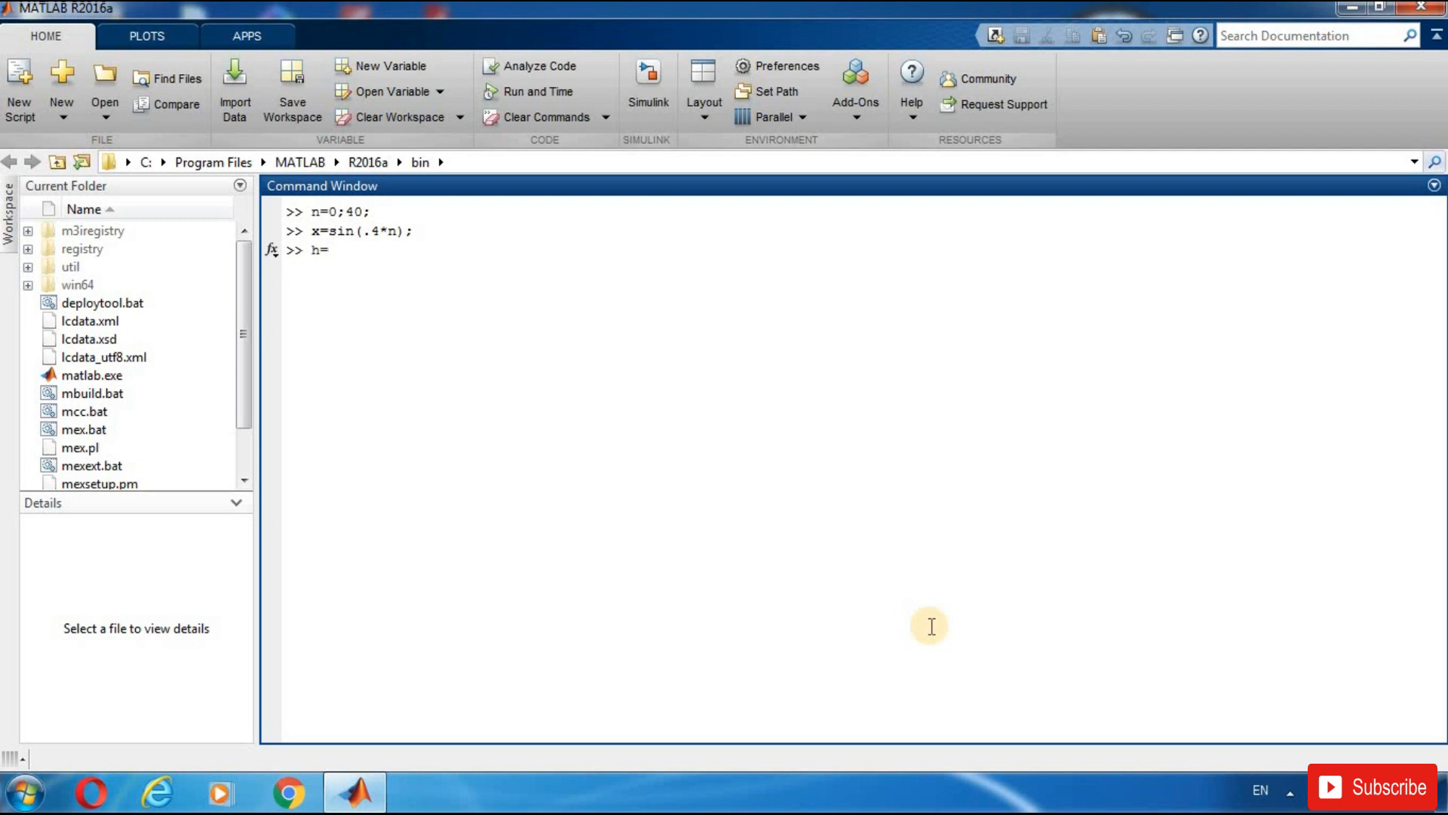
{"action": "type", "text": "sin"}
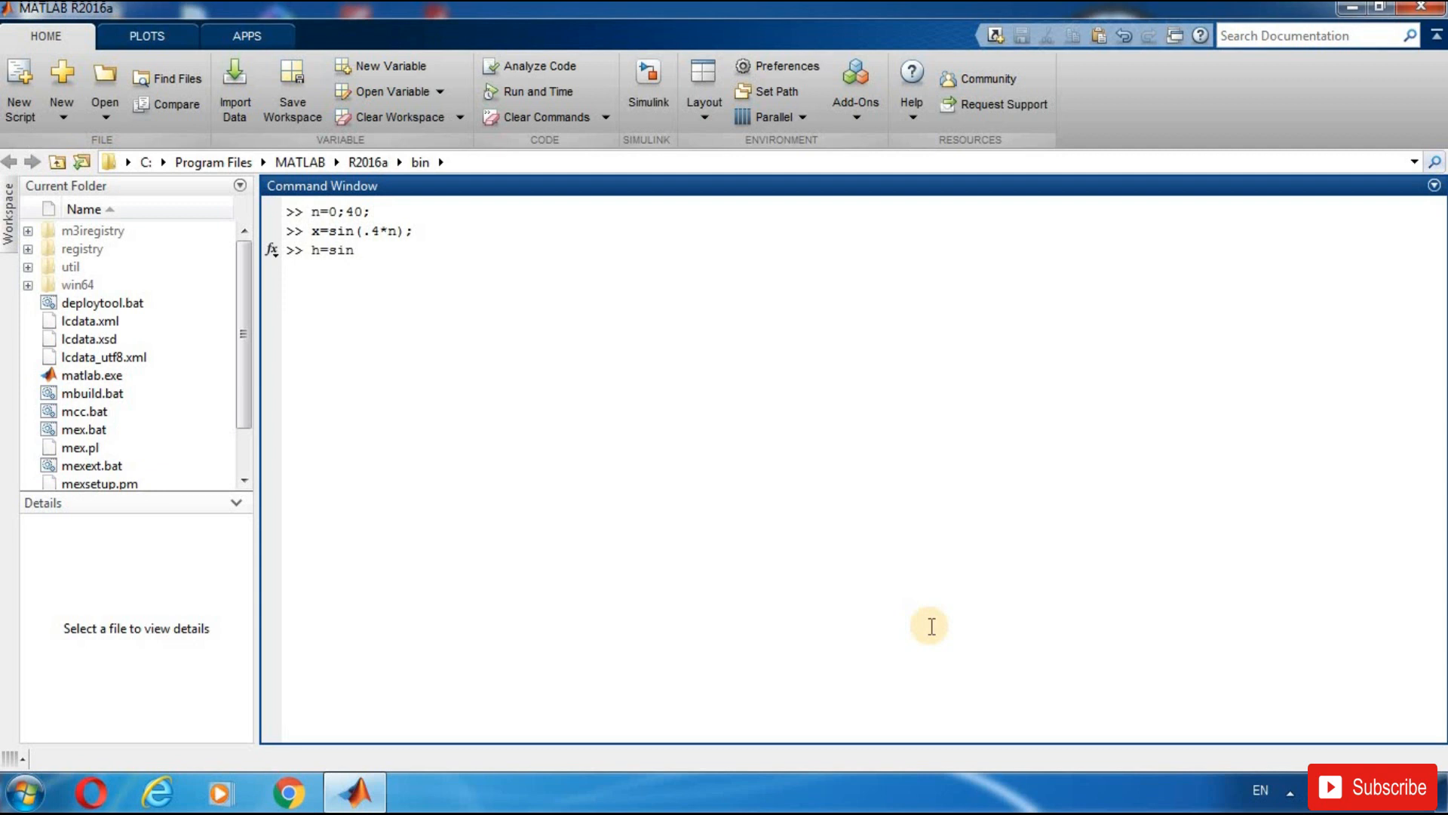
{"action": "type", "text": "()"}
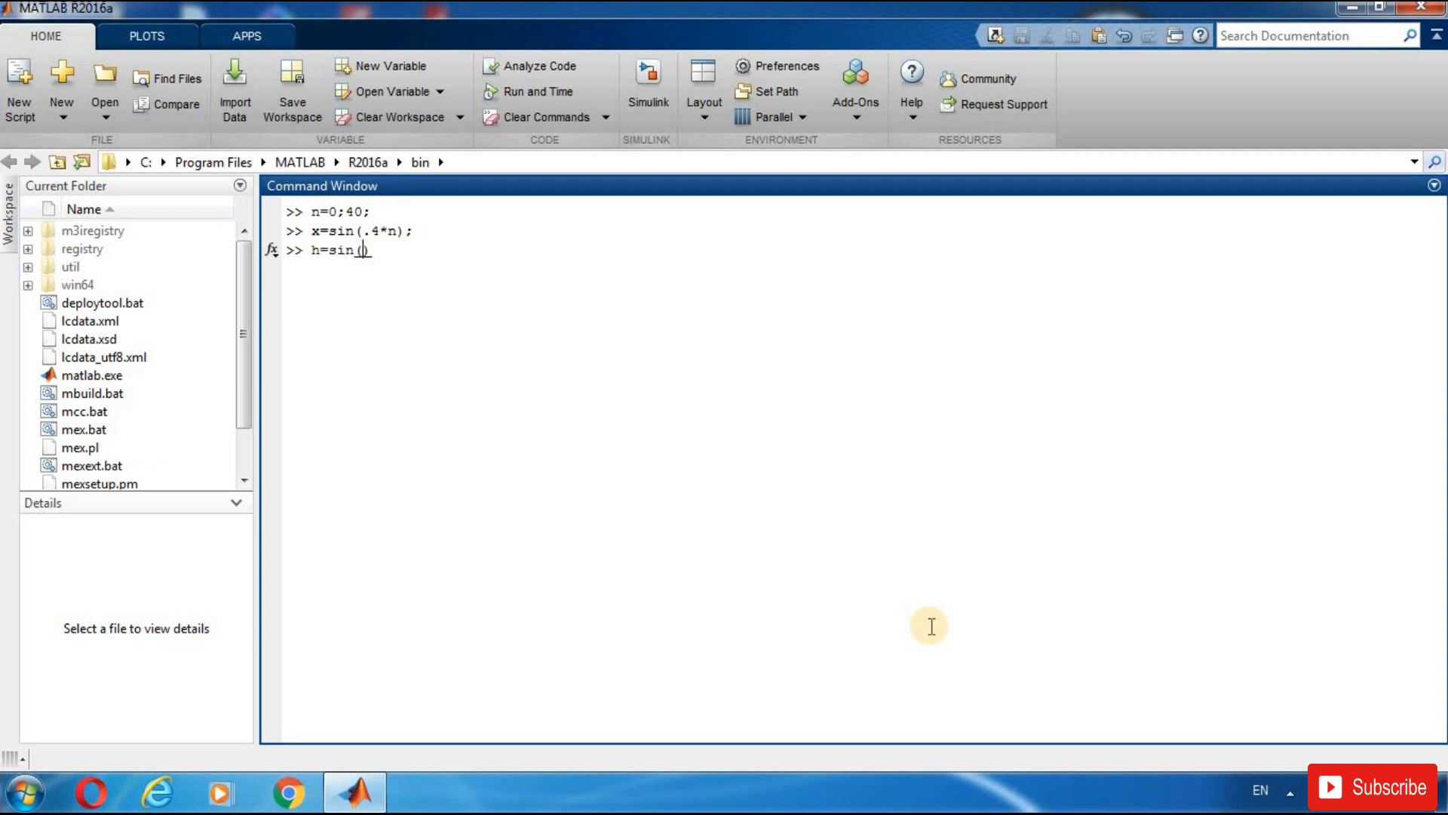
{"action": "type", "text": "."}
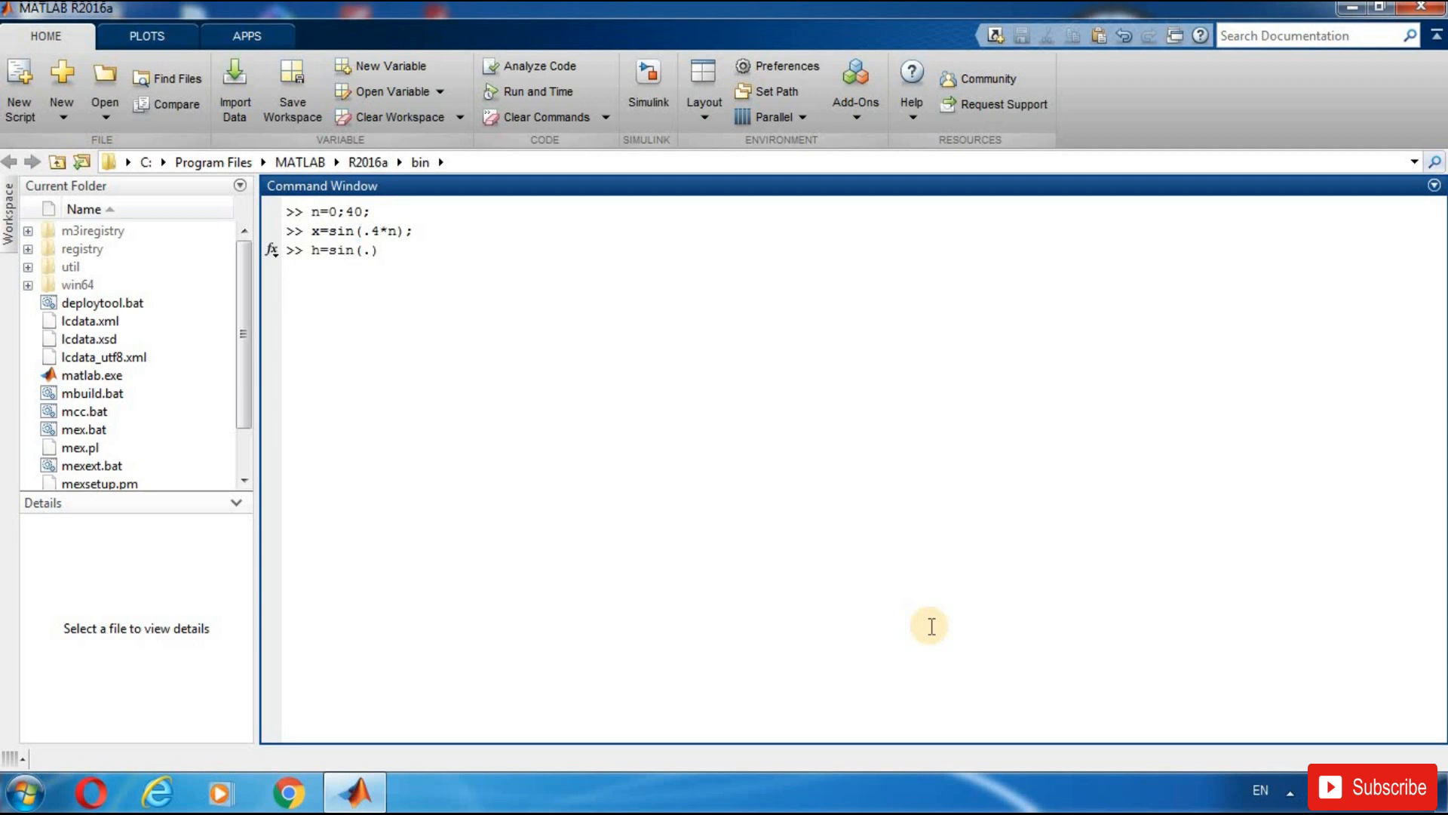
{"action": "type", "text": "8"}
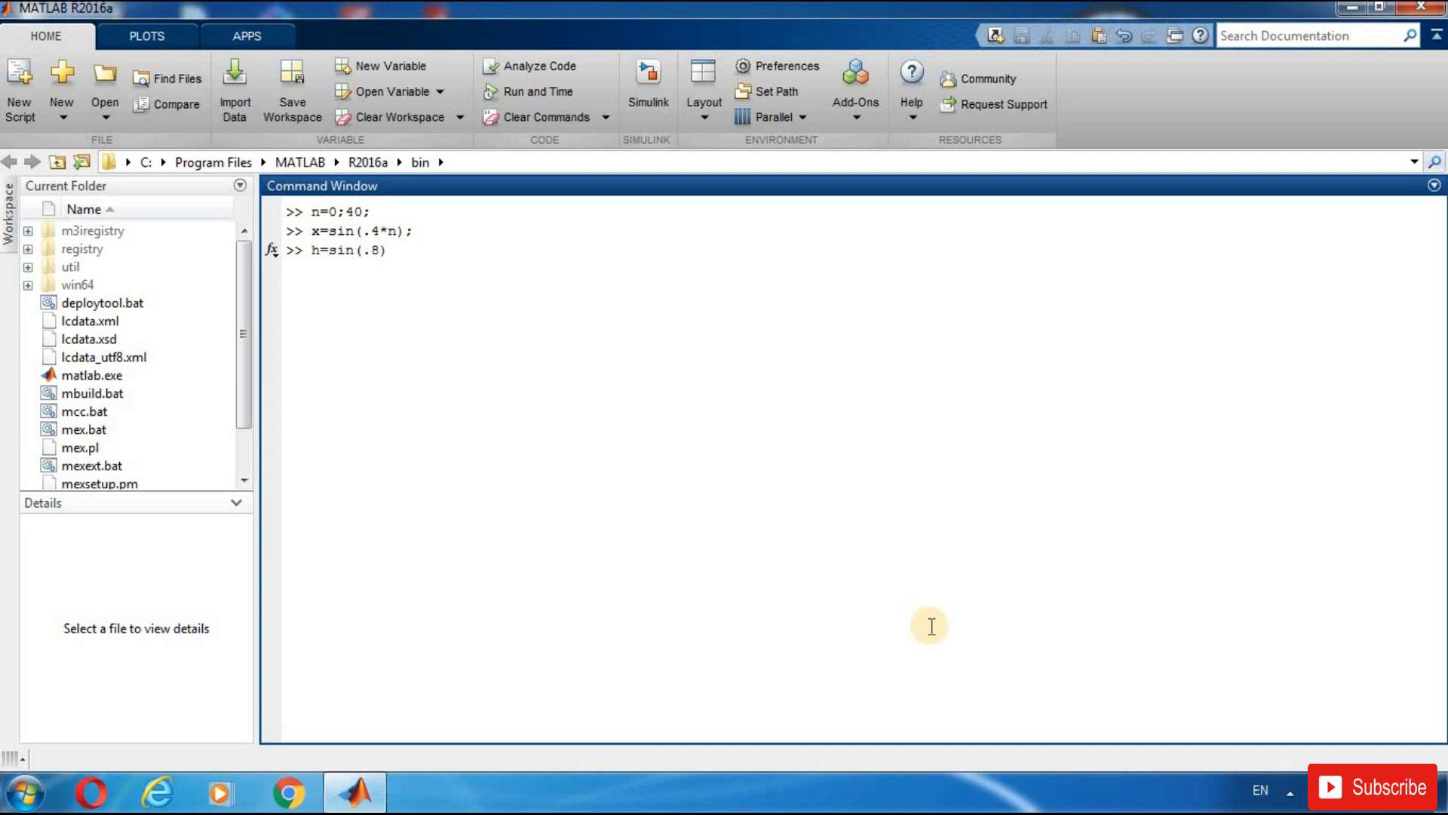
{"action": "type", "text": "*n"}
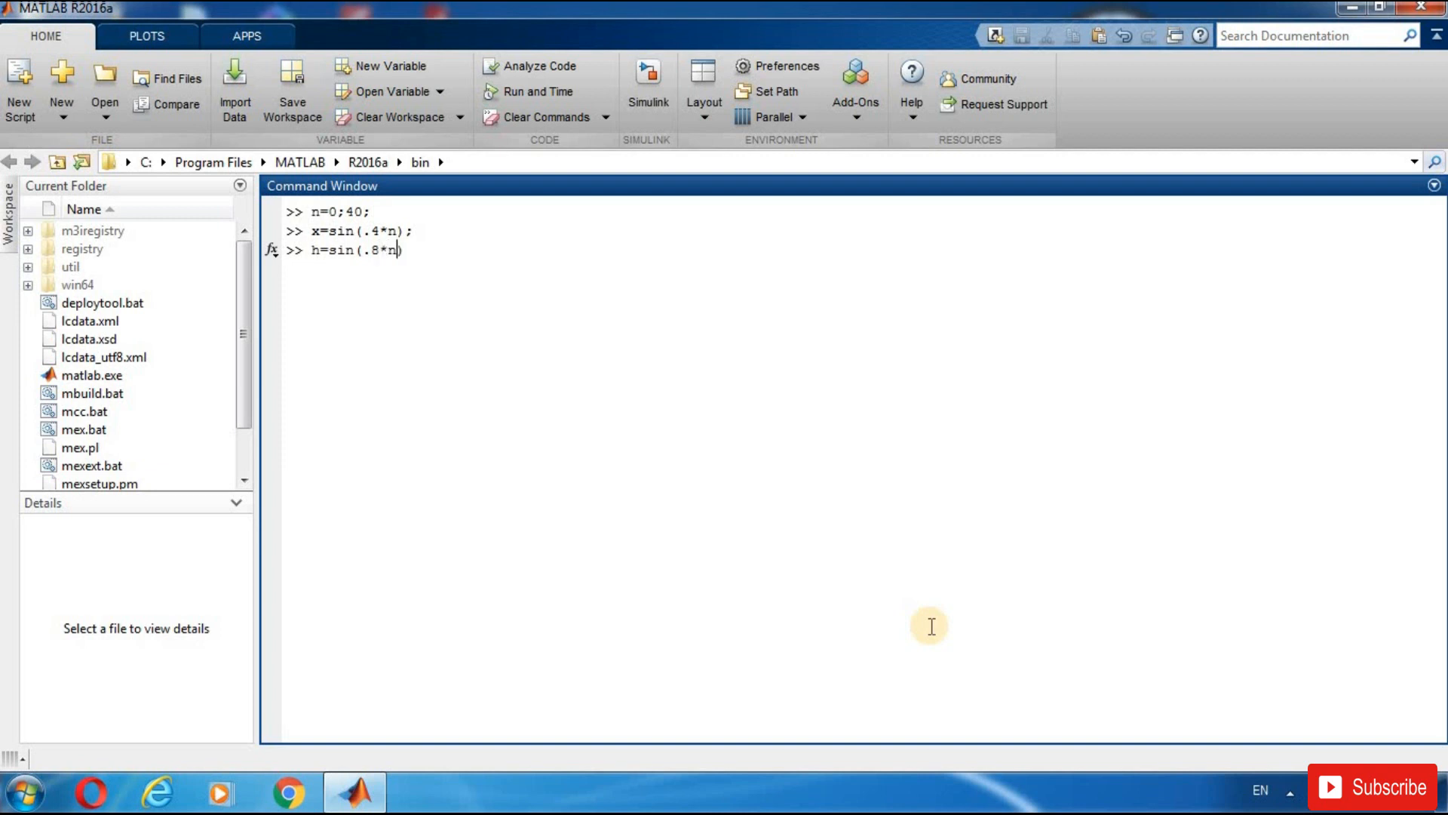
{"action": "type", "text": ";"}
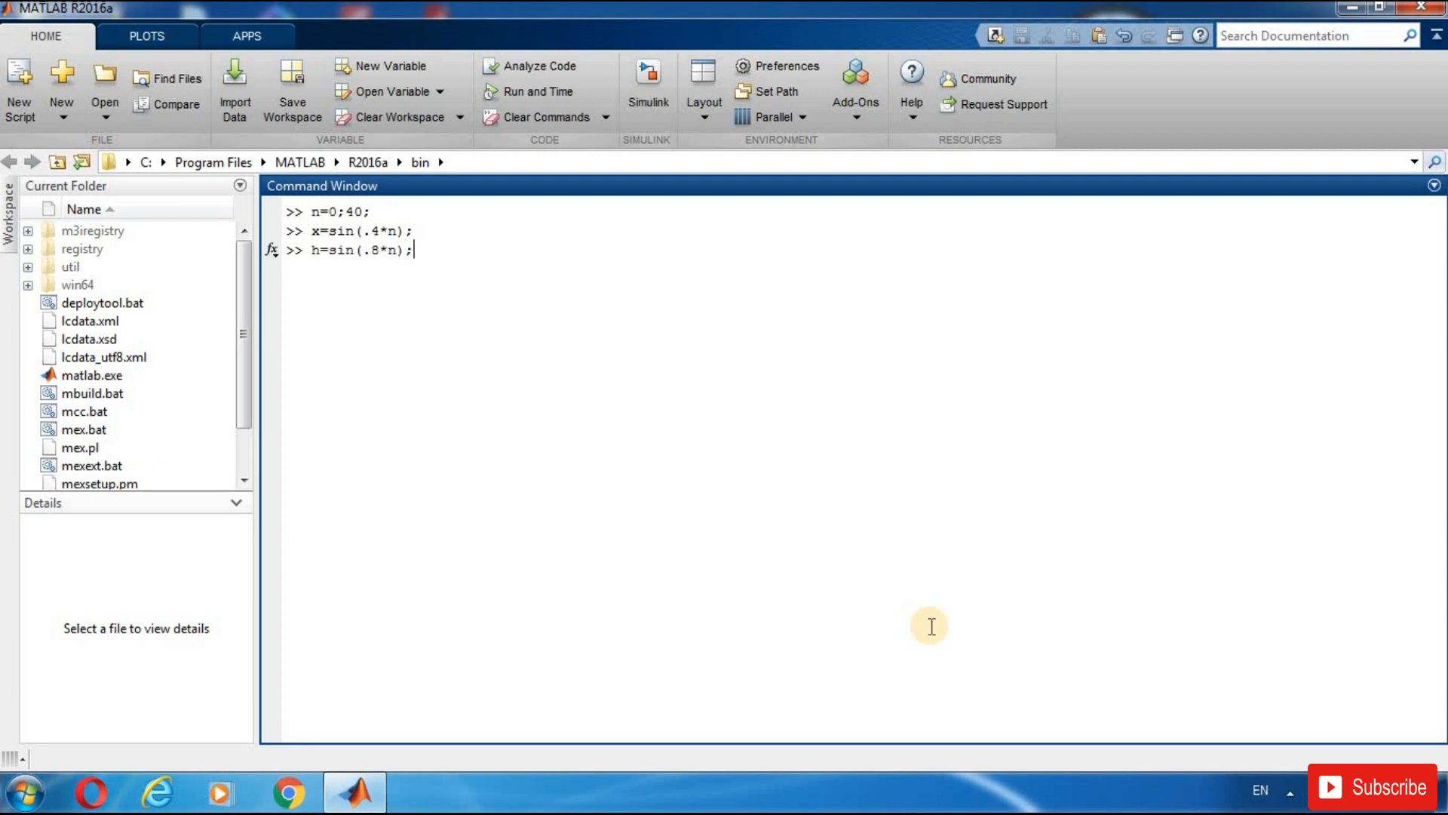
{"action": "key", "text": "enter"}
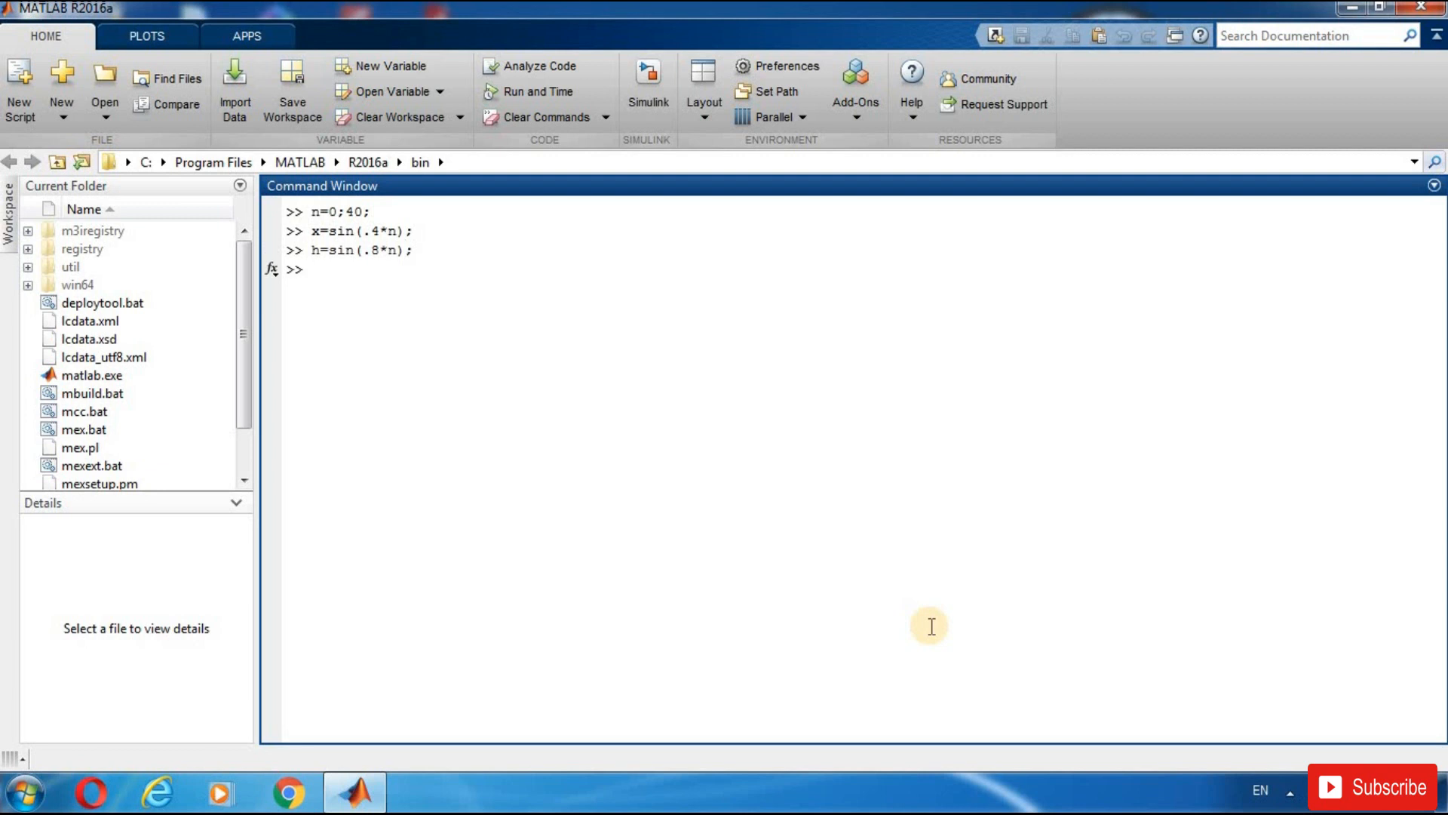
Step: Compute y=conv(x,h) for the sine sequences and maximize the resulting stem-plot figure
{"action": "type", "text": "y="}
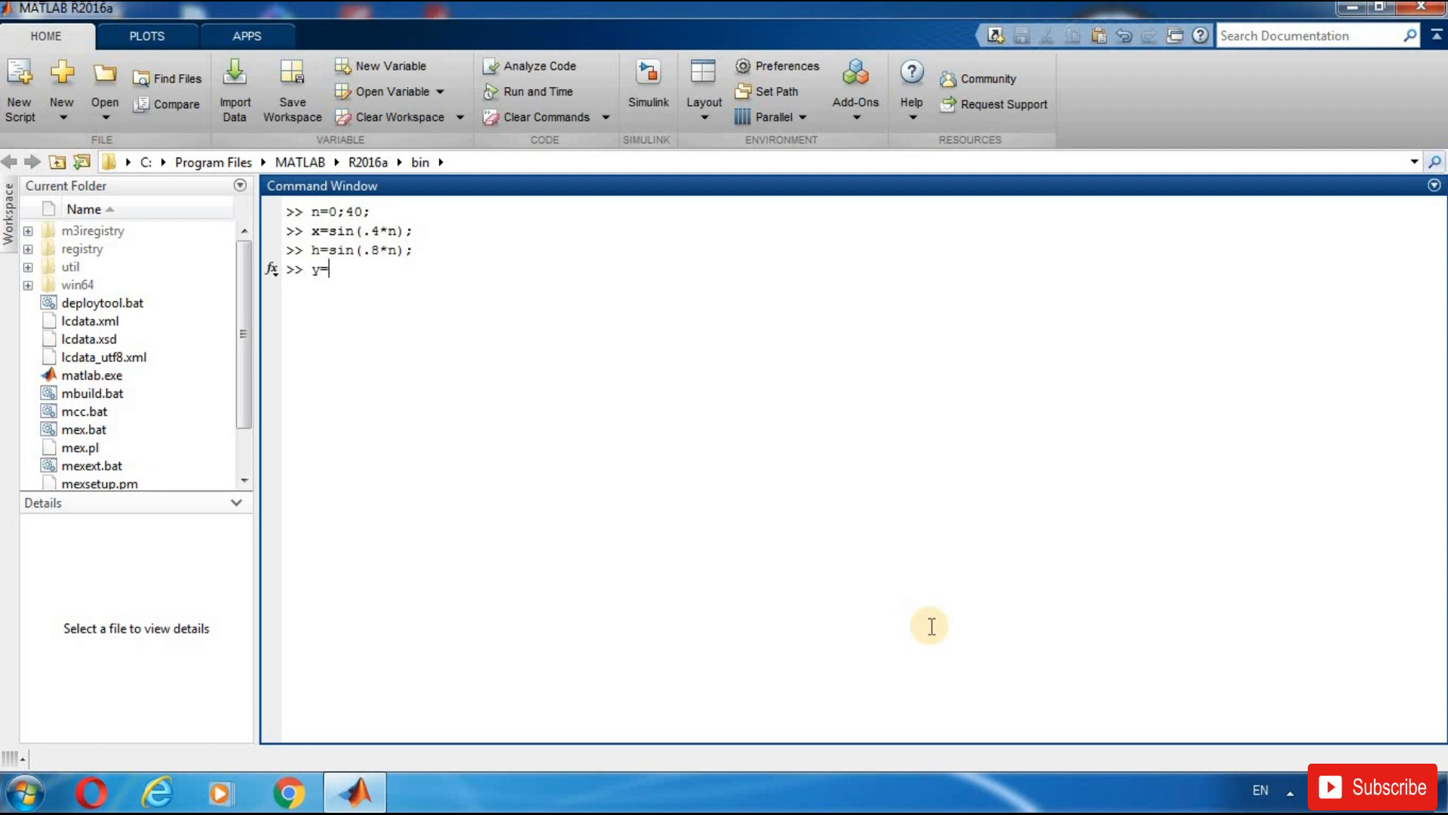
{"action": "type", "text": "conv"}
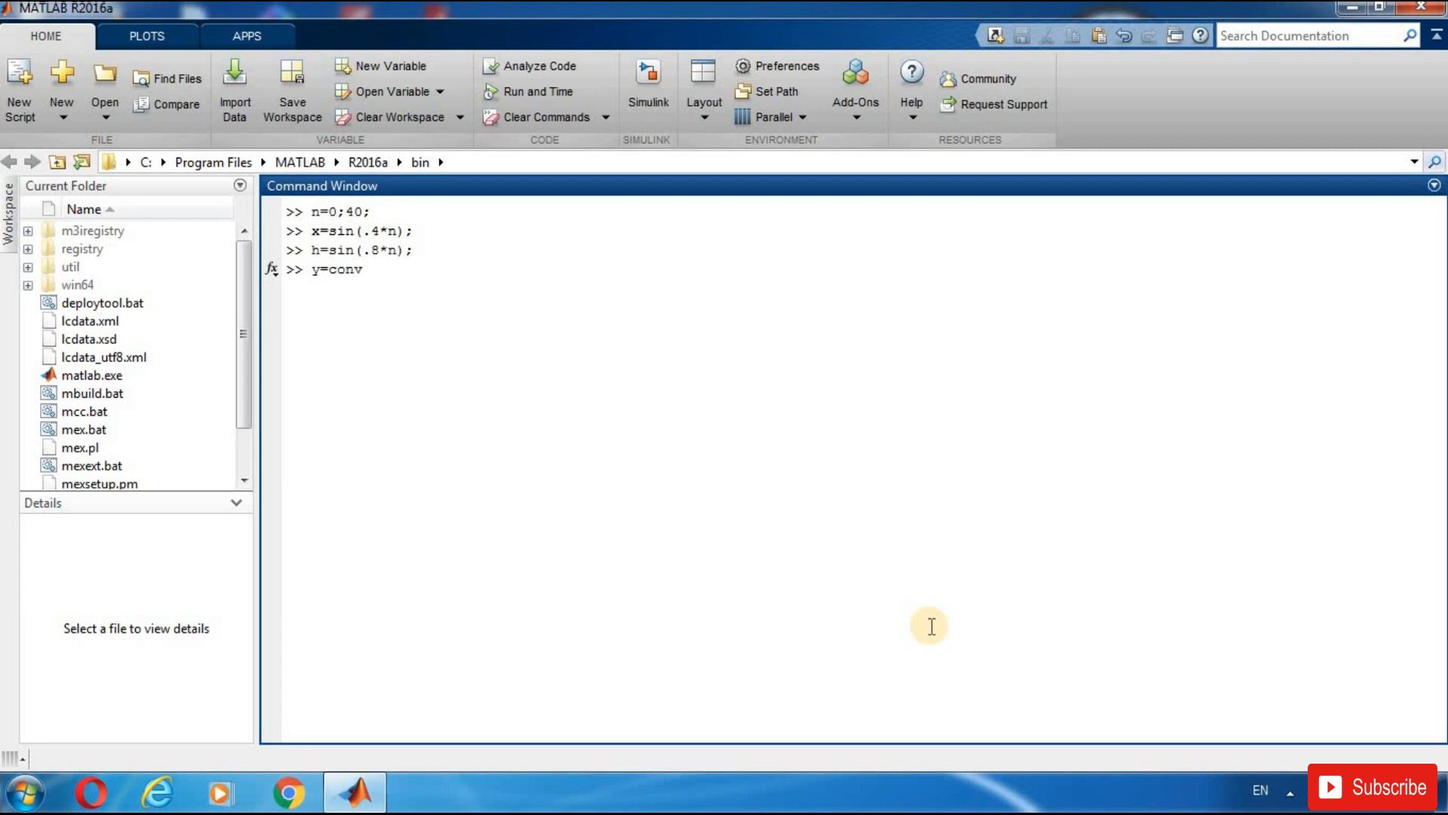
{"action": "type", "text": "("}
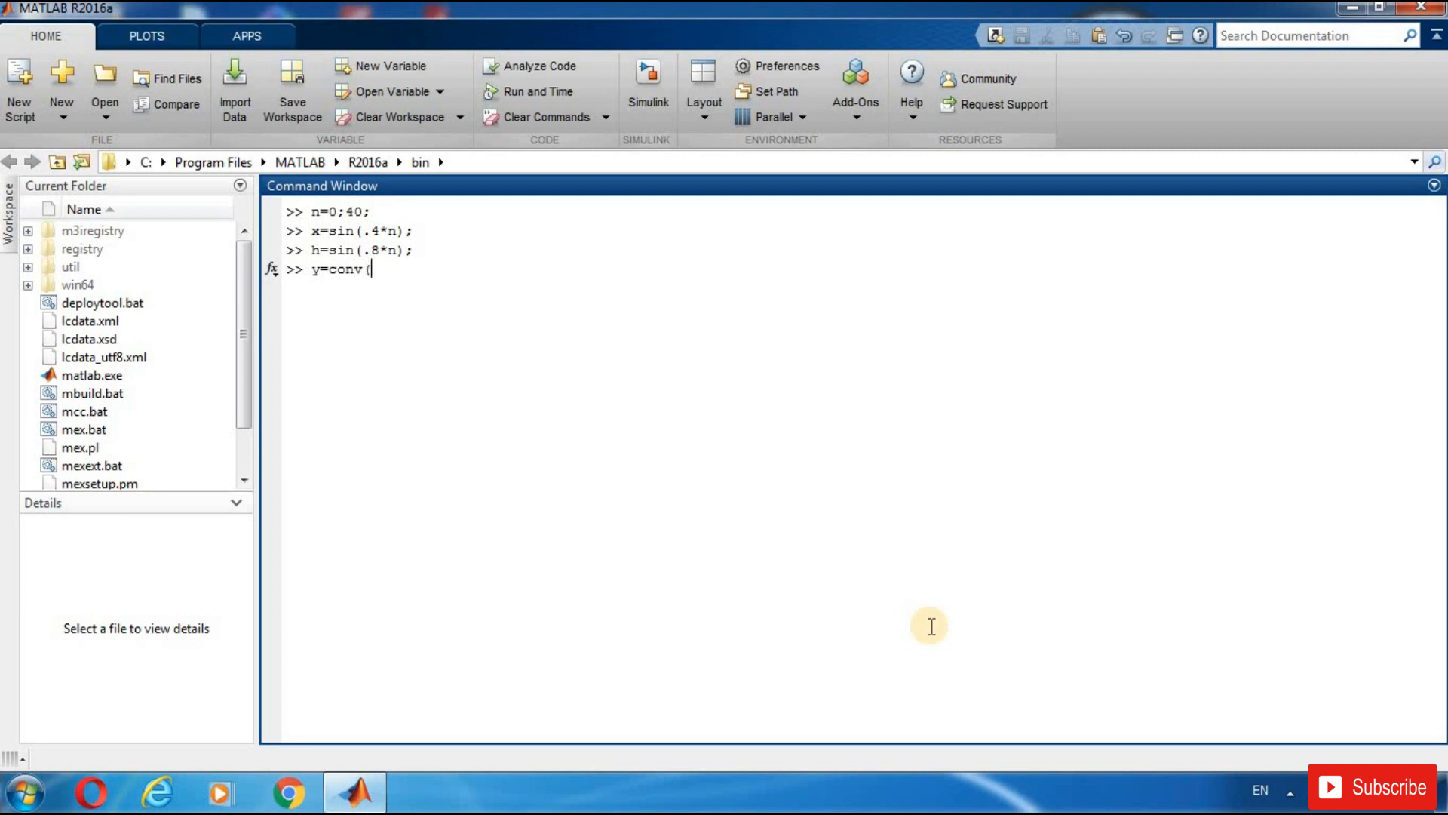
{"action": "type", "text": "x"}
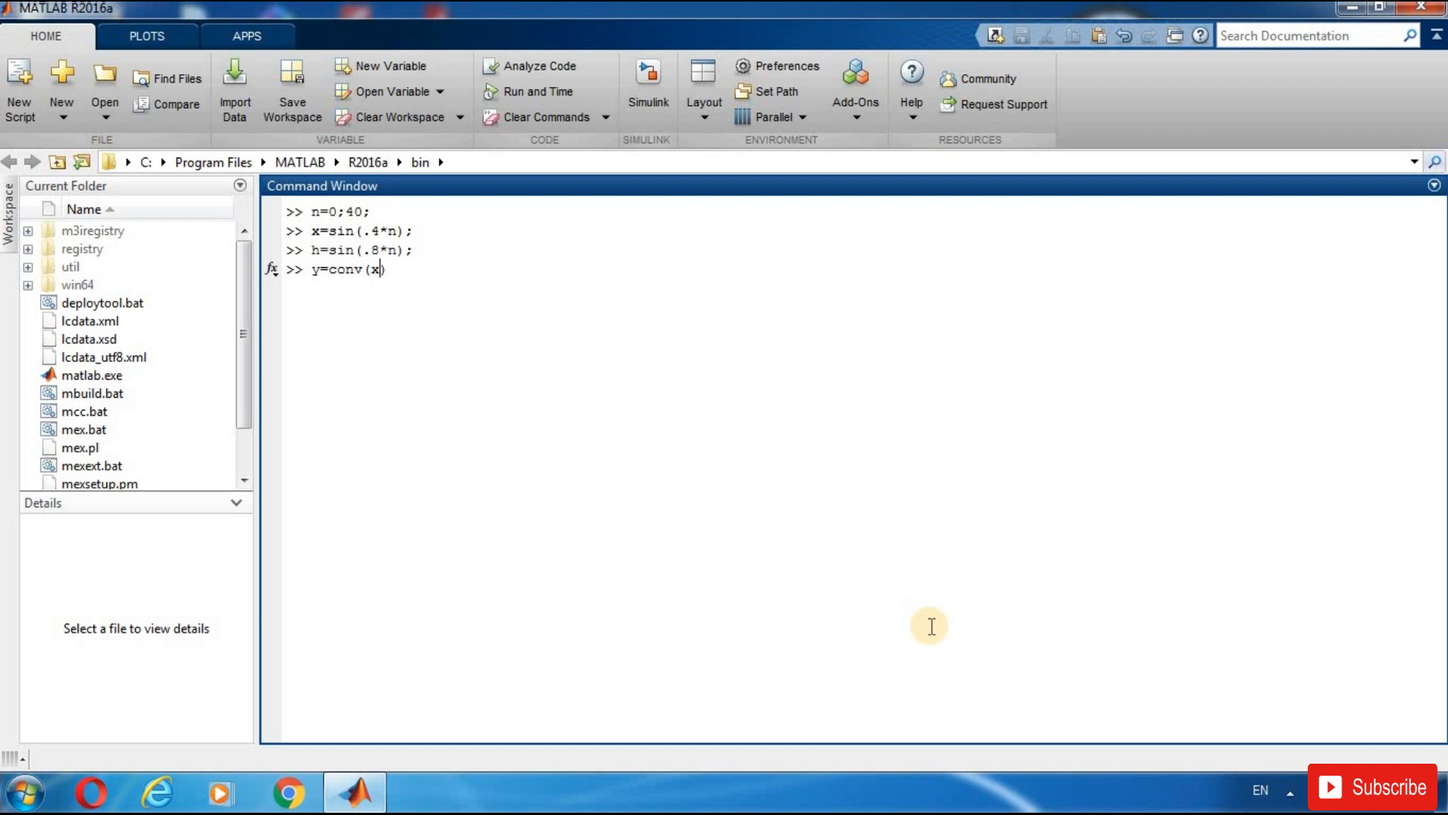
{"action": "type", "text": ",h)"}
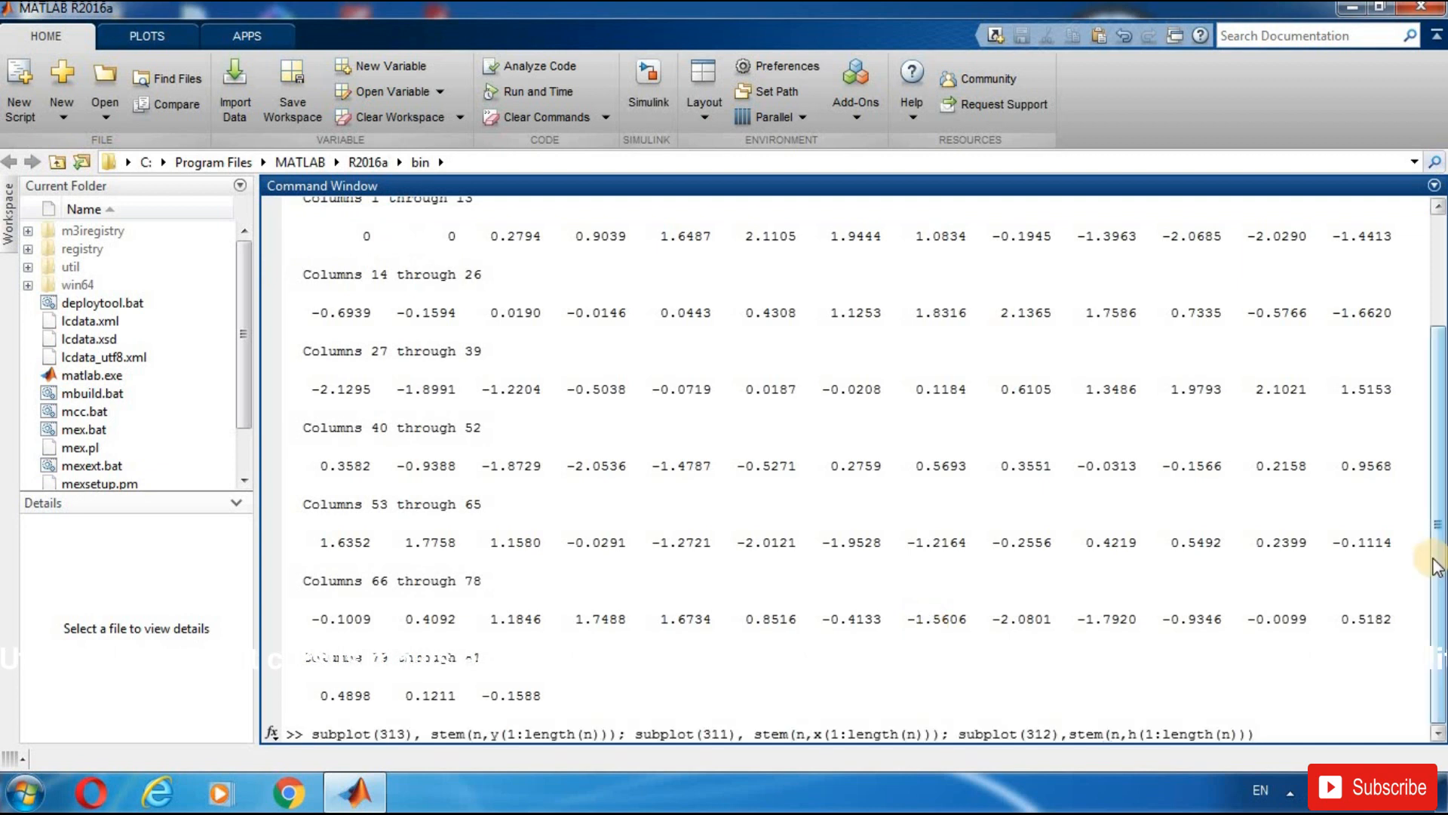
{"action": "key", "text": "enter"}
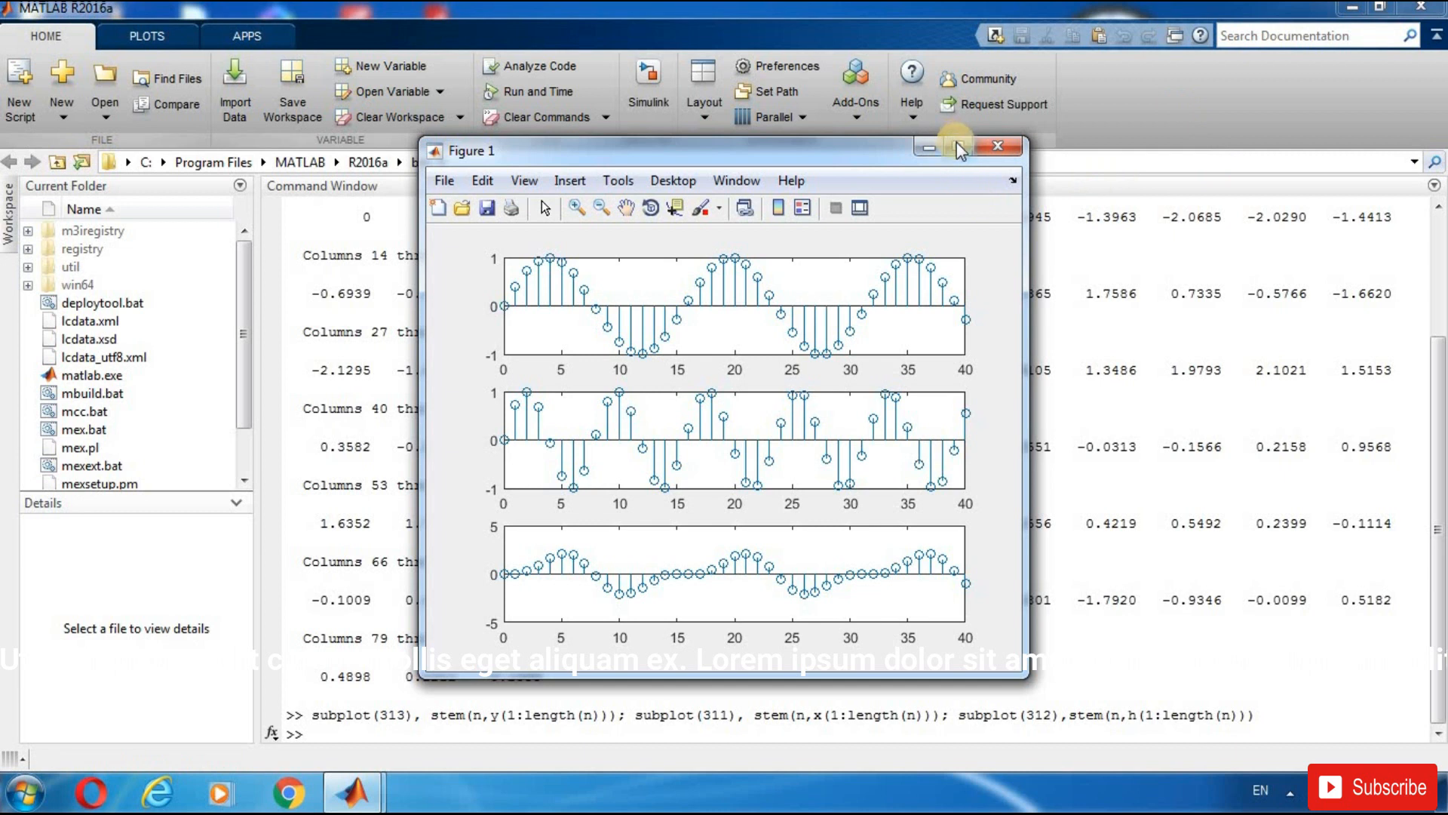
{"action": "left_click", "coordinate": [959, 148]}
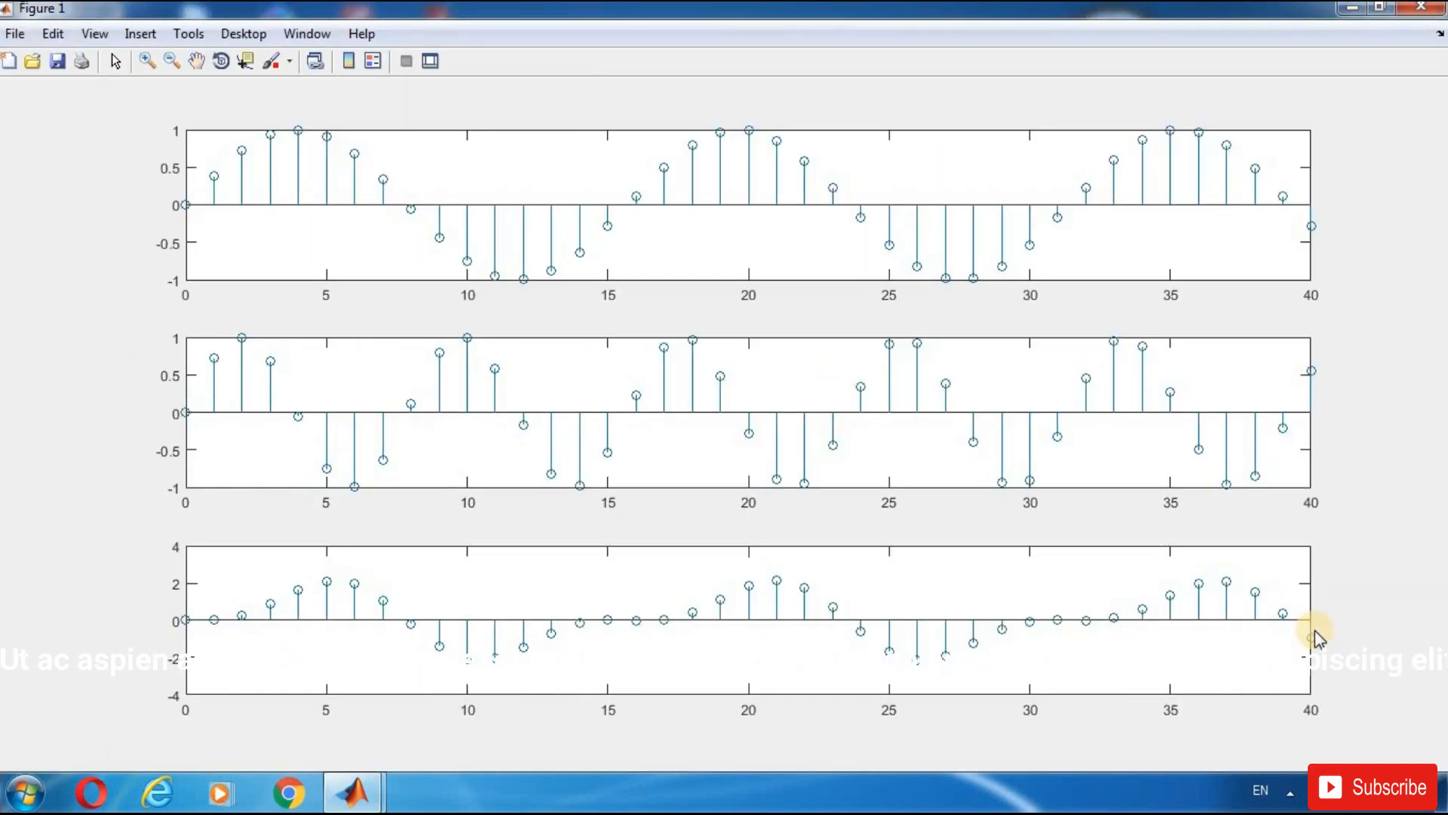
{"action": "mouse_move", "coordinate": [1413, 526]}
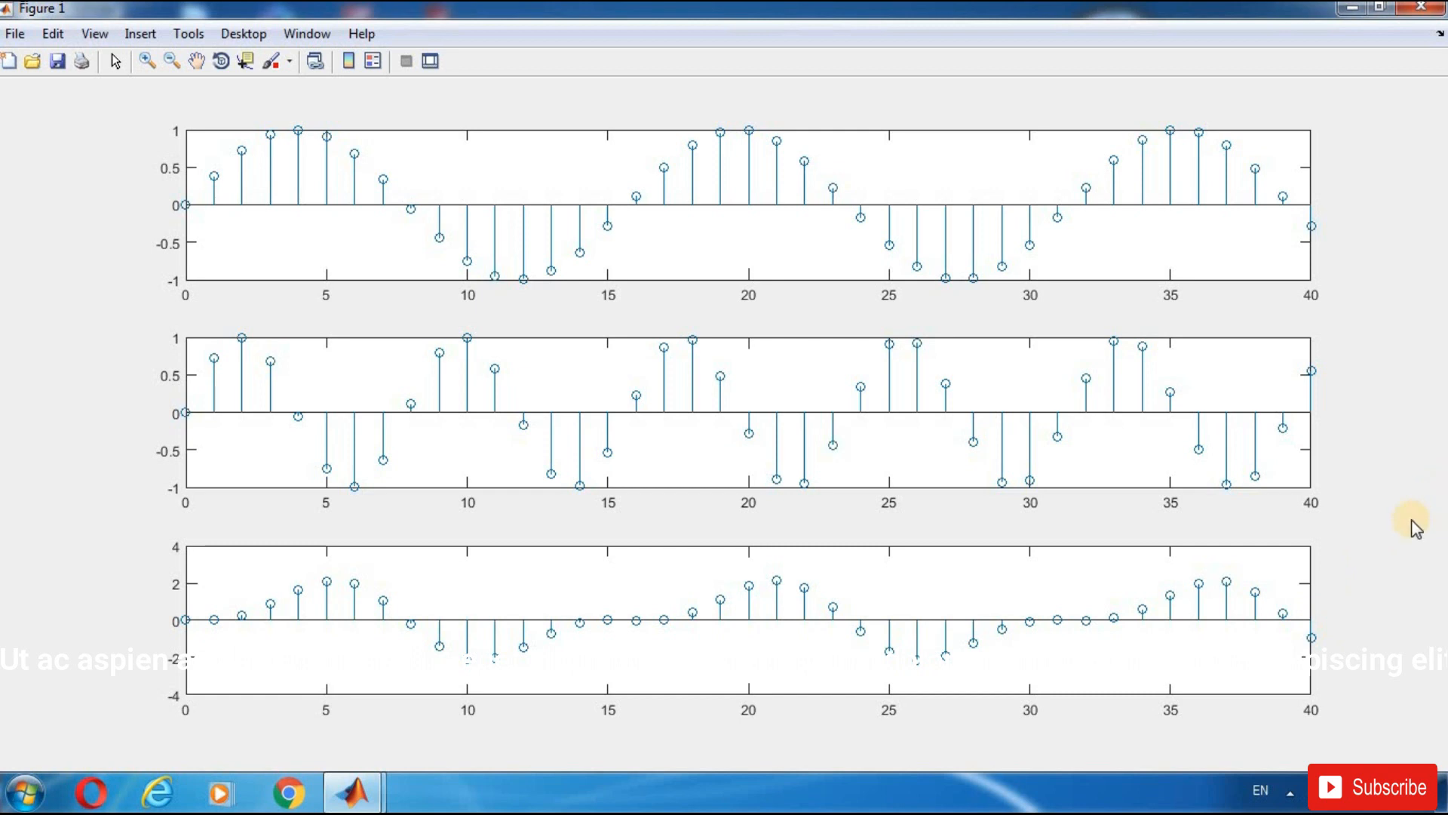
{"action": "mouse_move", "coordinate": [158, 208]}
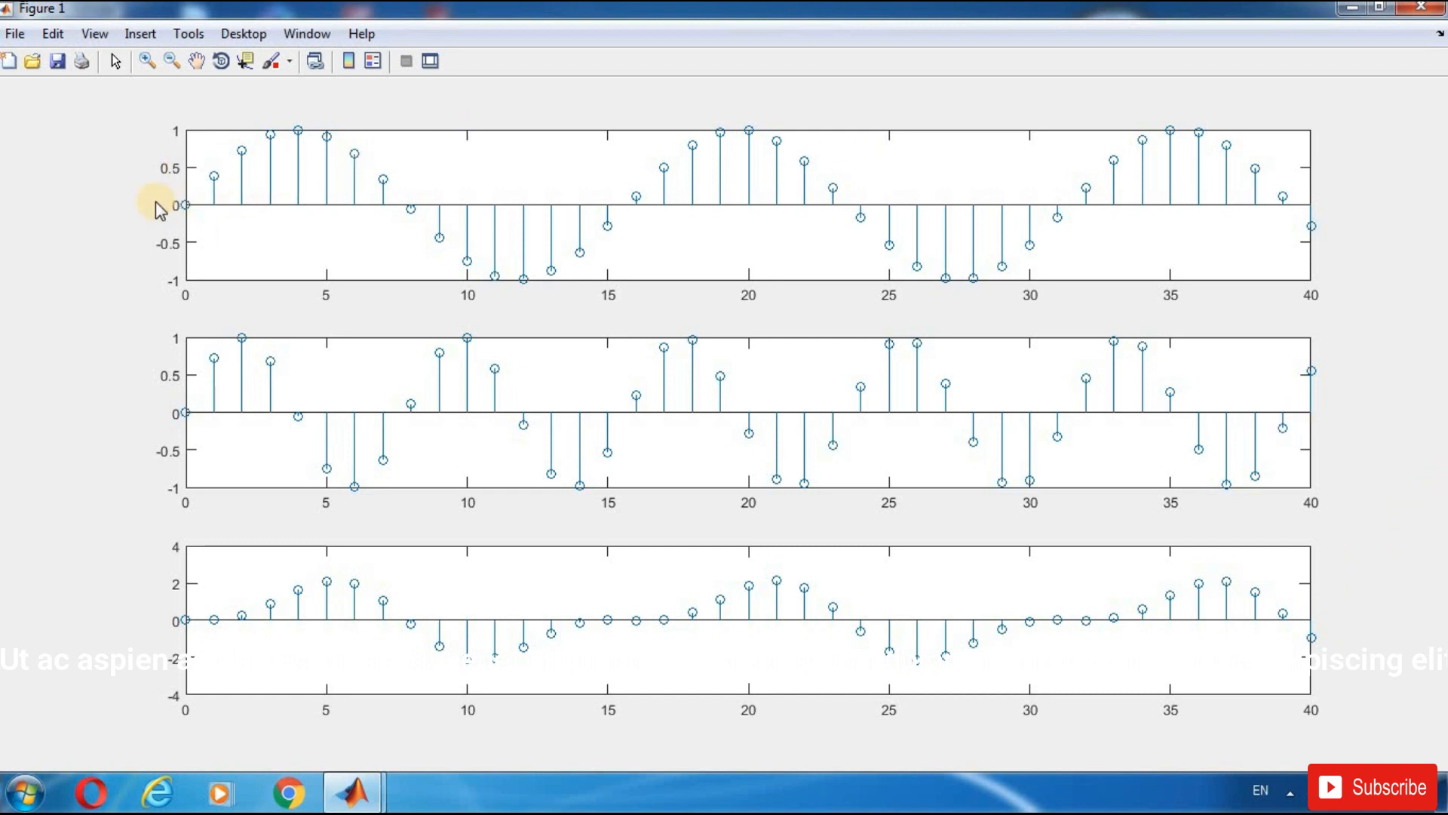
{"action": "mouse_move", "coordinate": [151, 418]}
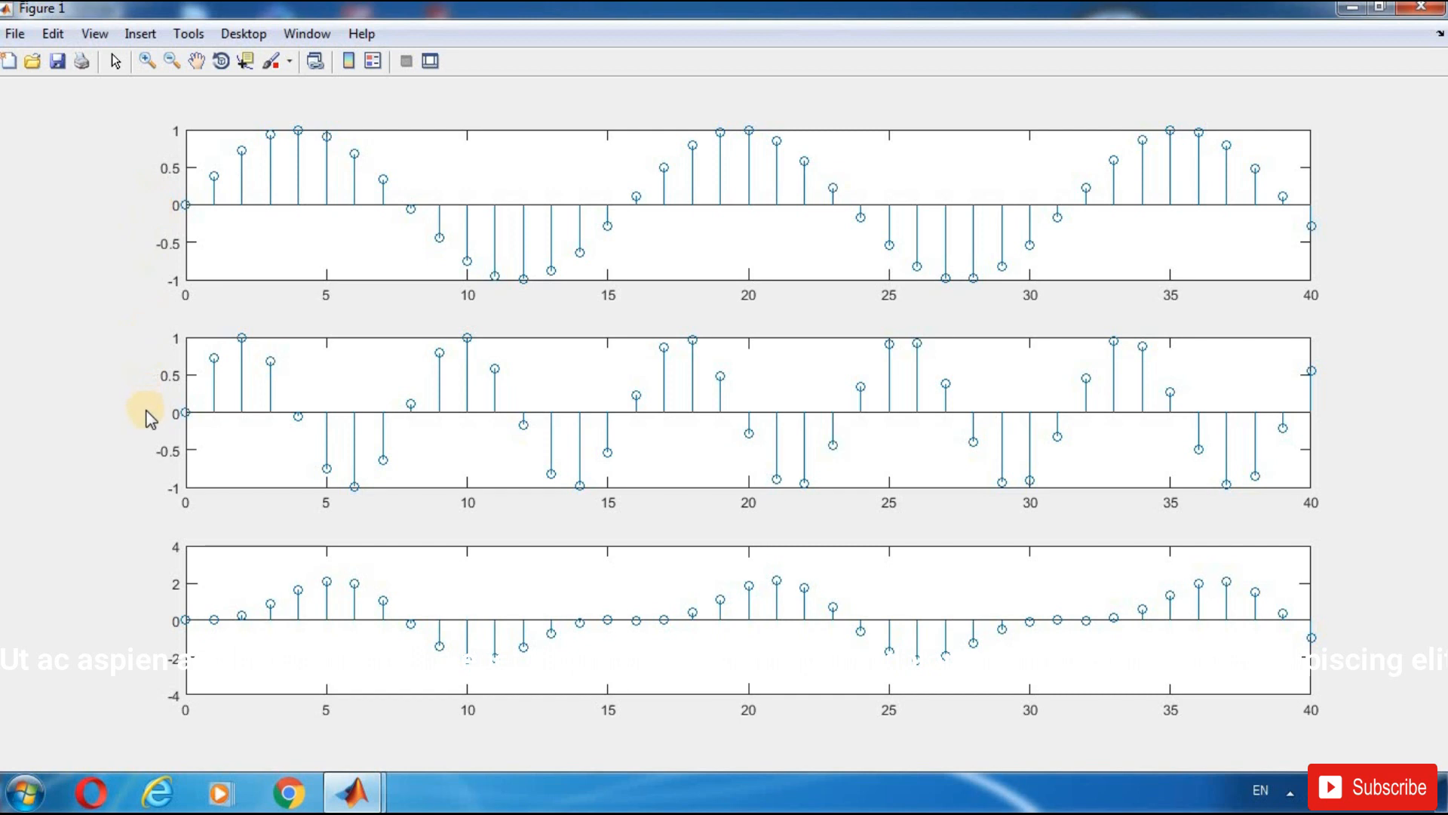
{"action": "mouse_move", "coordinate": [151, 534]}
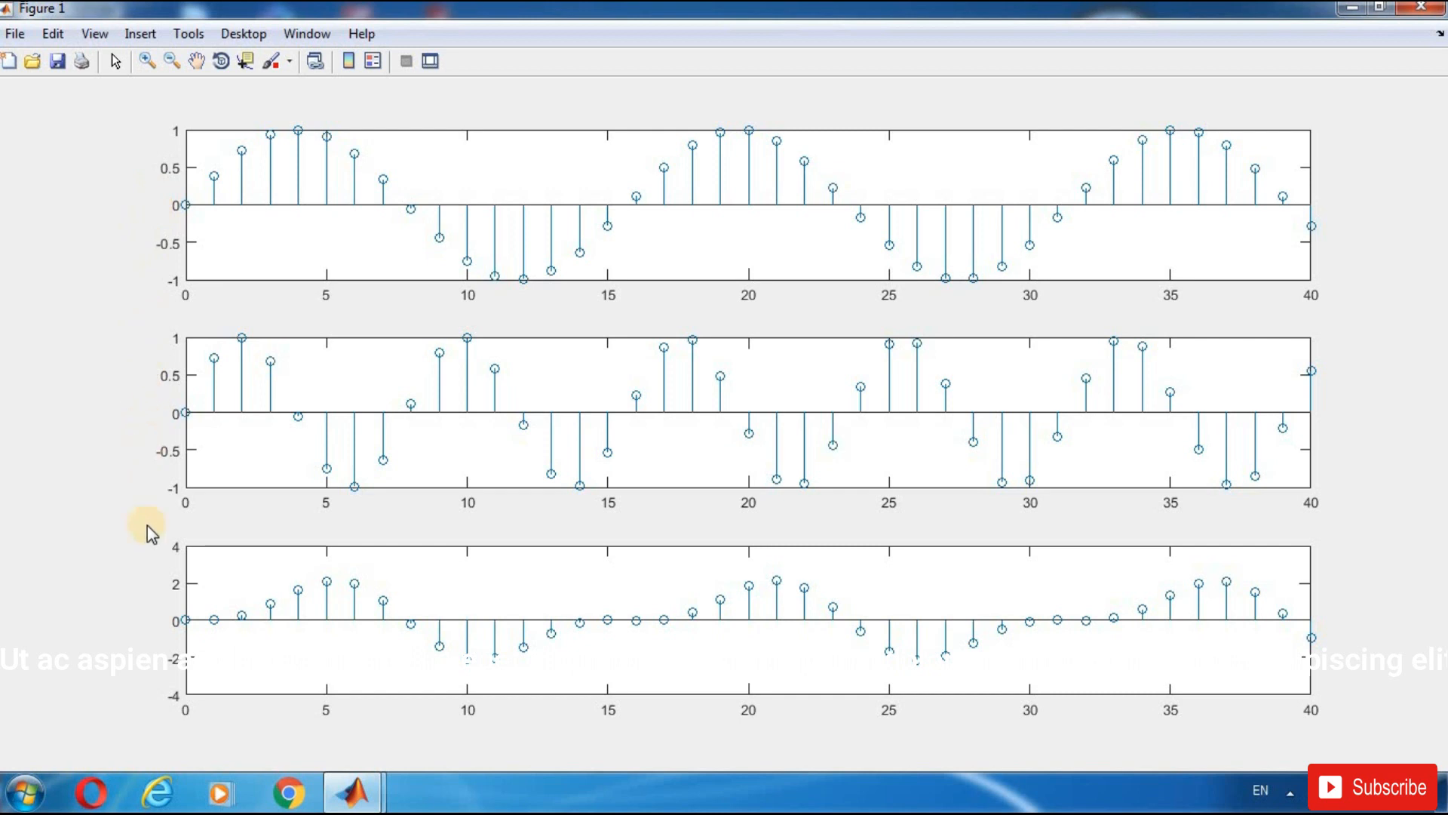
{"action": "mouse_move", "coordinate": [126, 652]}
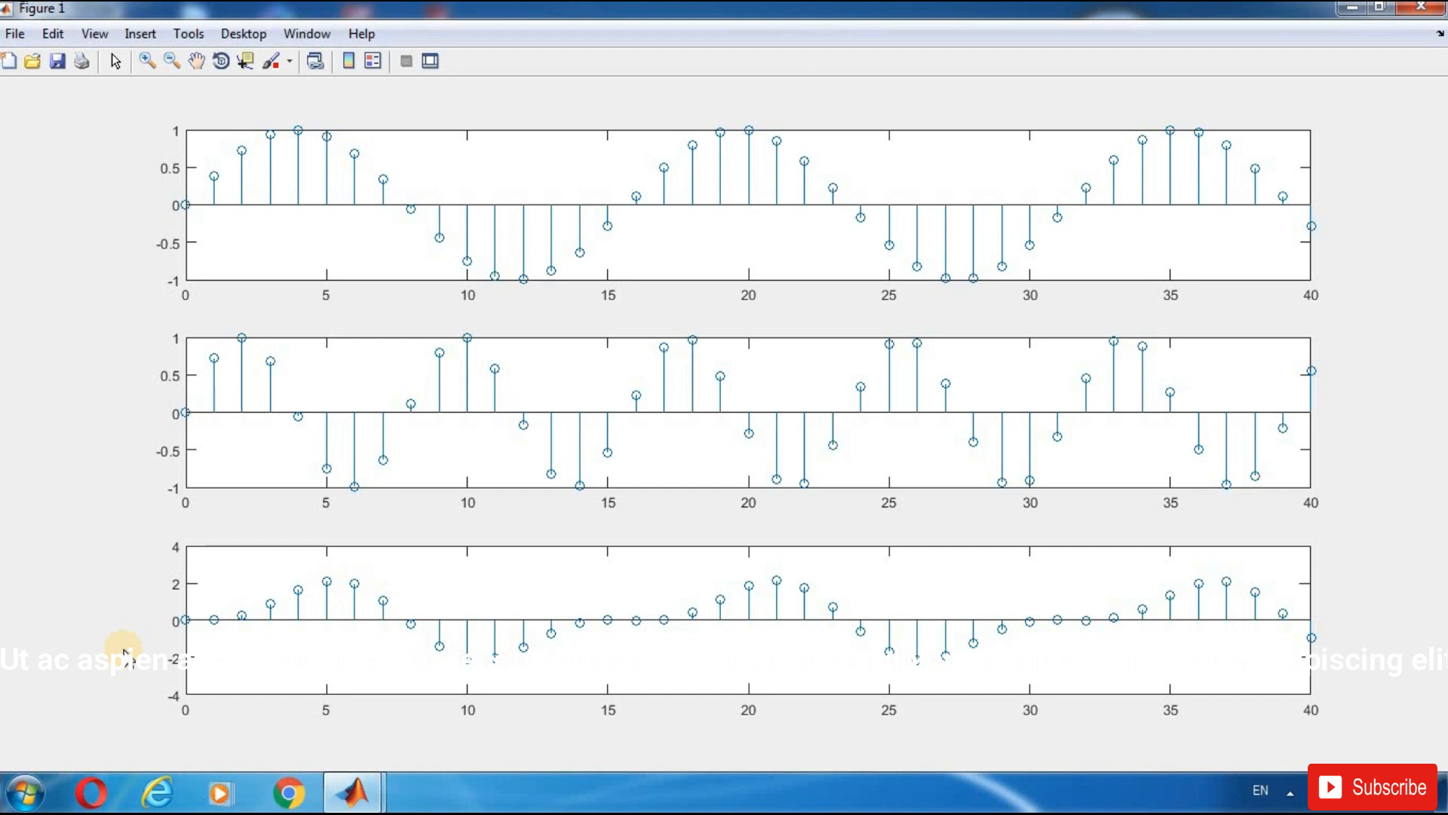
{"action": "mouse_move", "coordinate": [430, 235]}
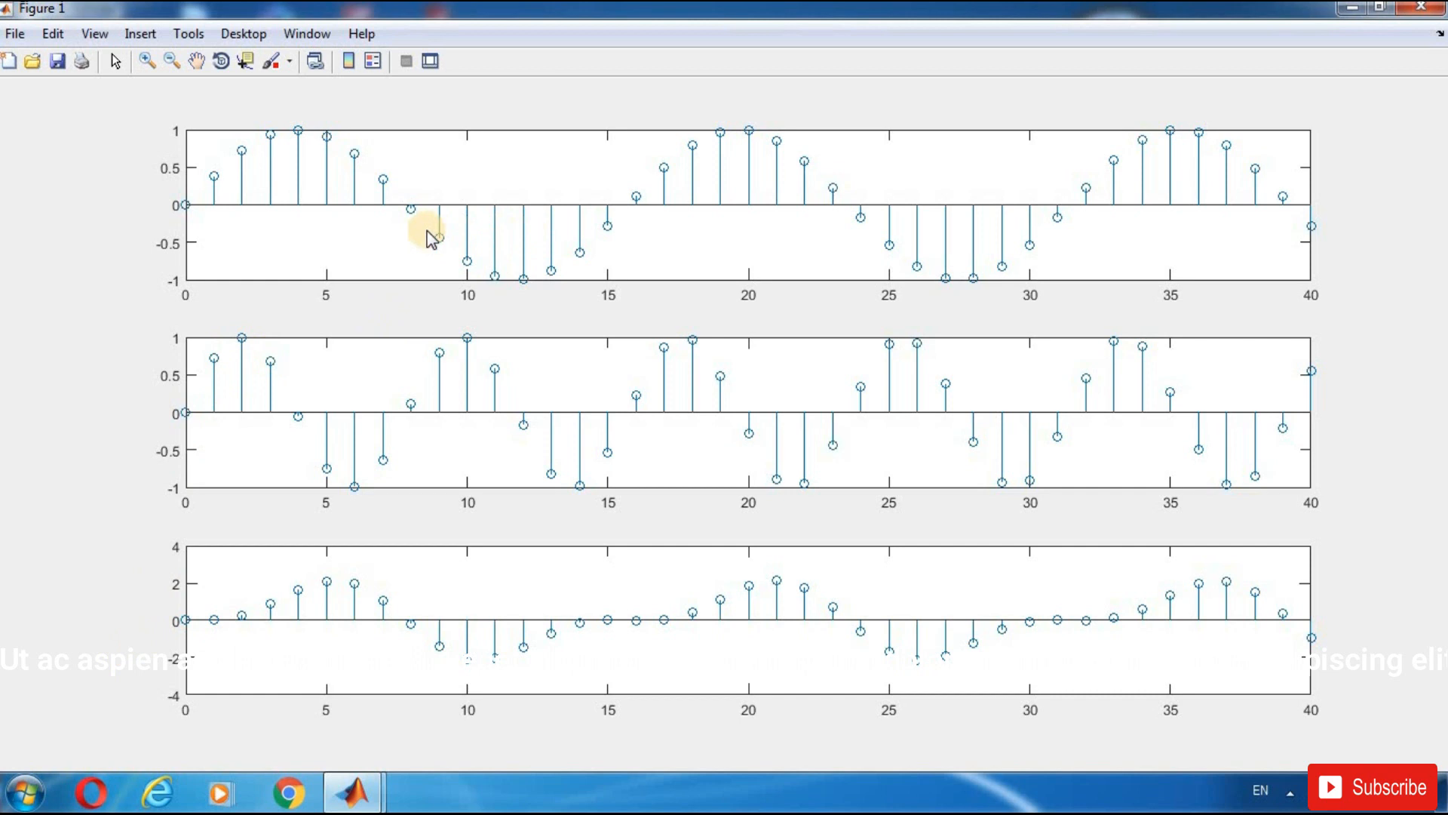
{"action": "mouse_move", "coordinate": [540, 240]}
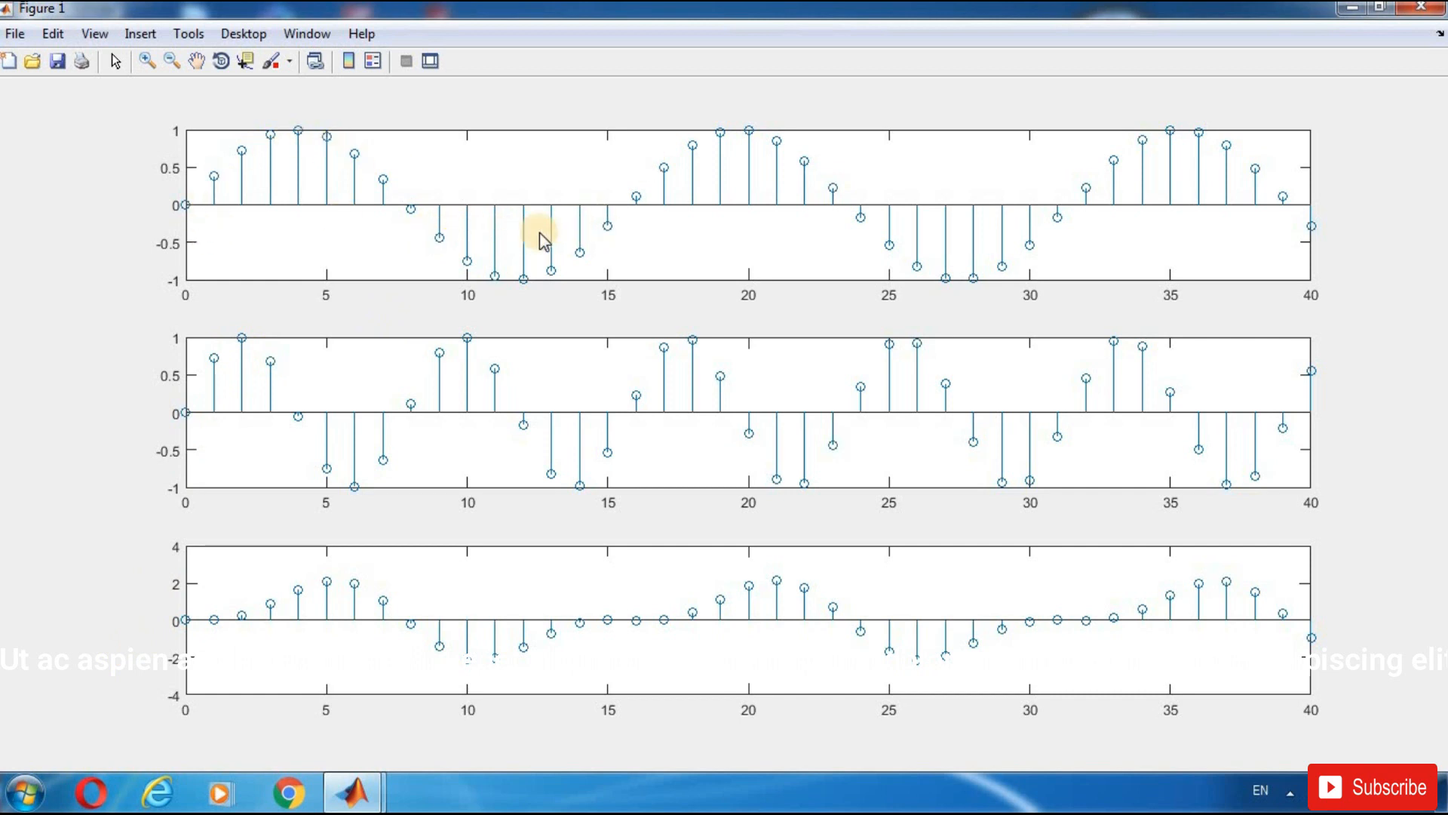
{"action": "mouse_move", "coordinate": [351, 718]}
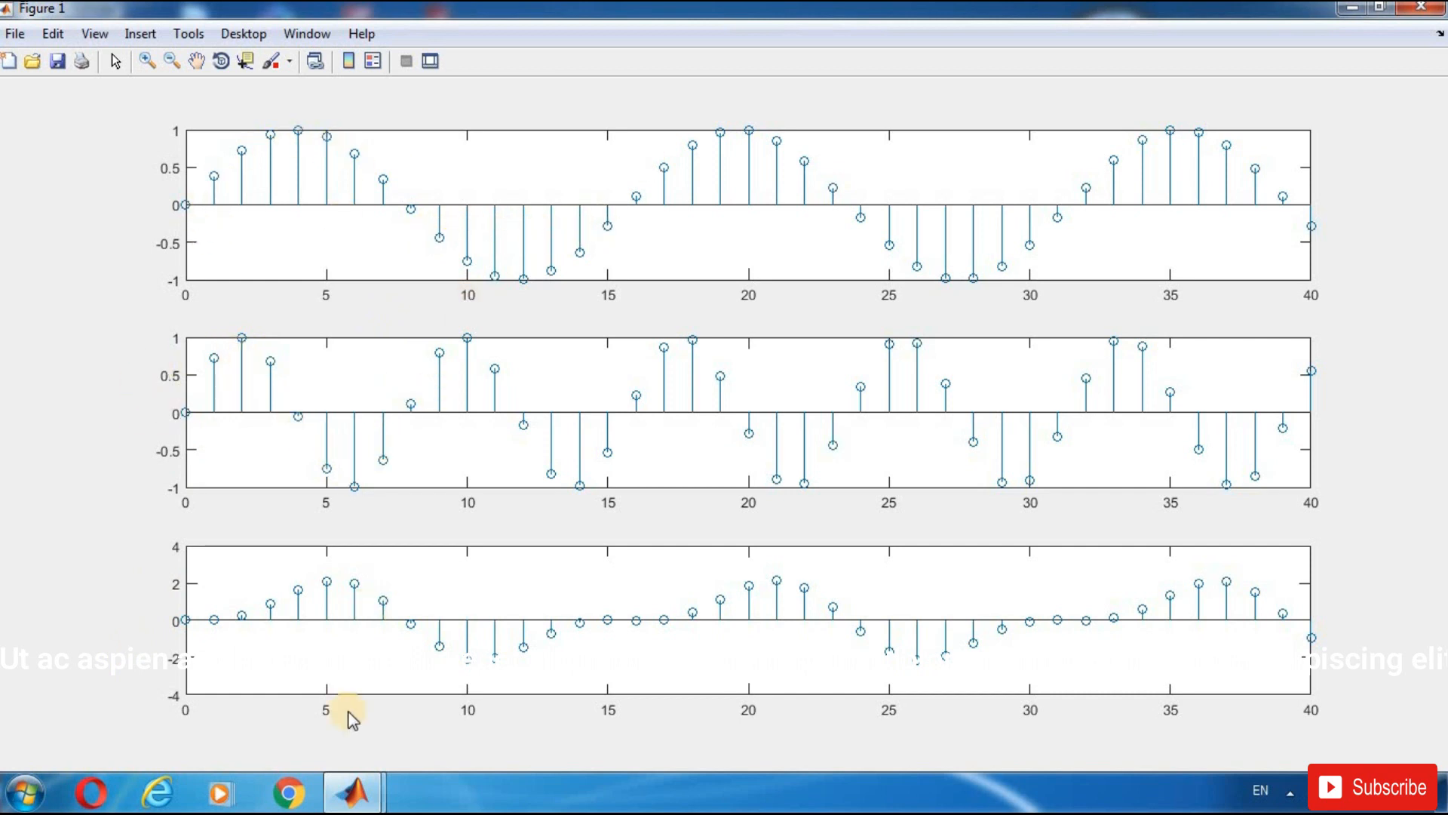
{"action": "mouse_move", "coordinate": [675, 562]}
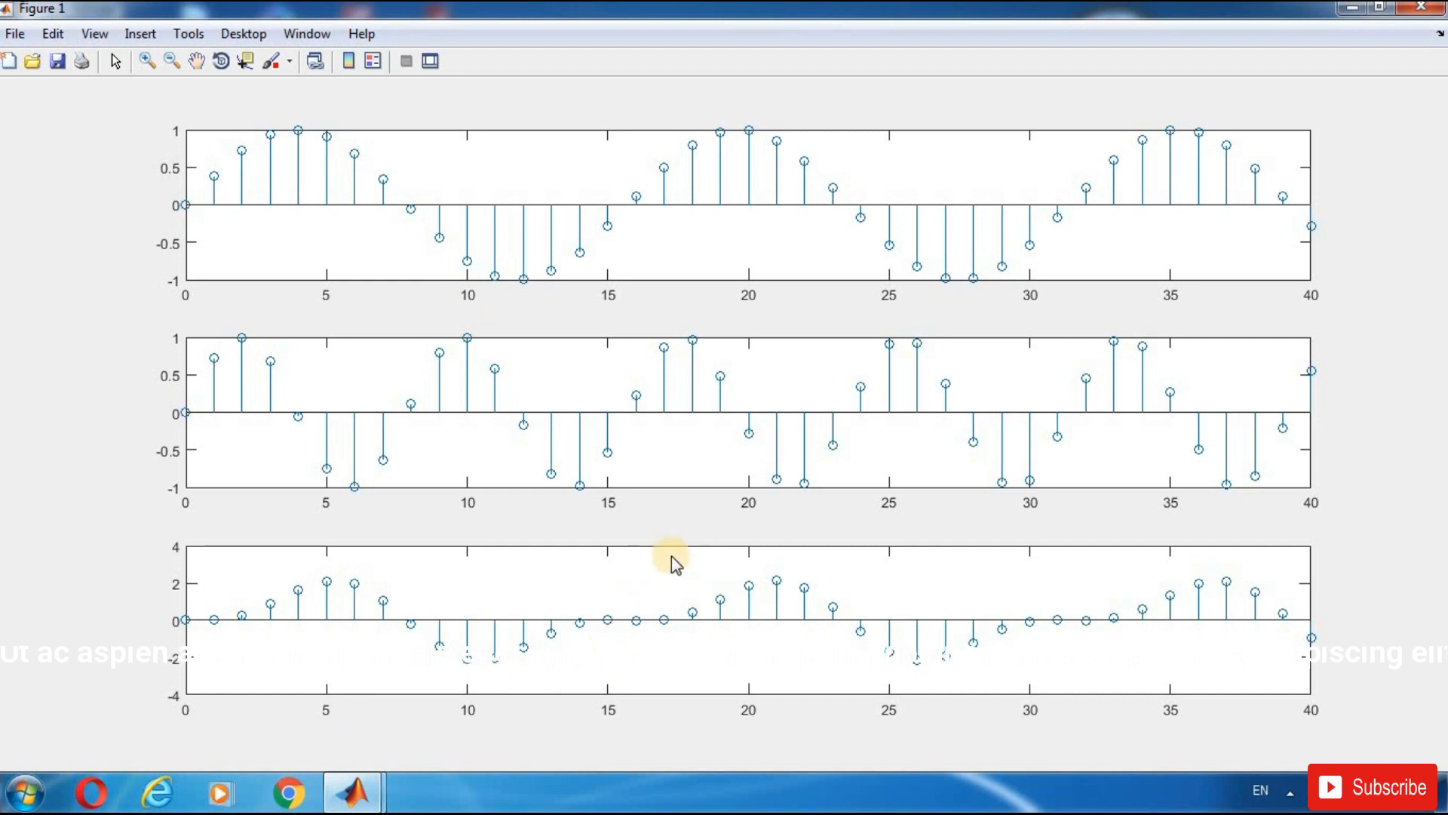
{"action": "mouse_move", "coordinate": [1063, 608]}
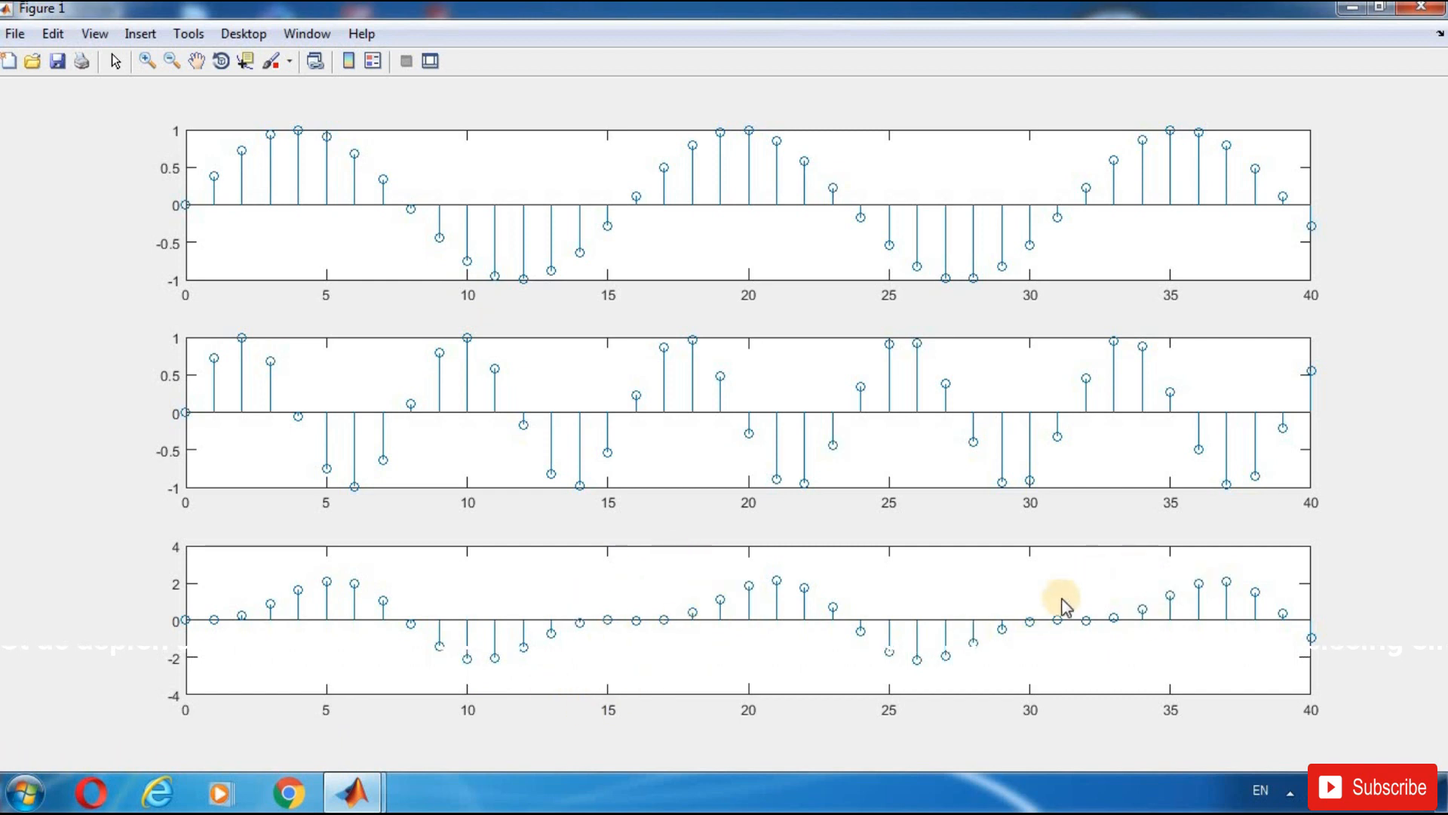
{"action": "mouse_move", "coordinate": [1075, 658]}
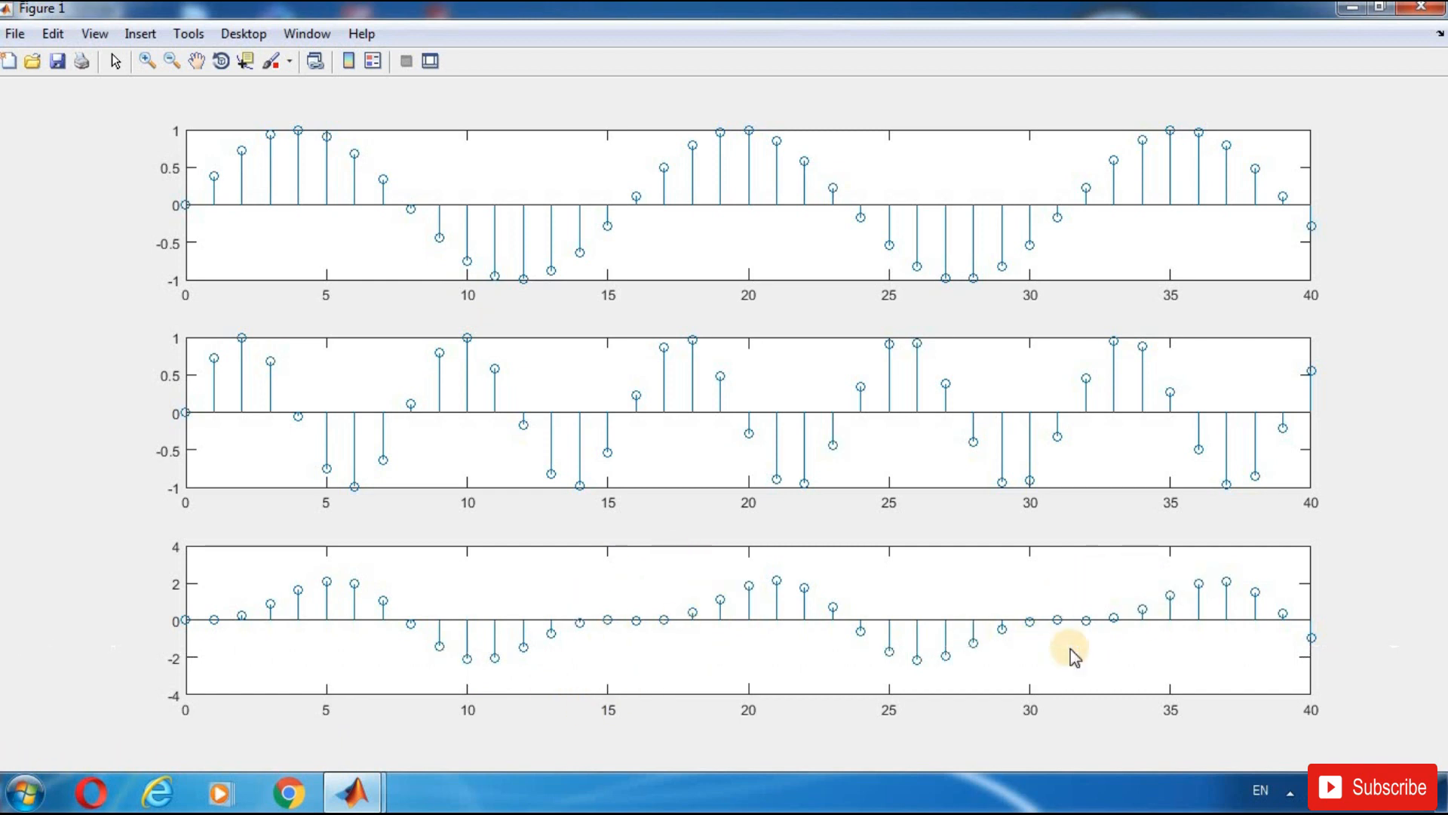